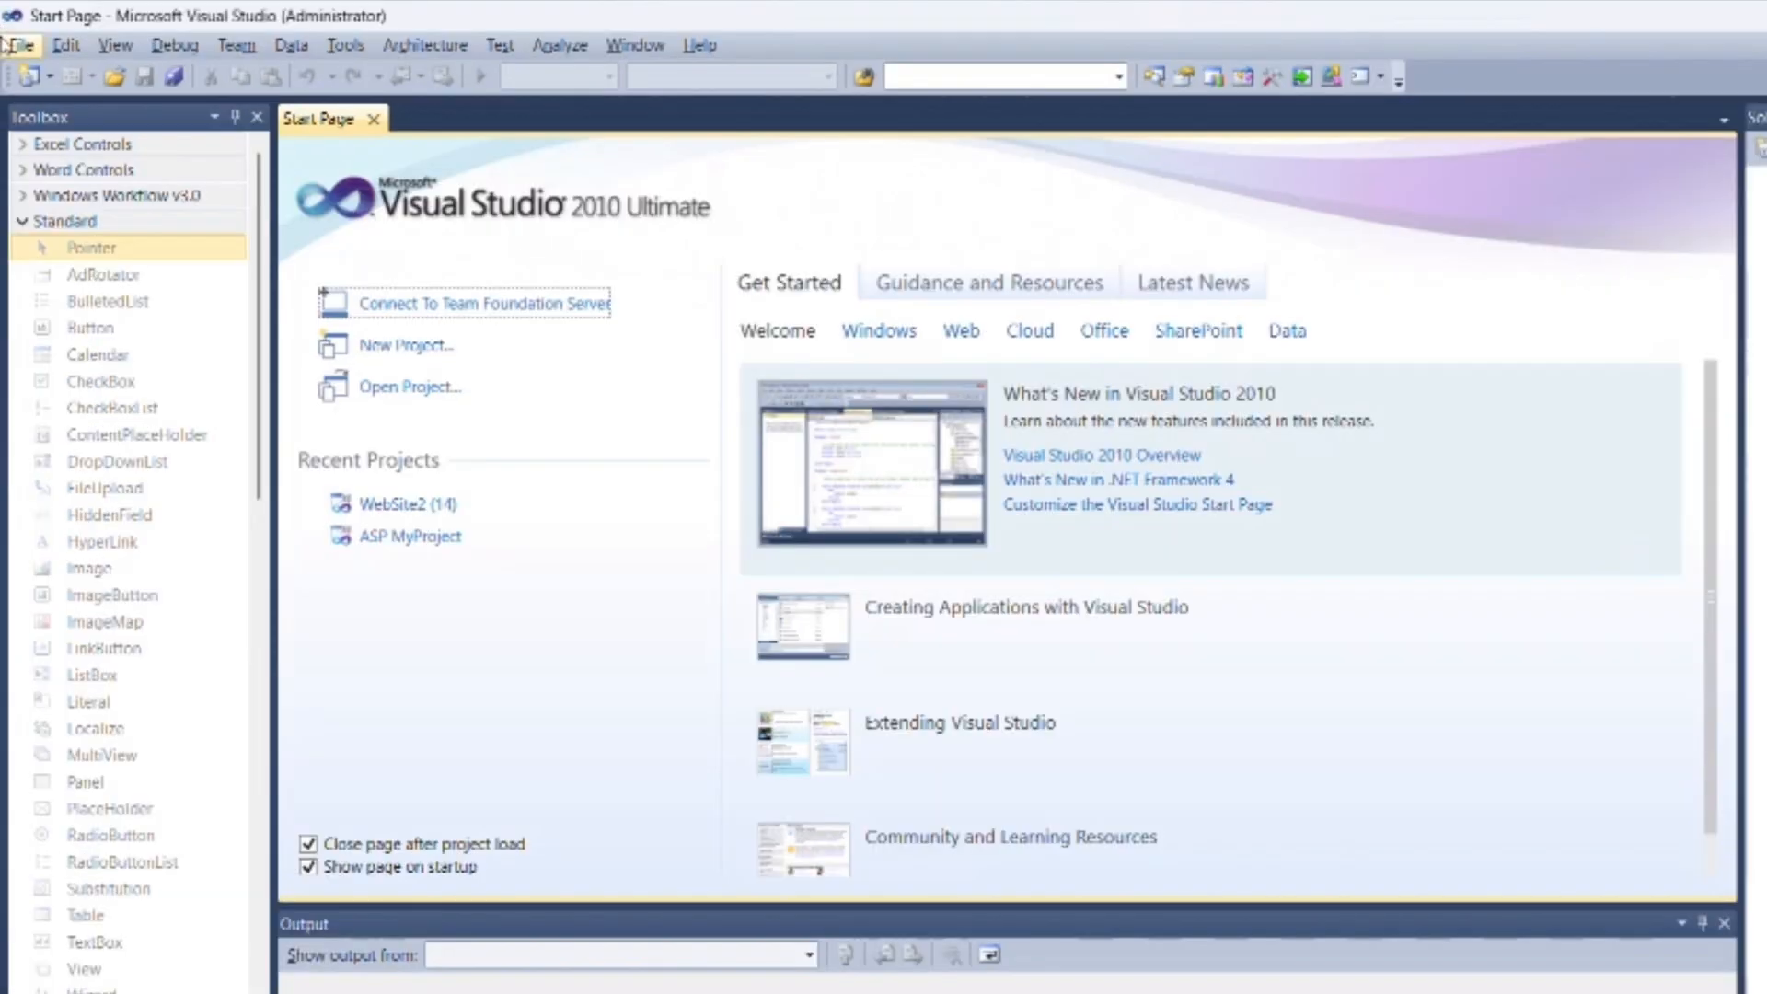
Create an empty ASP.NET web site at D:\ASP.NET_CS\WebSite4.
click(20, 42)
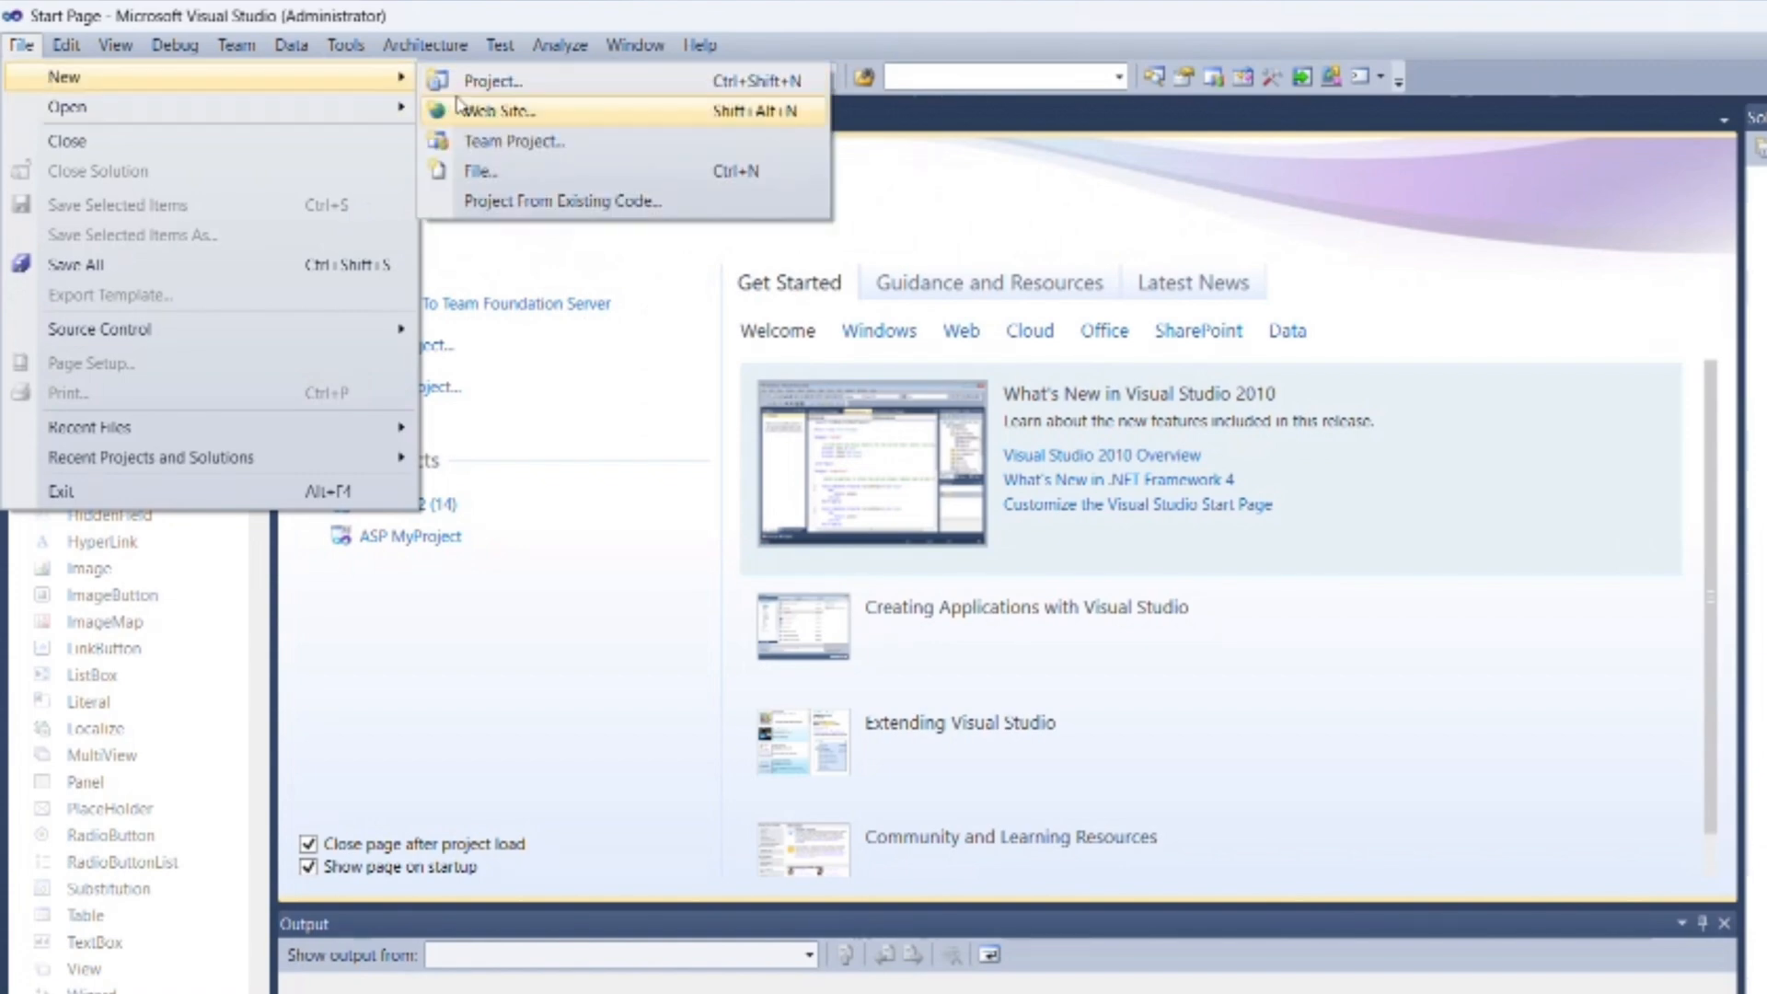
click(506, 110)
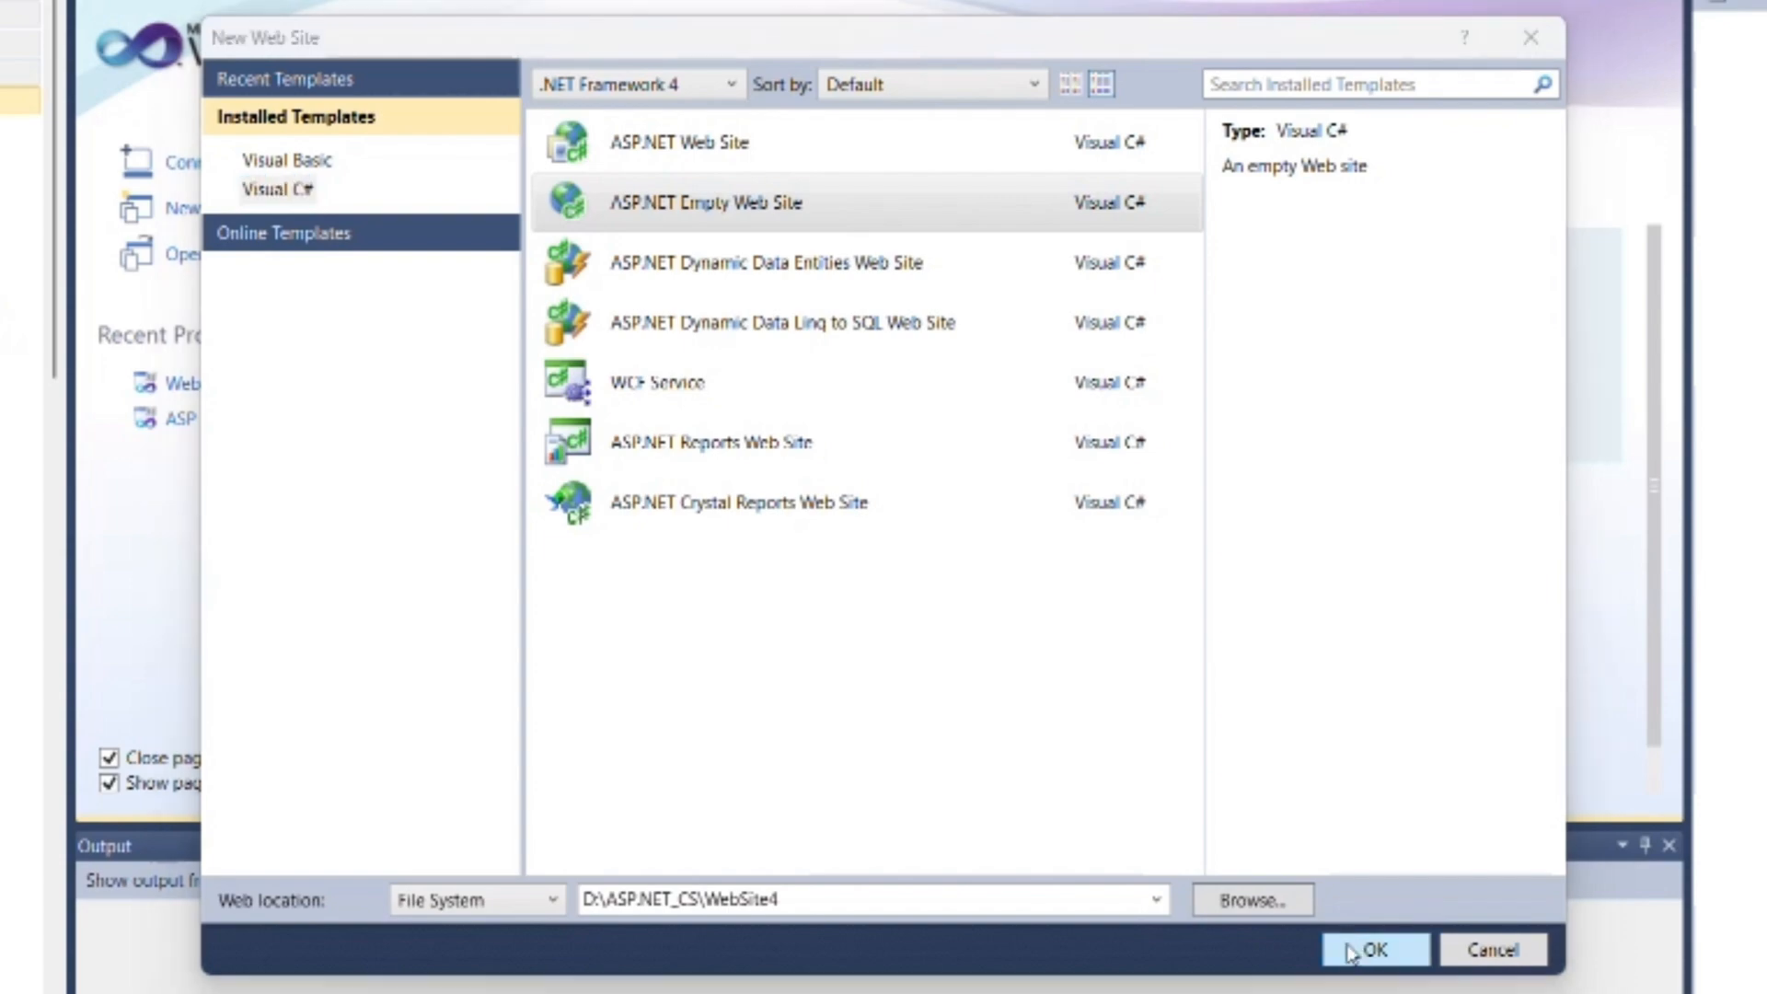
click(1379, 950)
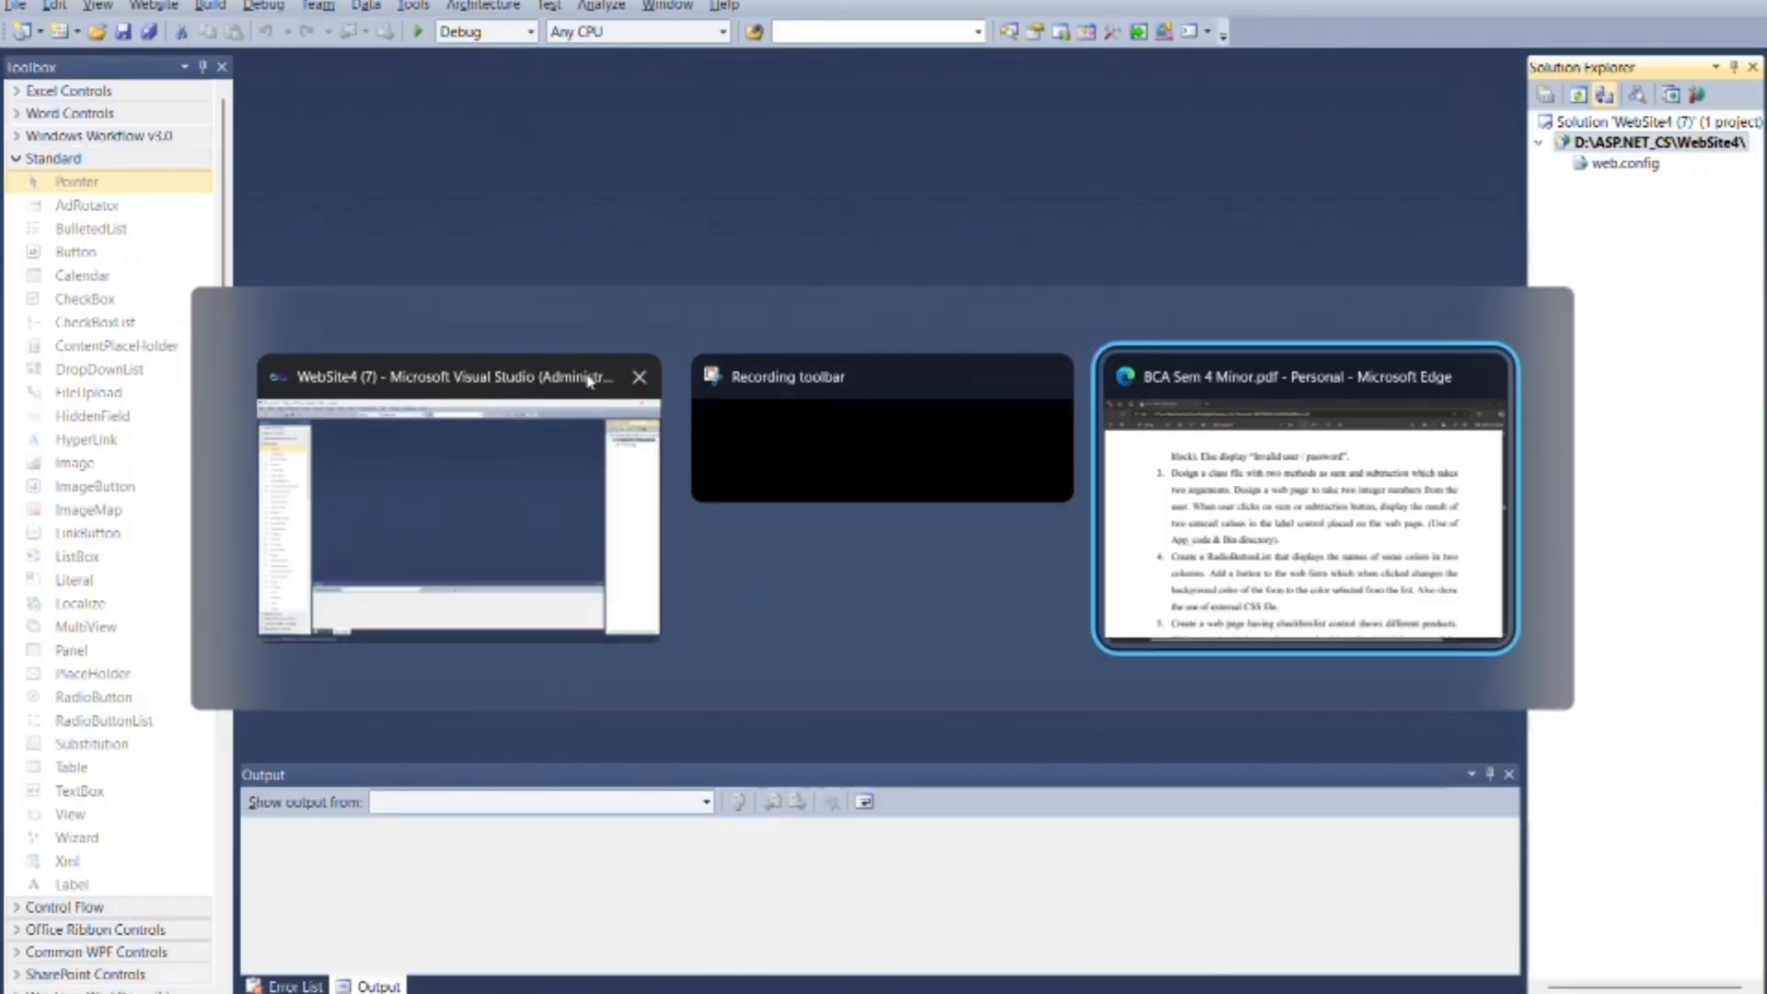
Review question 3 in the Edge PDF, highlighting the App_code & Bin directory requirement.
click(1303, 532)
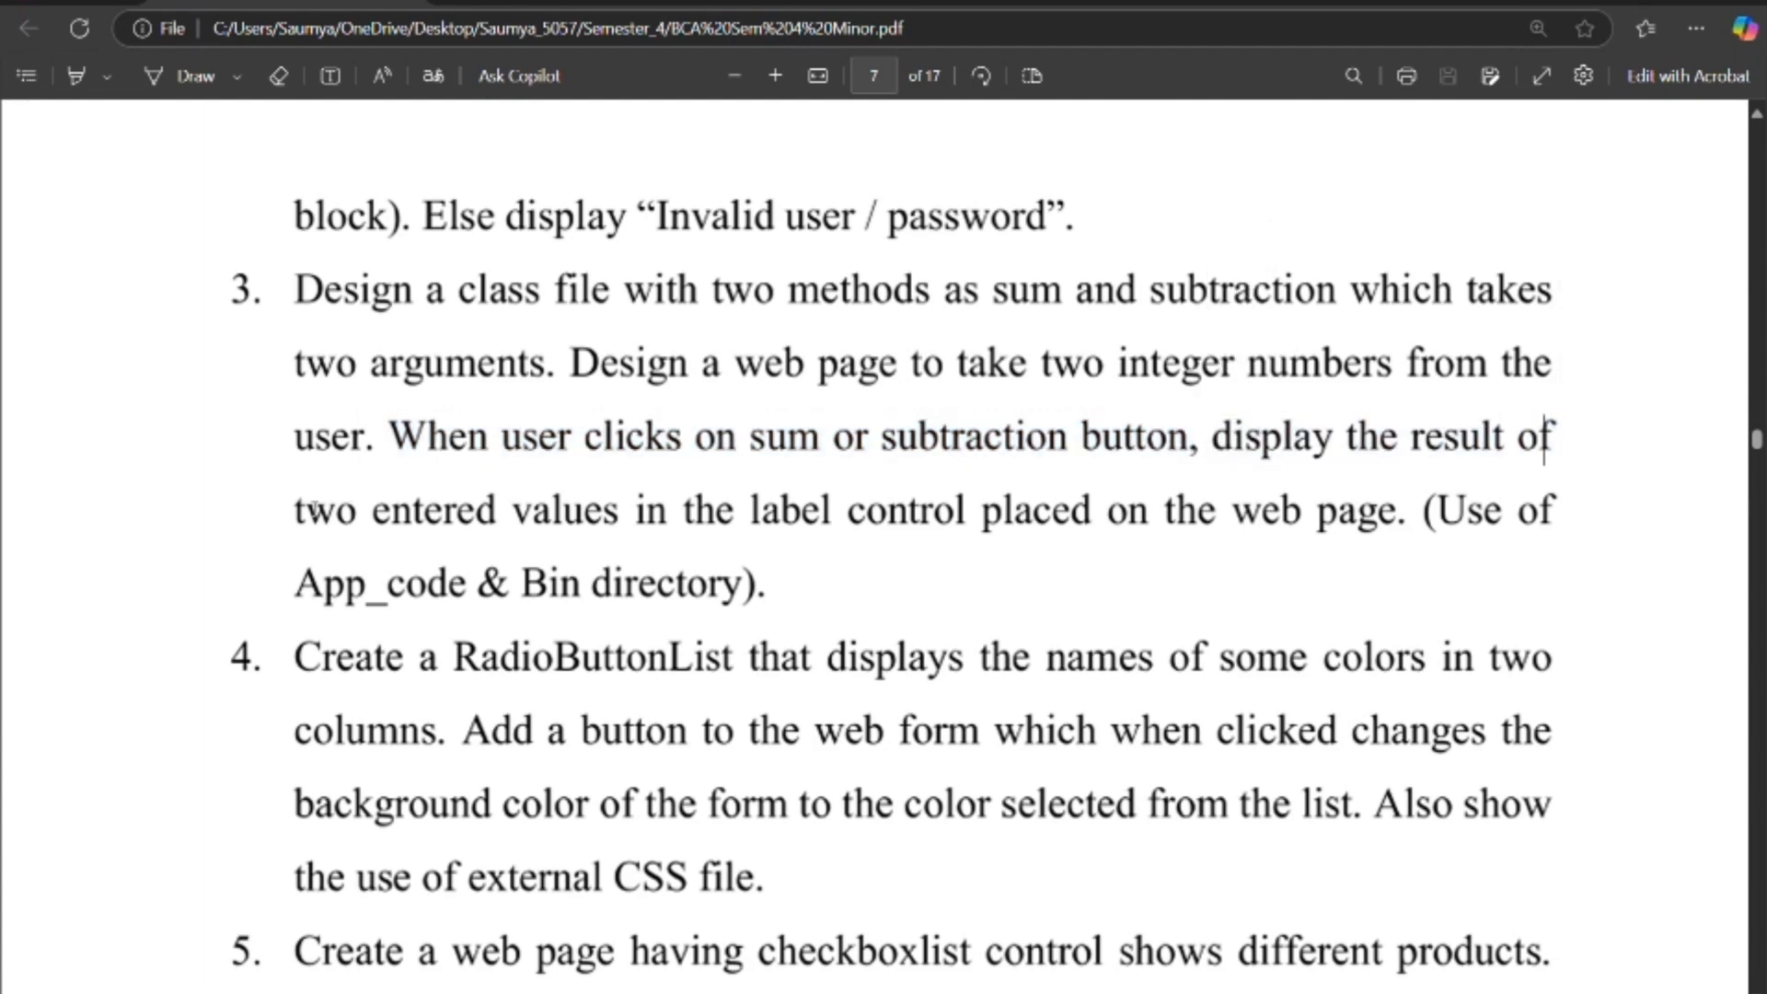
drag(293, 511, 1204, 511)
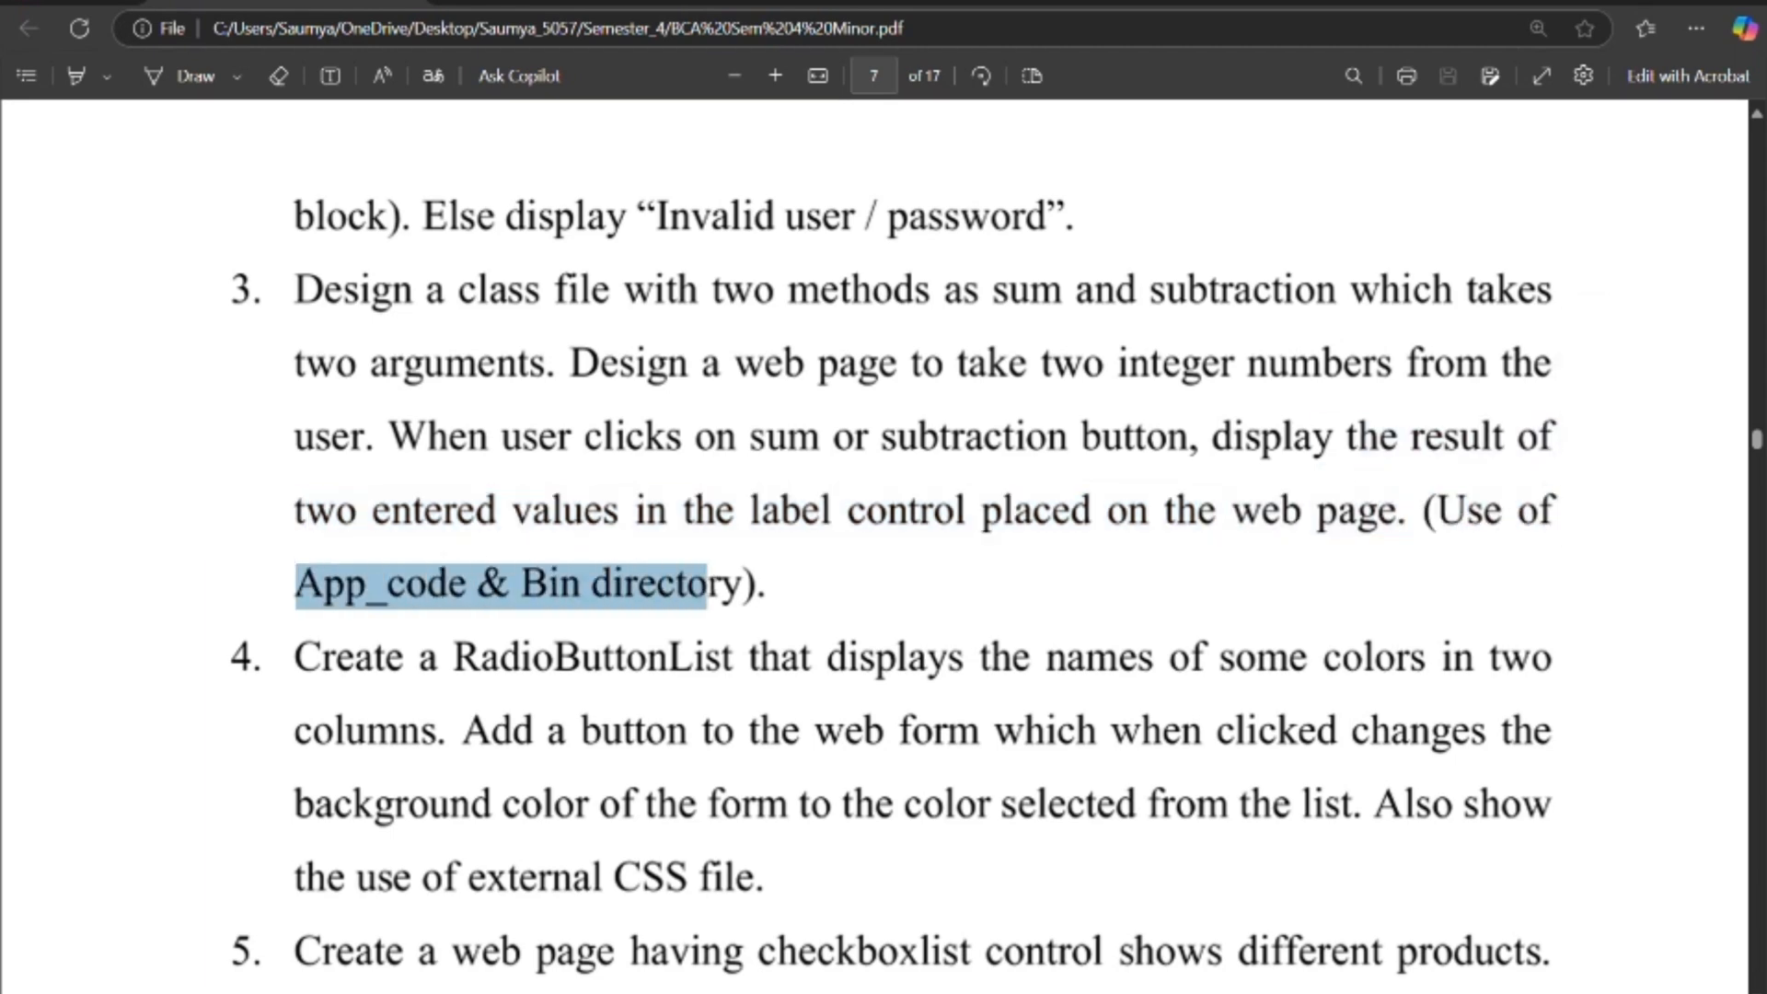
key(alt+tab)
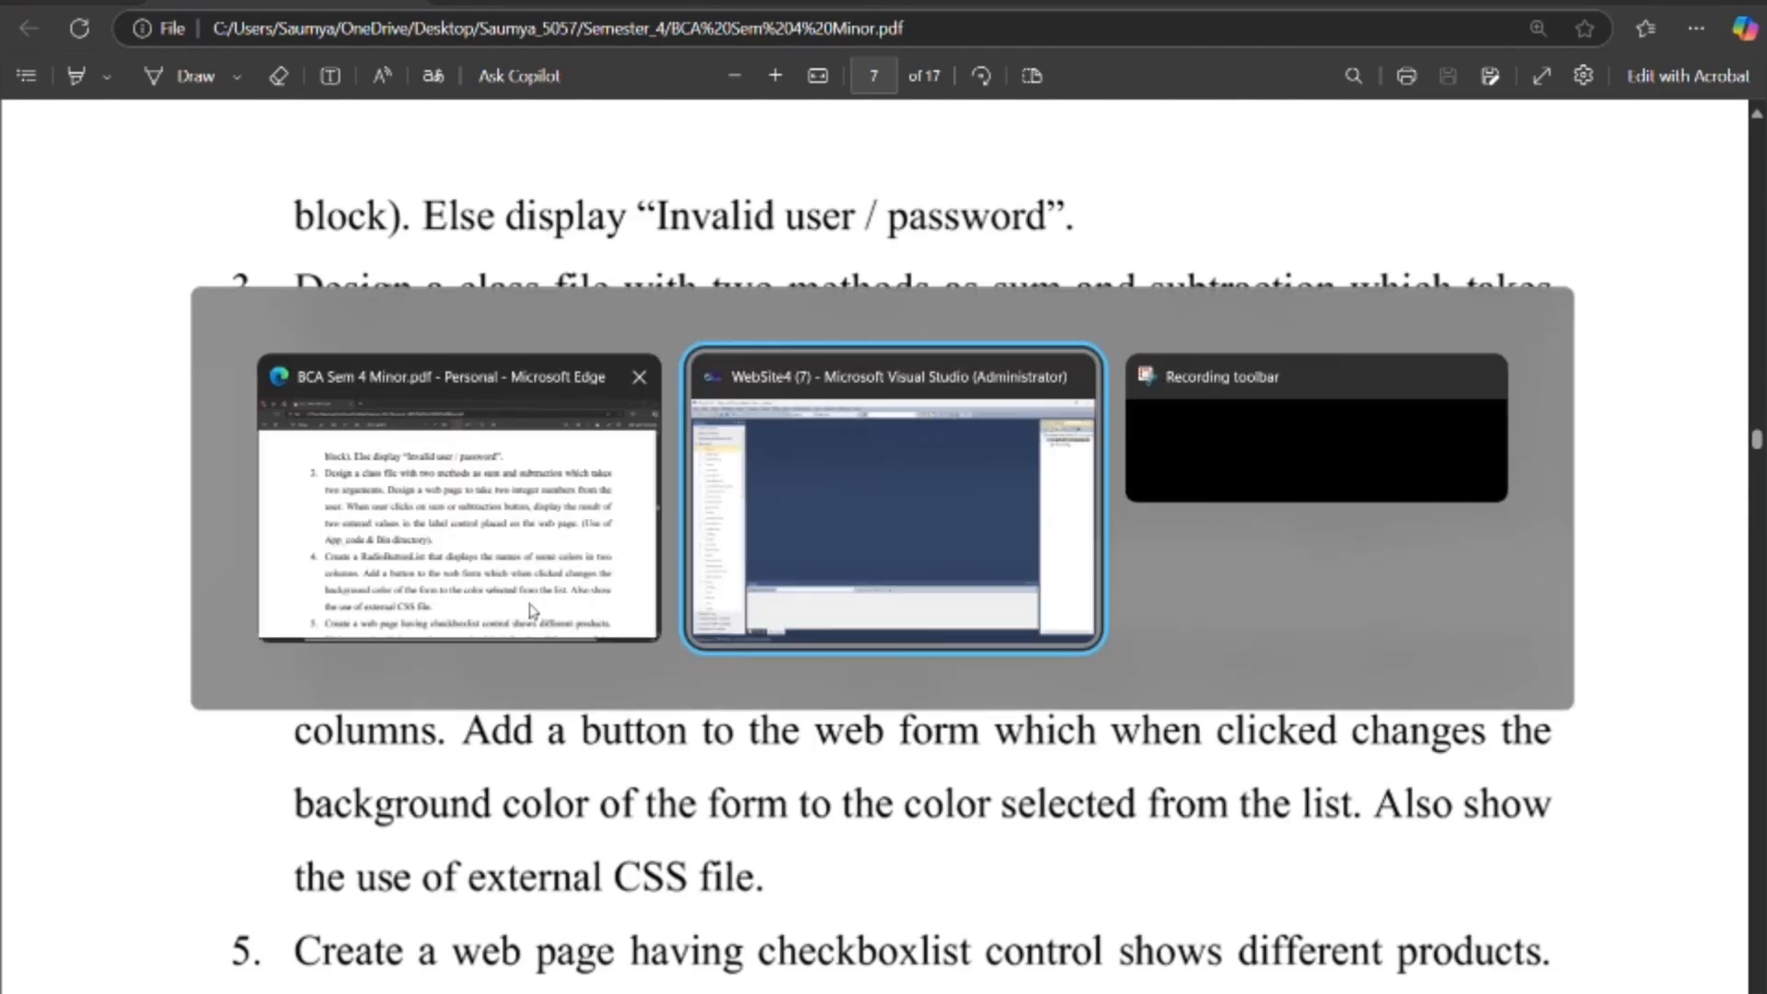
click(891, 496)
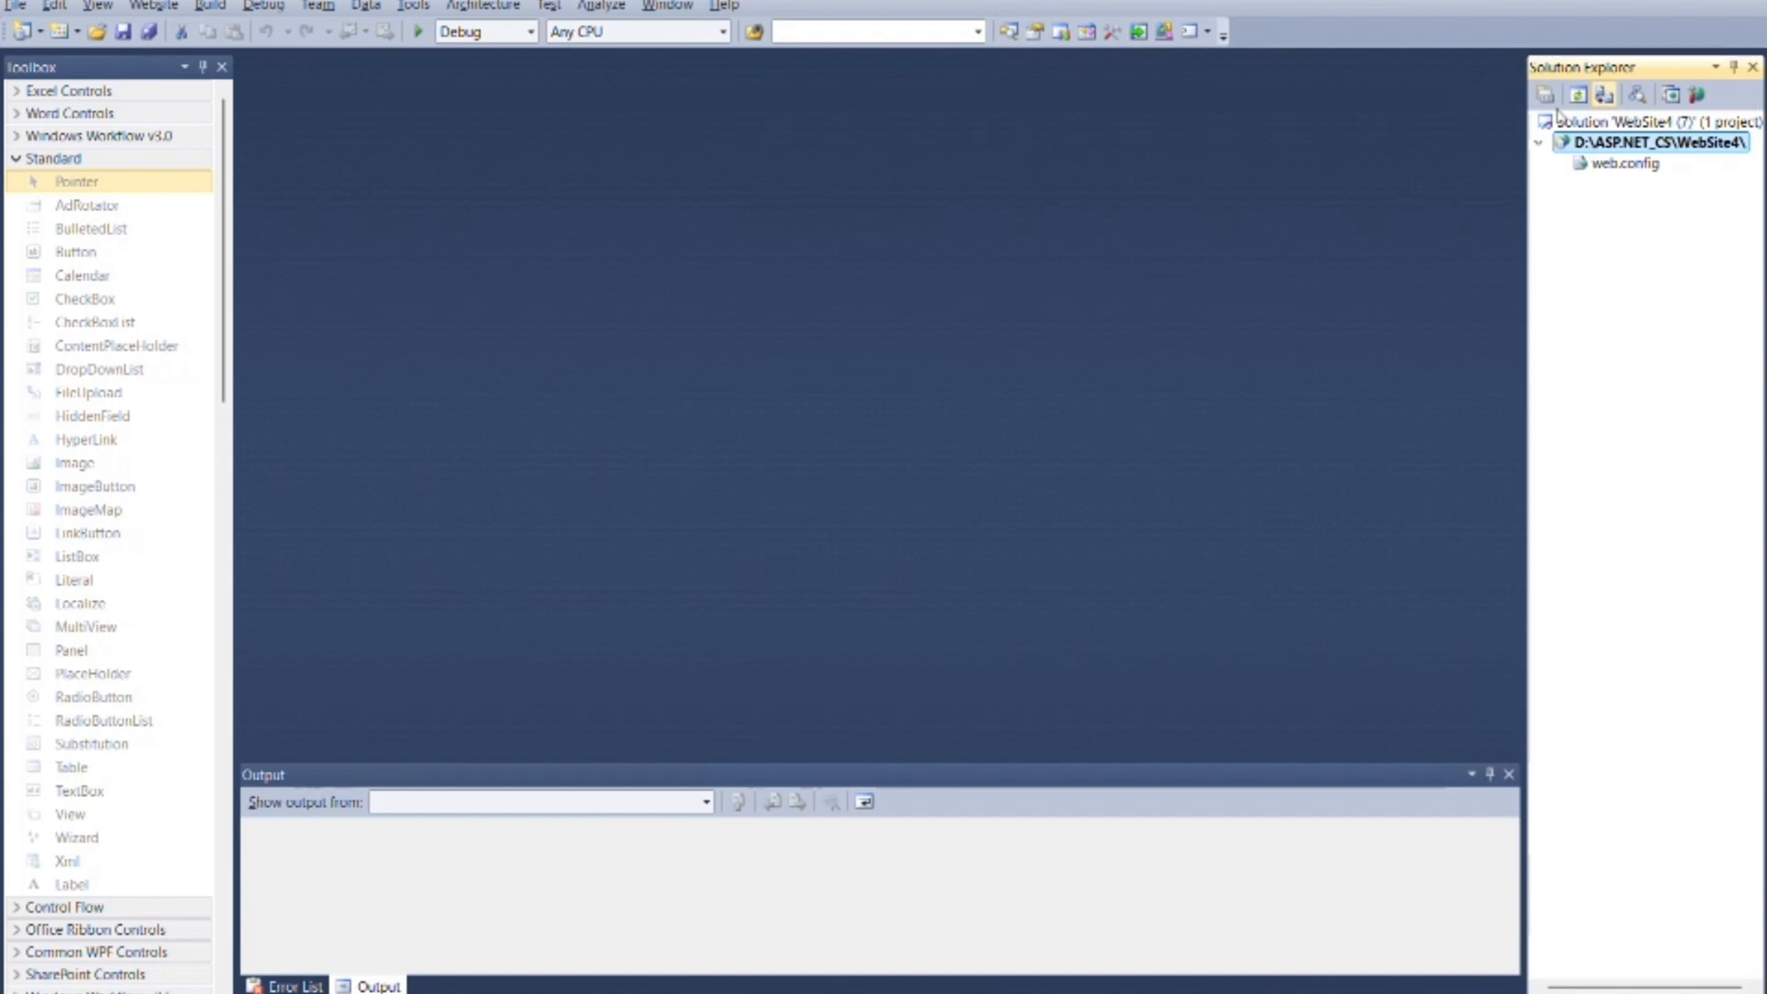
Add a new Web Form named U1P3_1.aspx to WebSite4.
right_click(1648, 145)
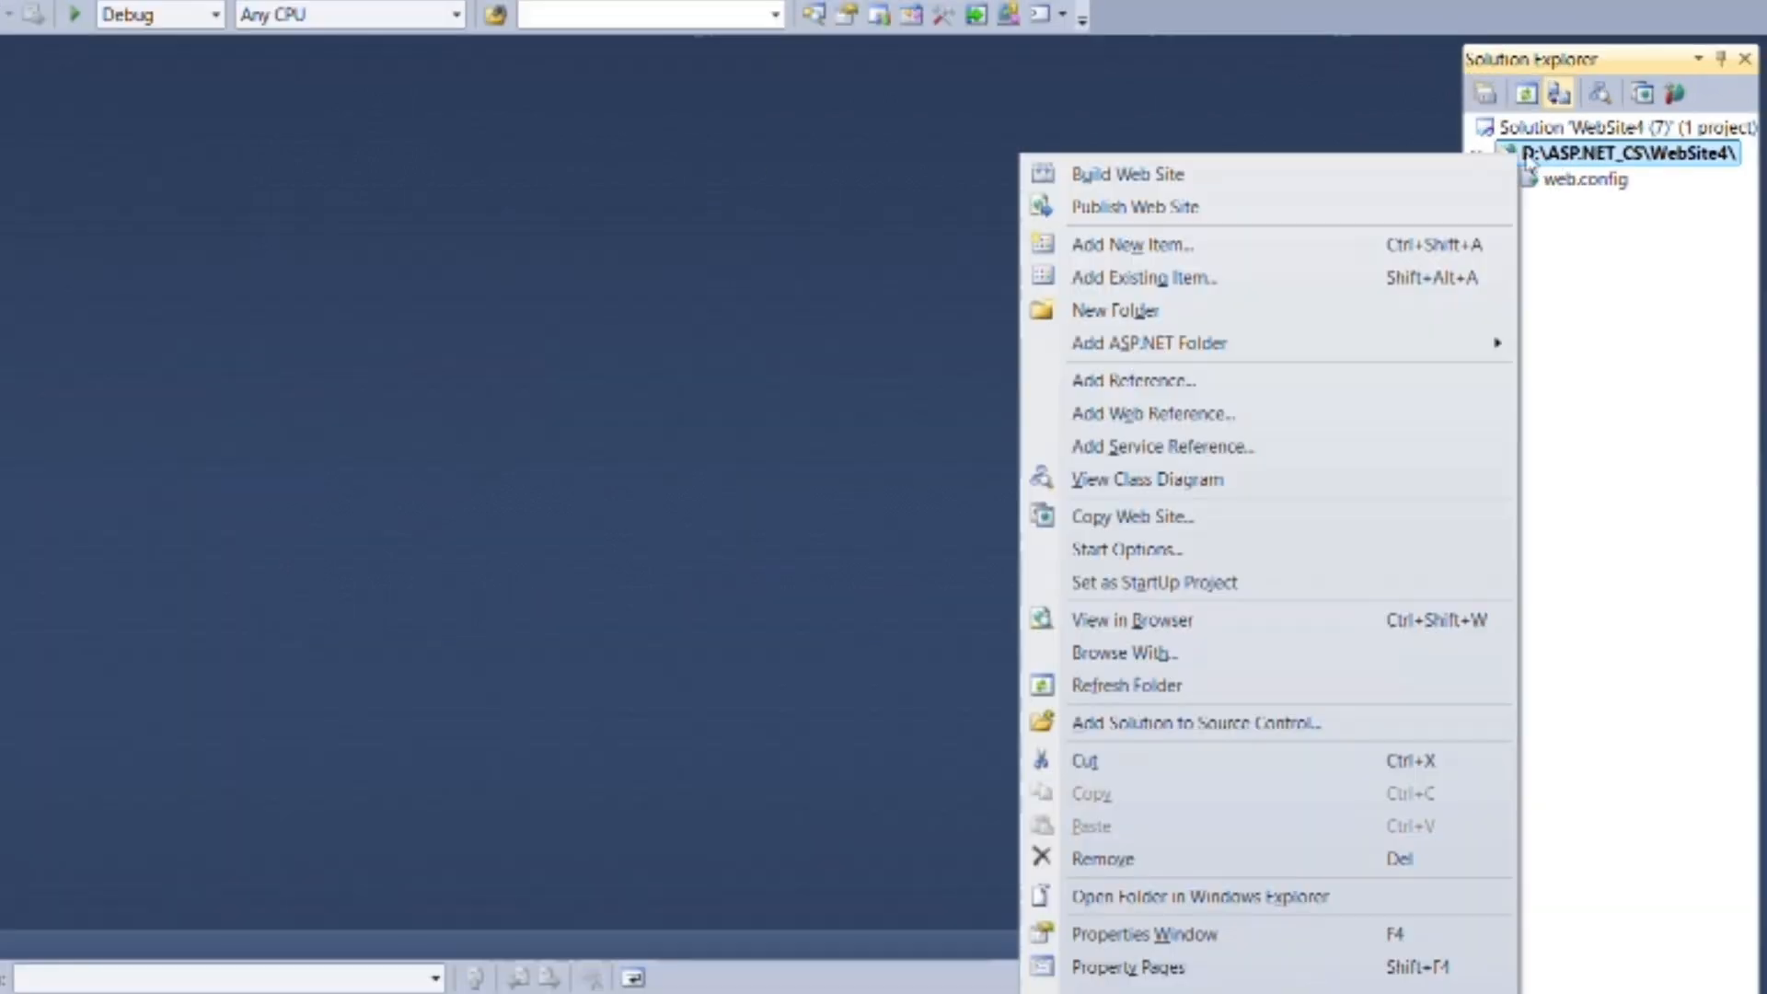
mouse_move(1145, 253)
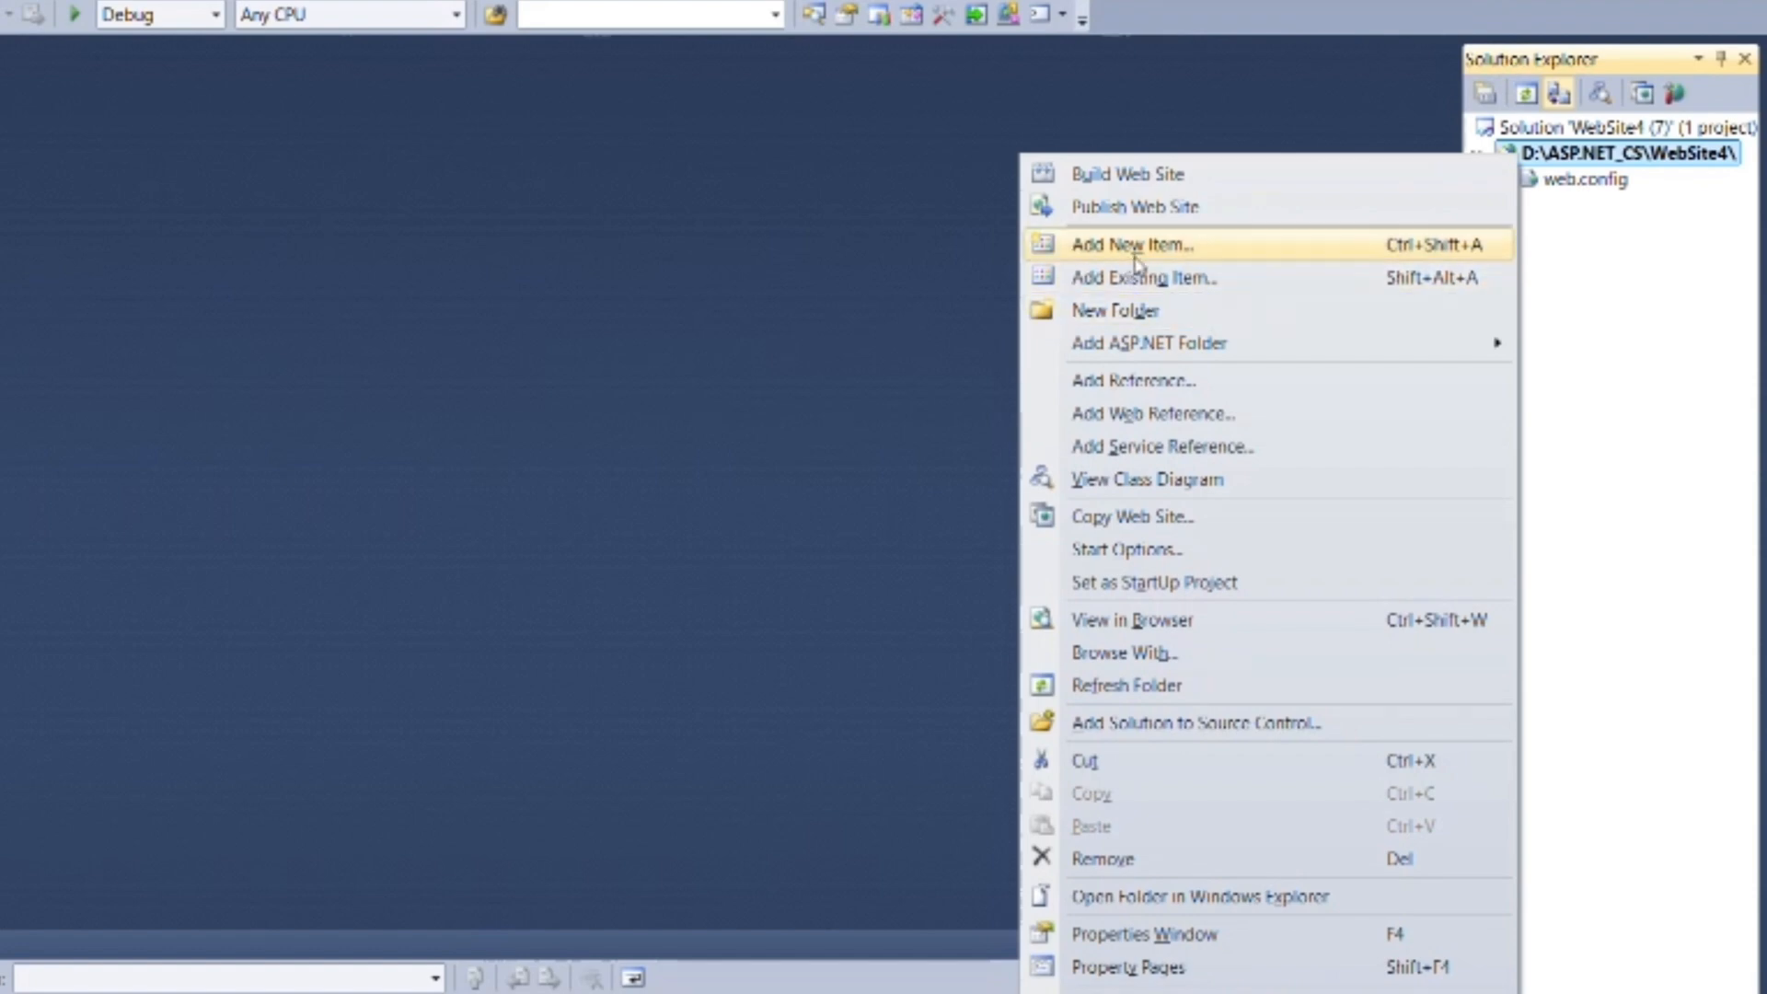
mouse_move(1143, 258)
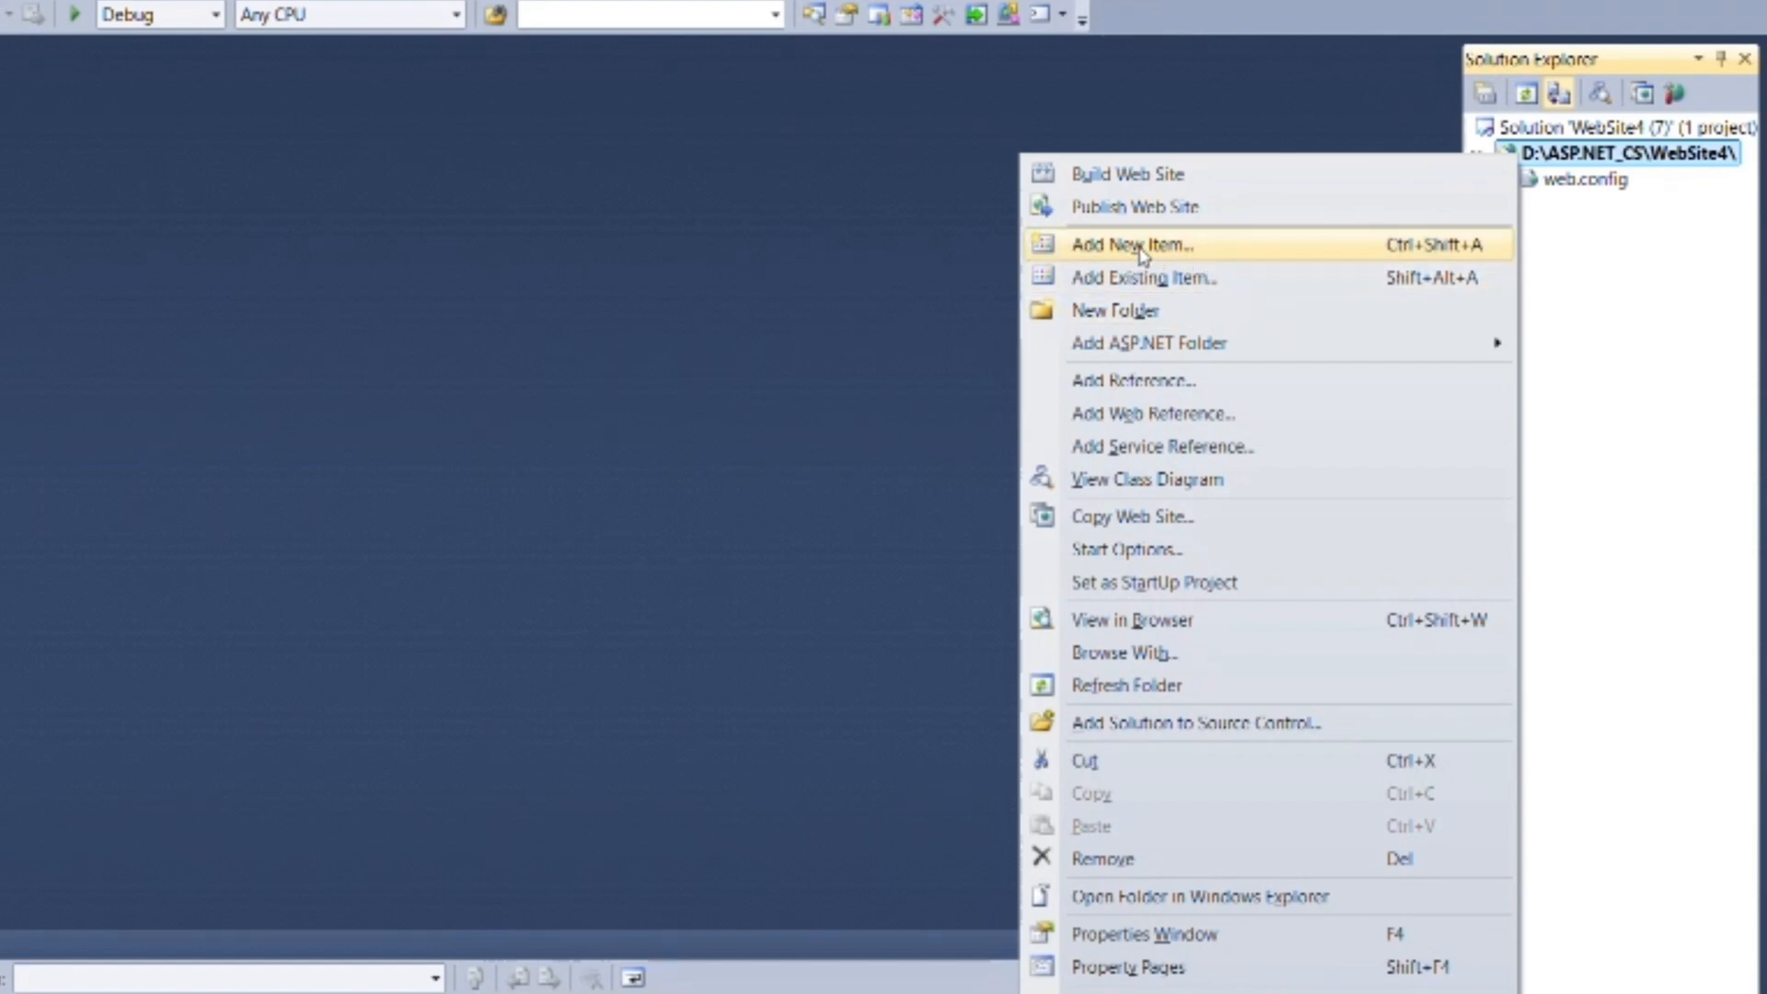
click(1126, 245)
text(UIPS 1.aspx)
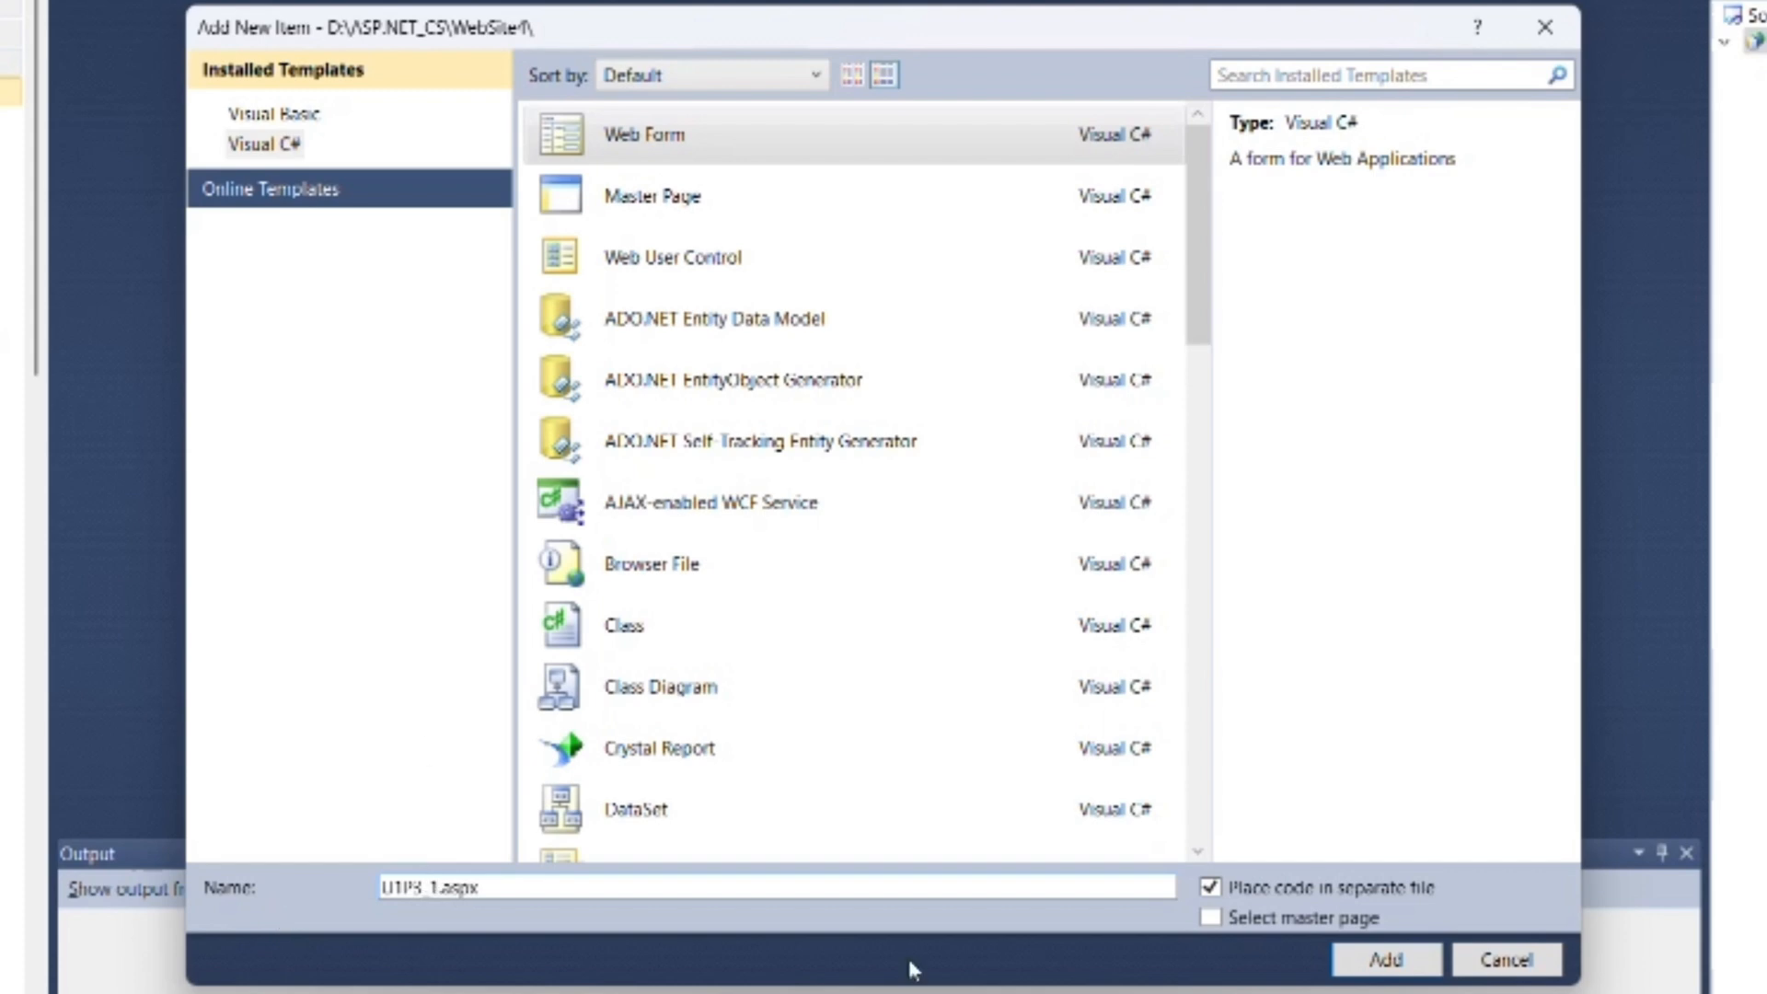
click(1385, 959)
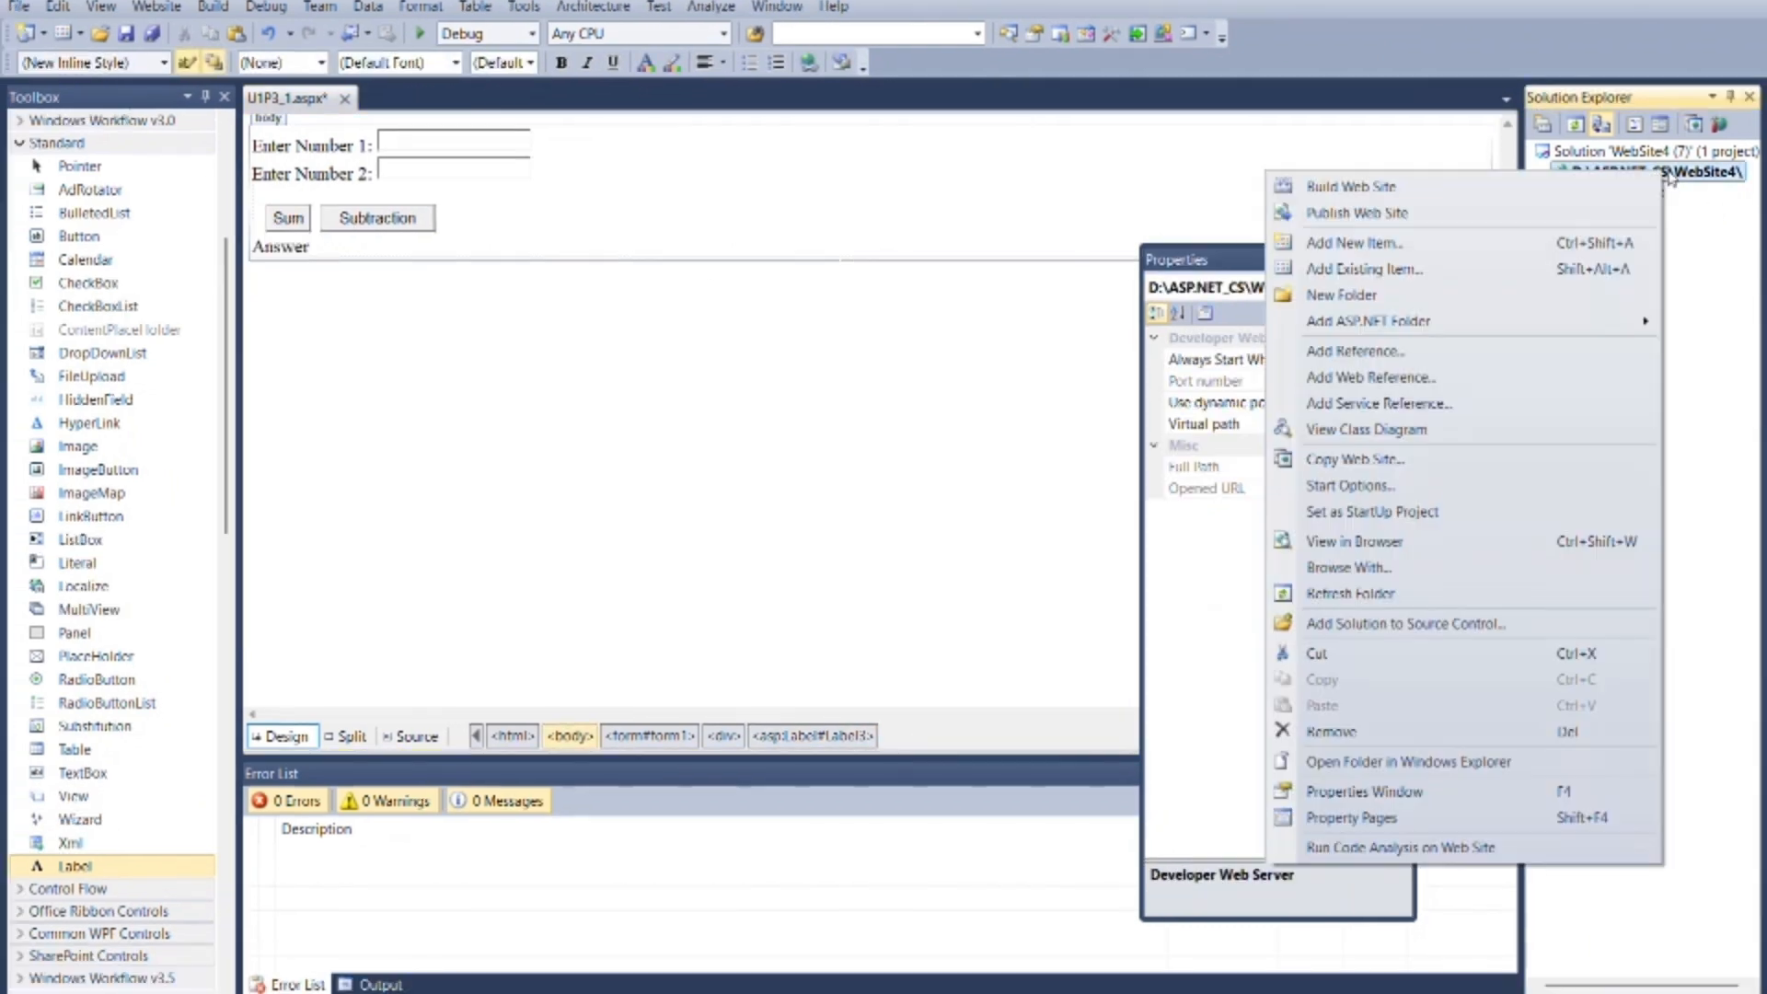
mouse_move(1356, 295)
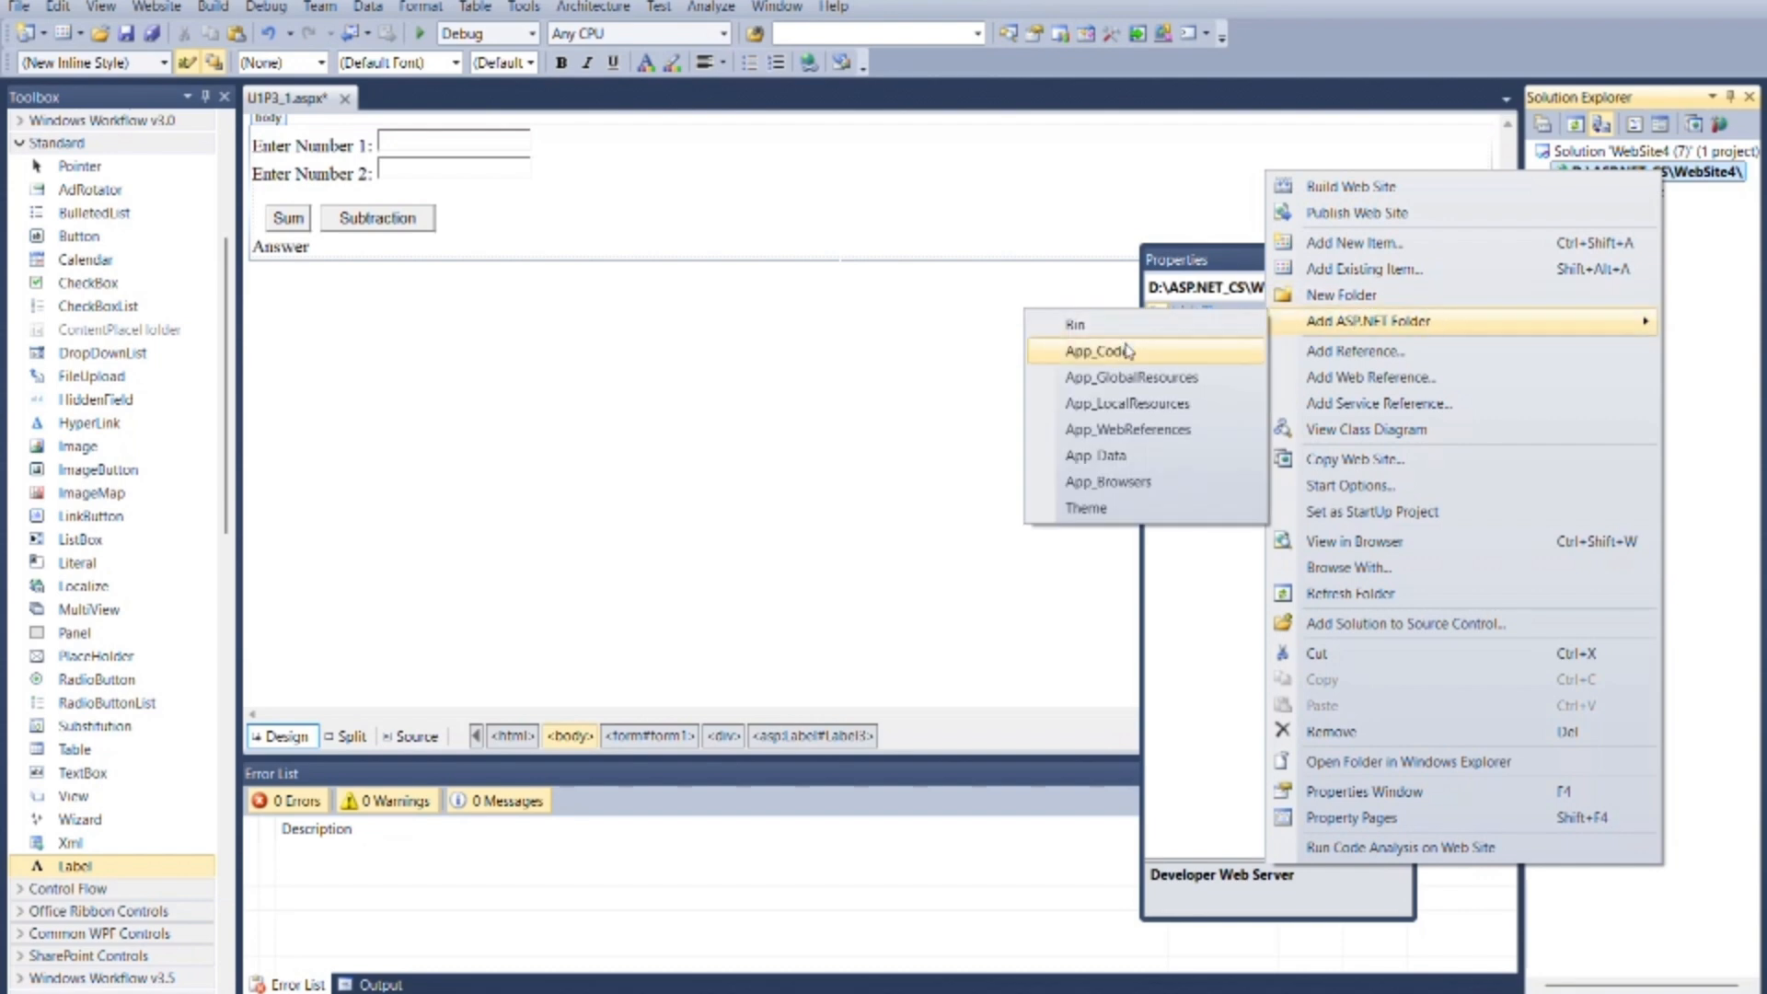
Add an App_Code folder with Class1.cs defining public double sum(double a, double b).
click(1099, 350)
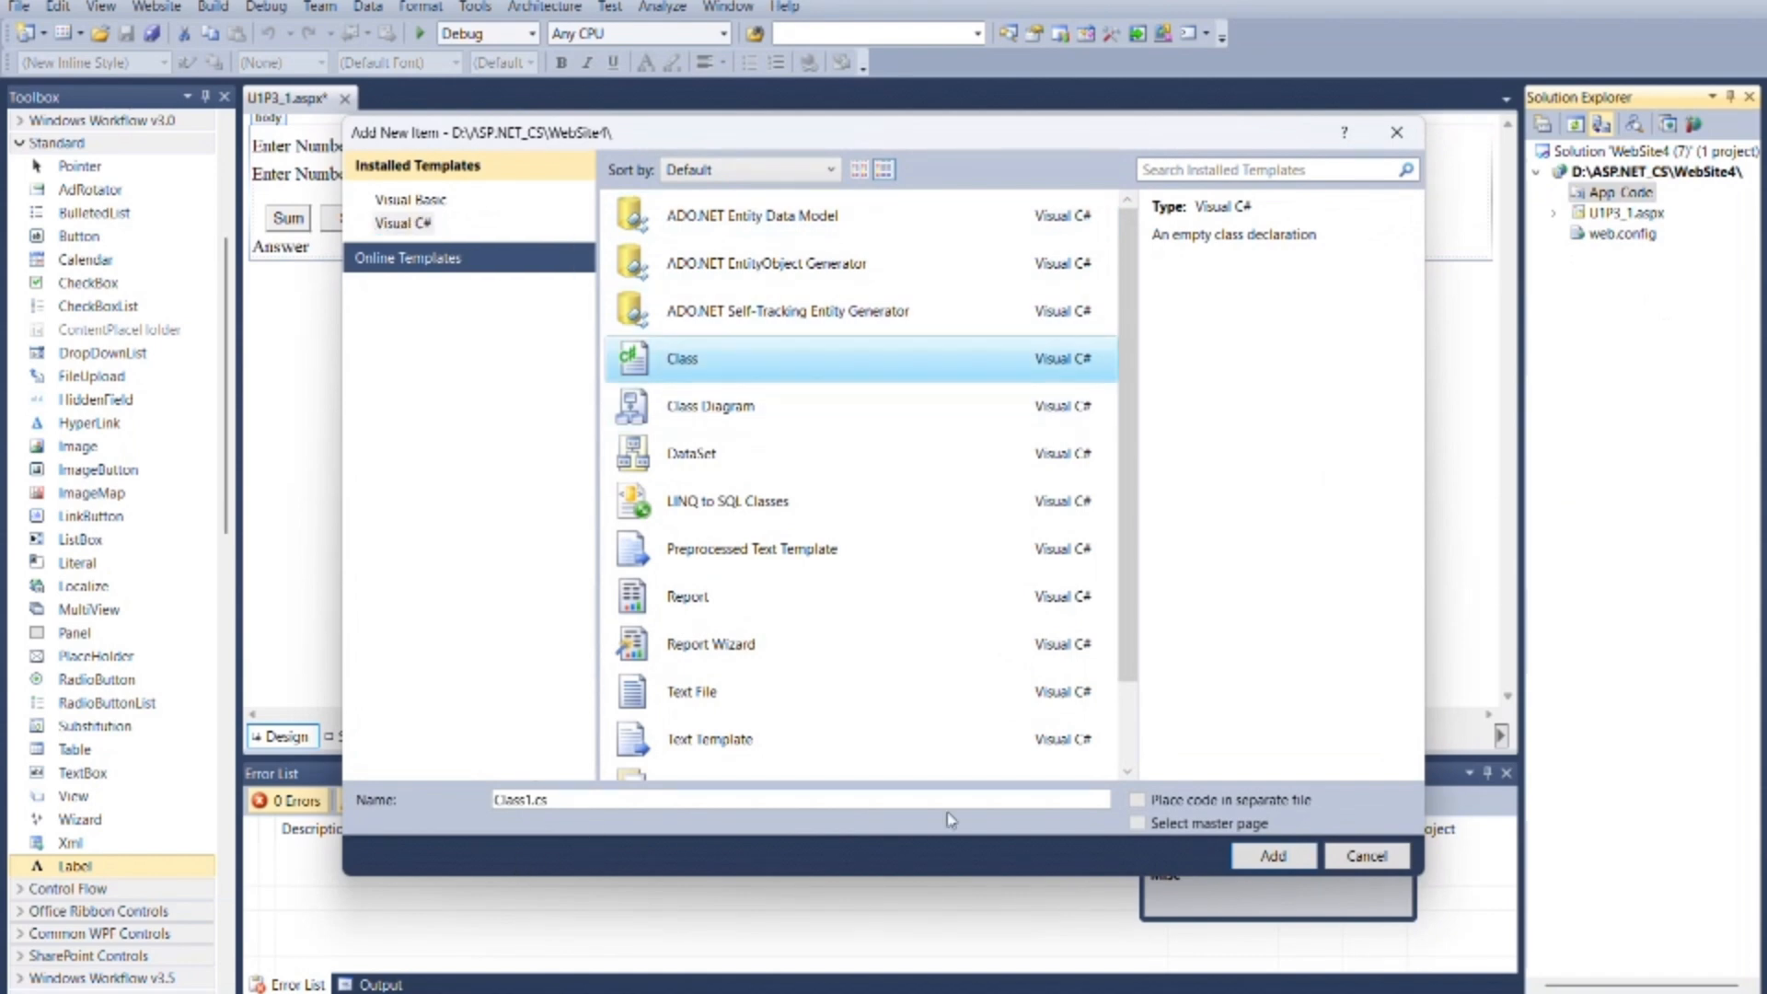
click(1276, 856)
text(public double sum()
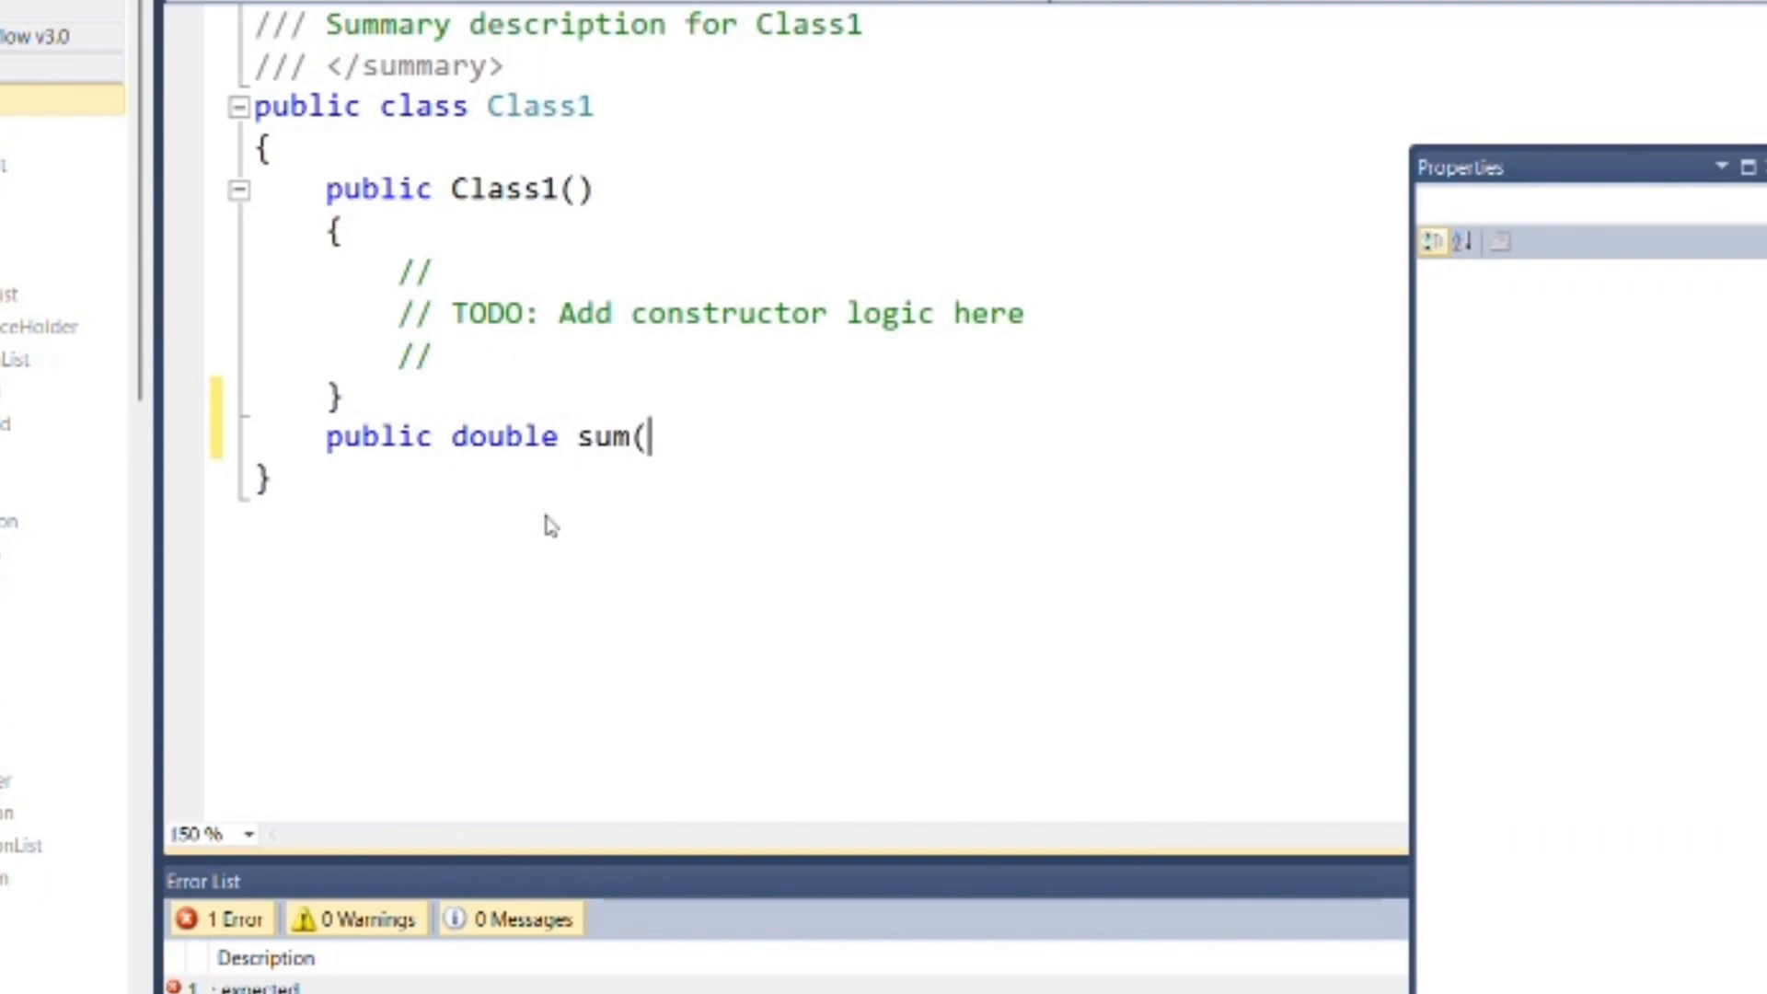
text(double a, double b))
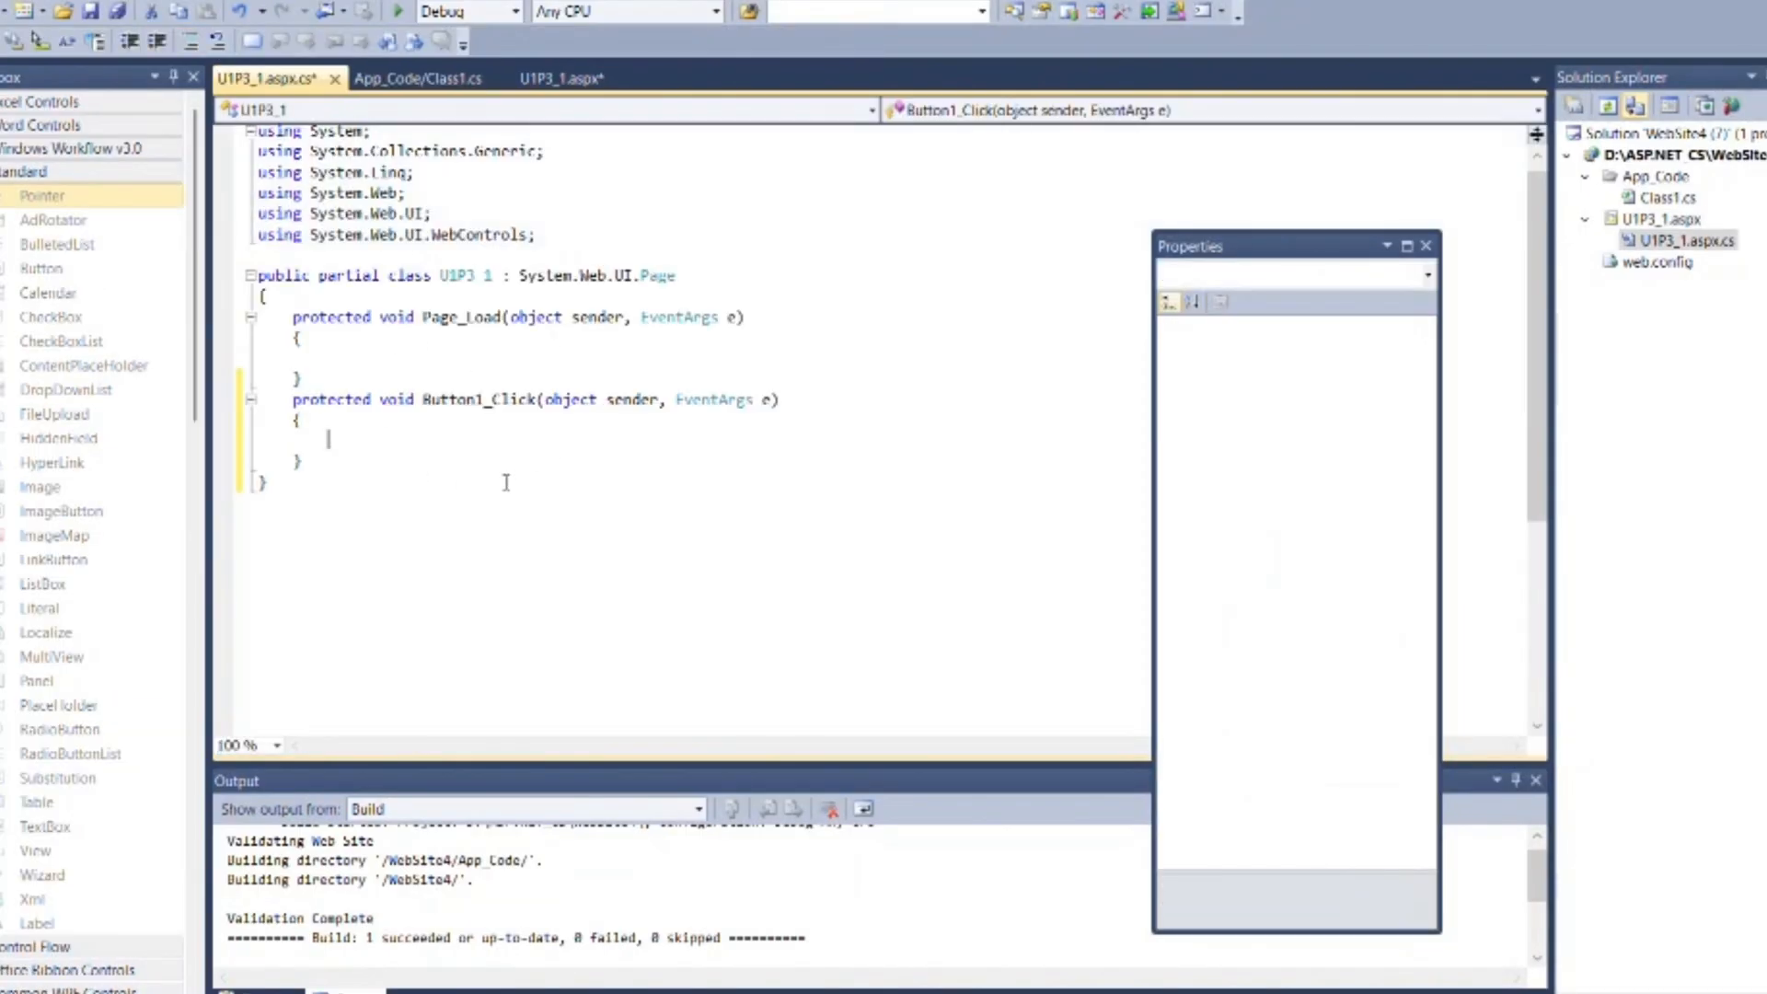
Code Button1_Click to convert TextBox1 and TextBox2 to doubles and show o1.sum(a, b) in Label3, then start Button2_Click.
text(douh)
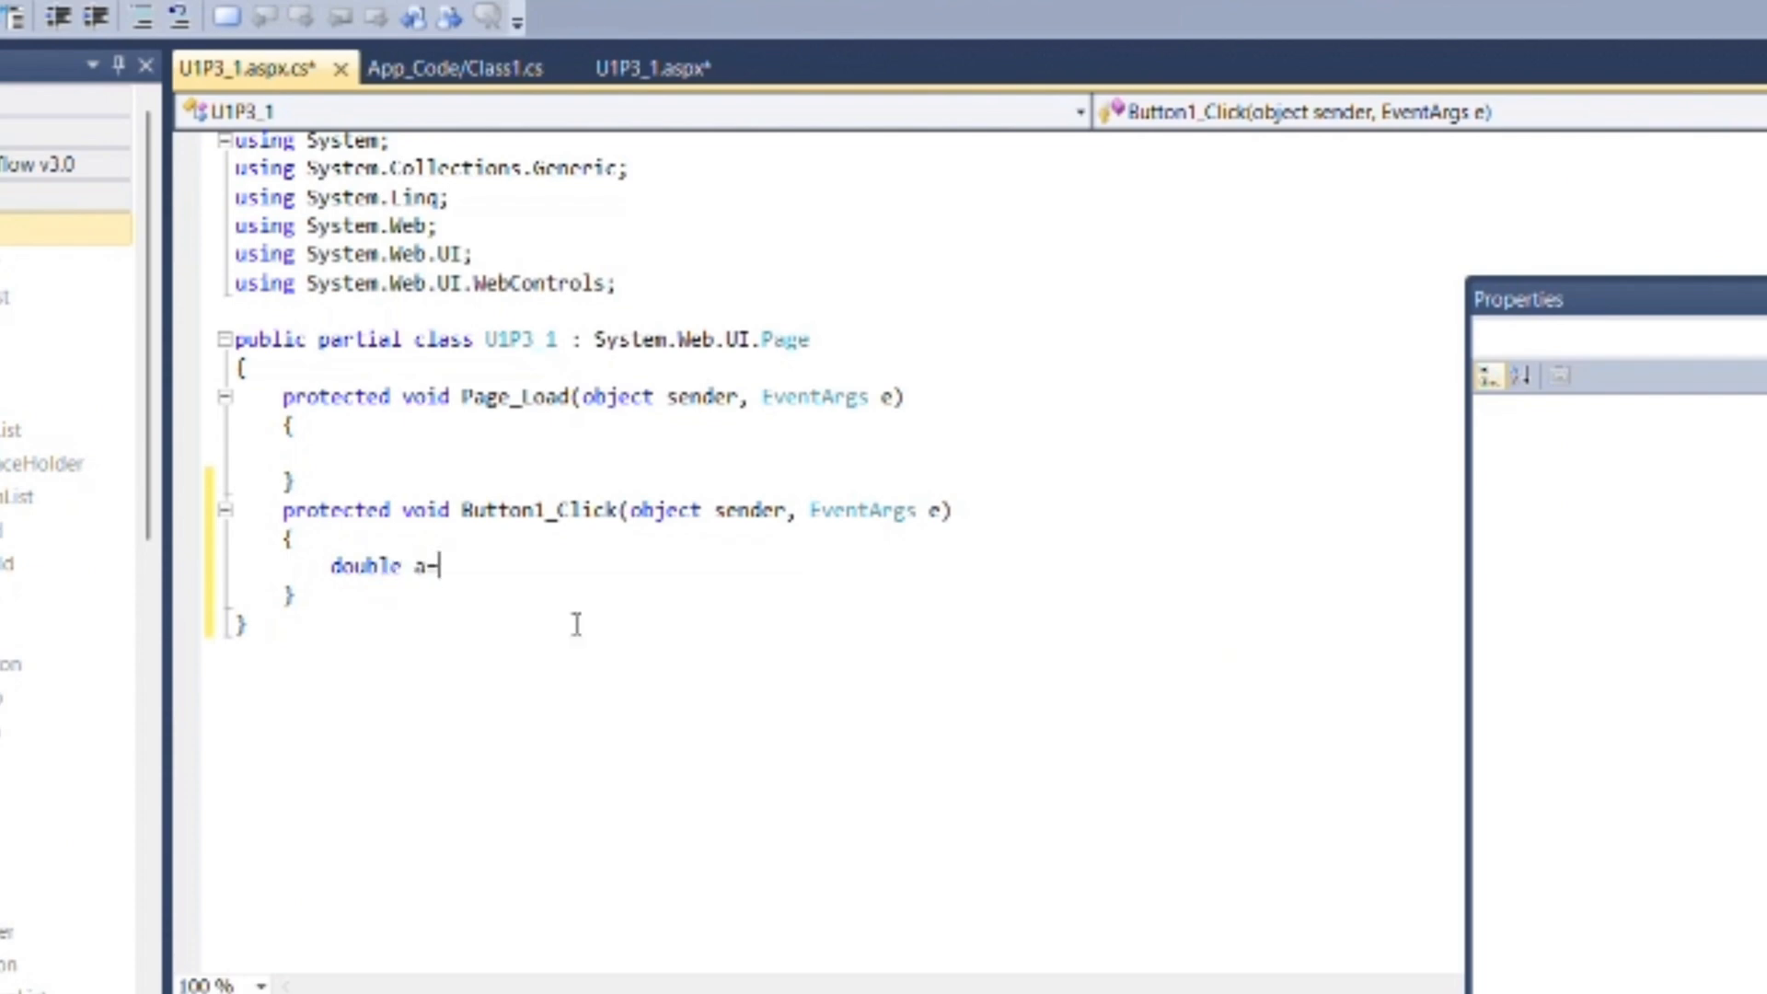
text(System.Convert.ToDouble()
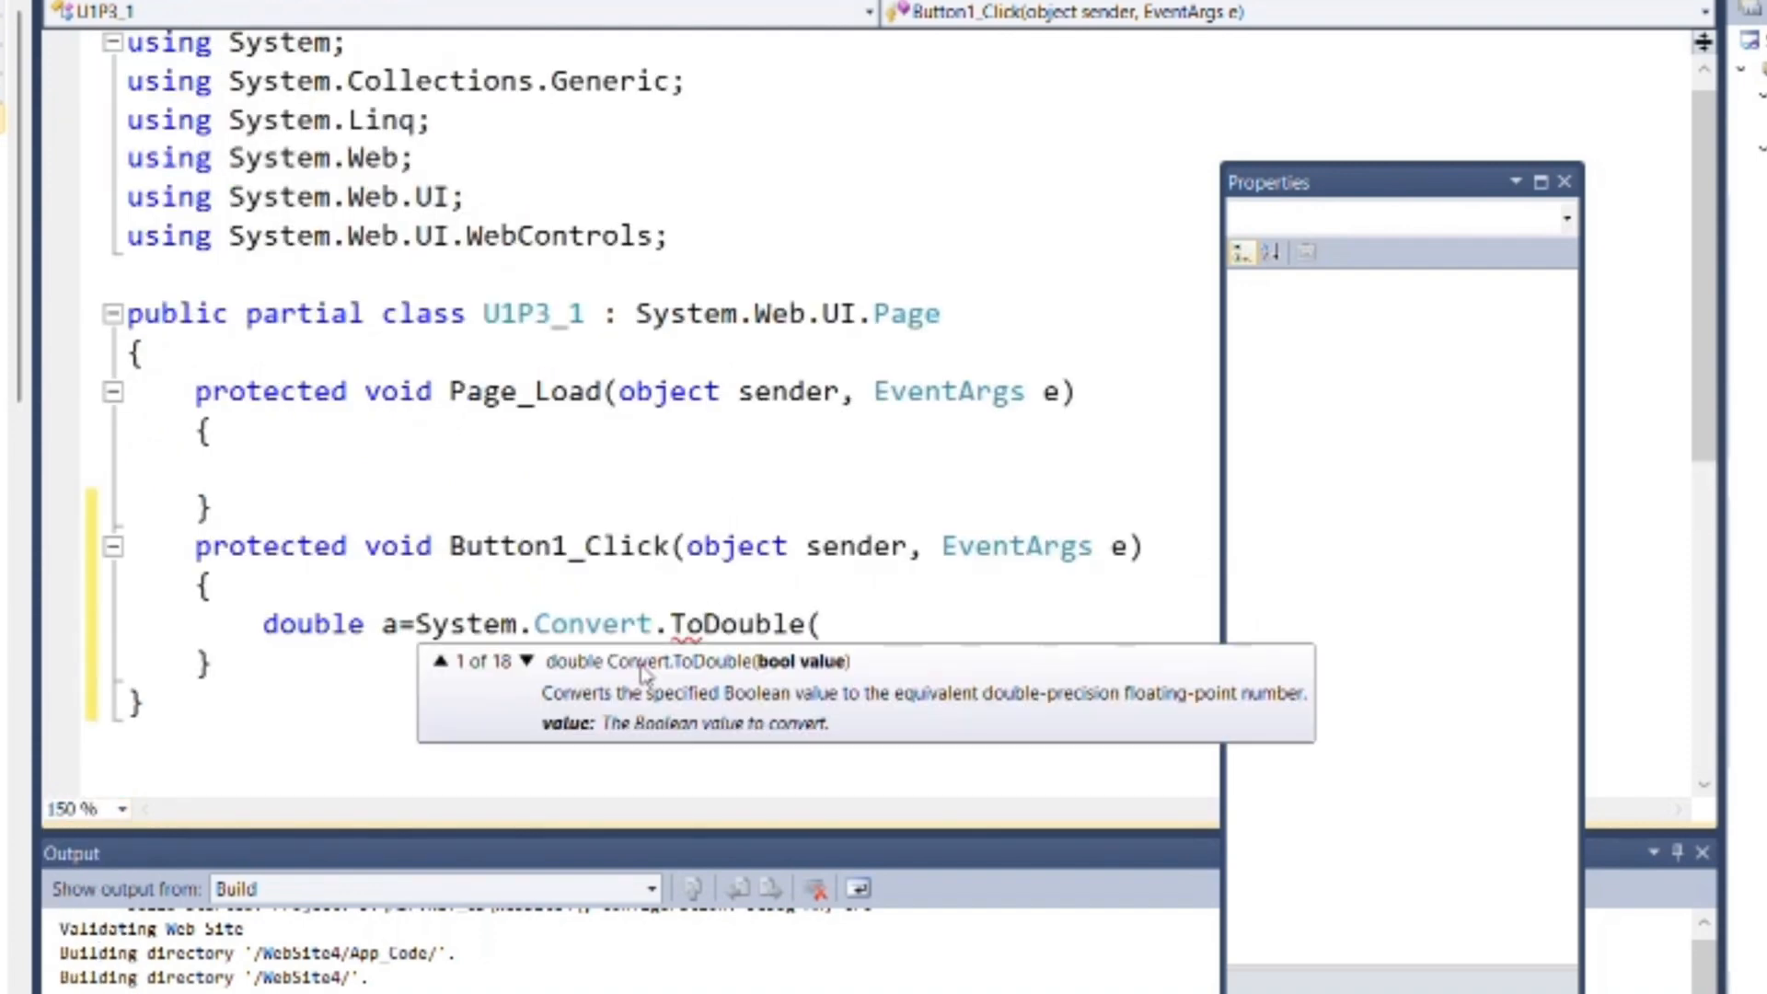
text(TextBox1.Text);)
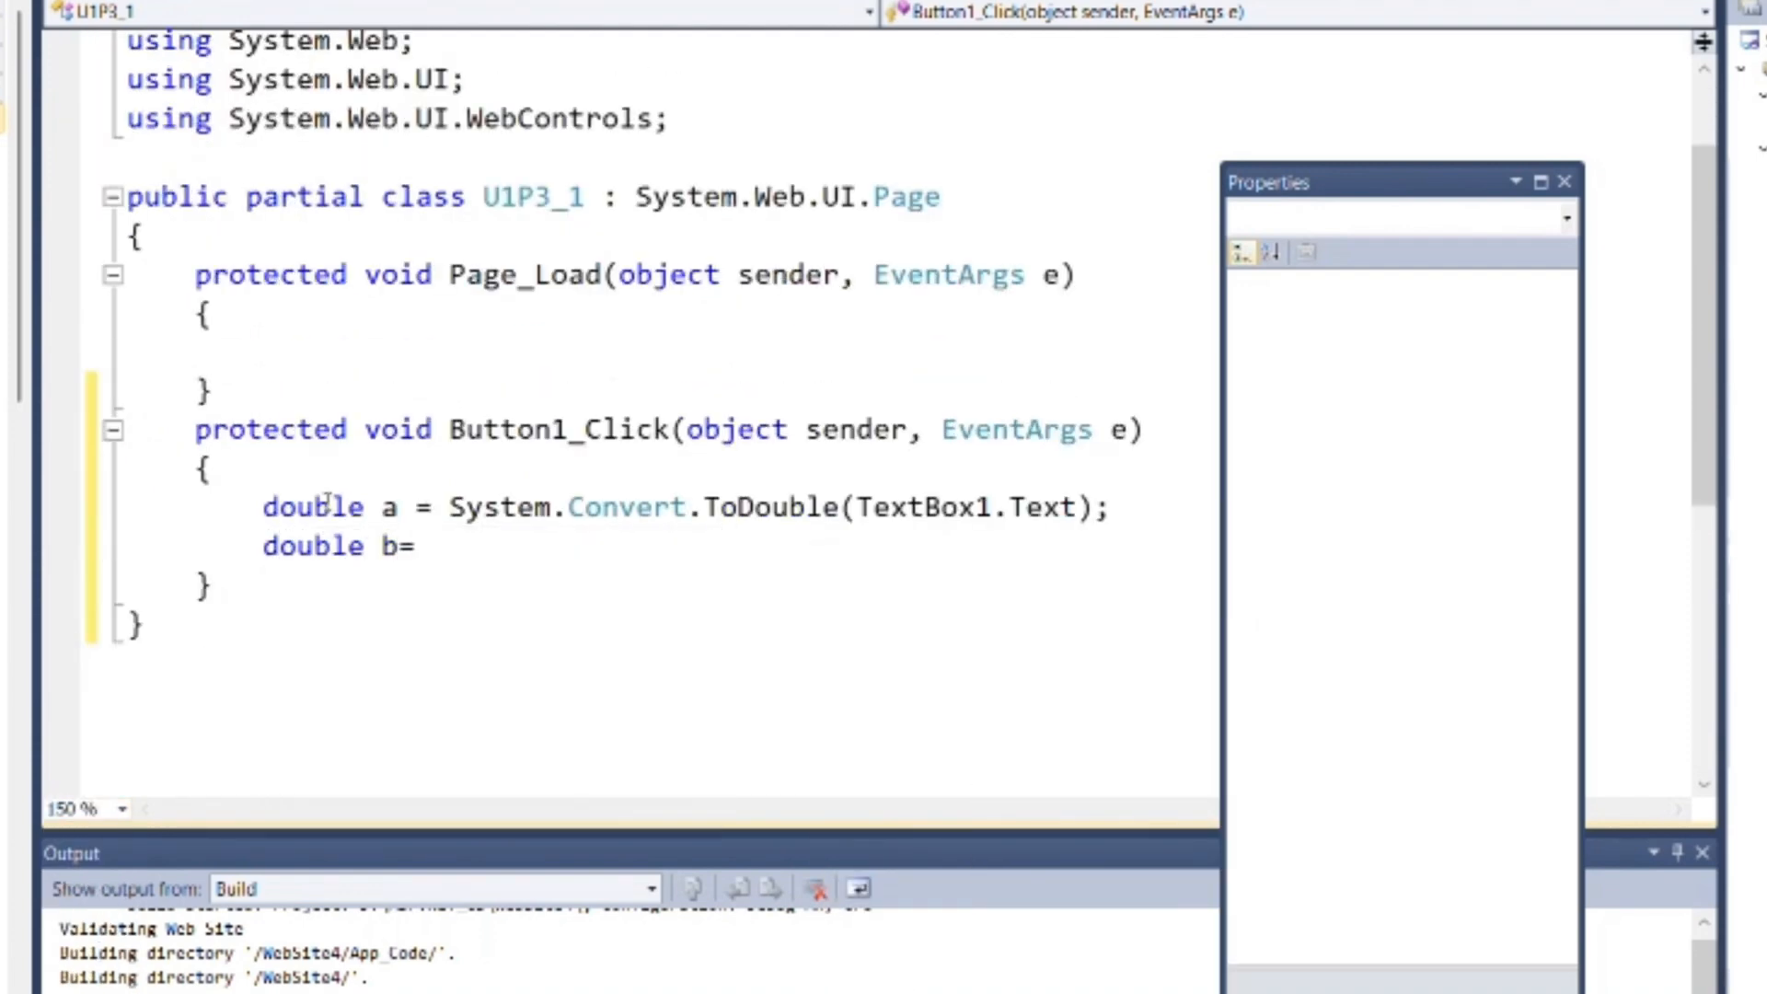
text(System.Convert.ToDouble(TextBox2.Text);)
text(Class1 o1 = new Class1();)
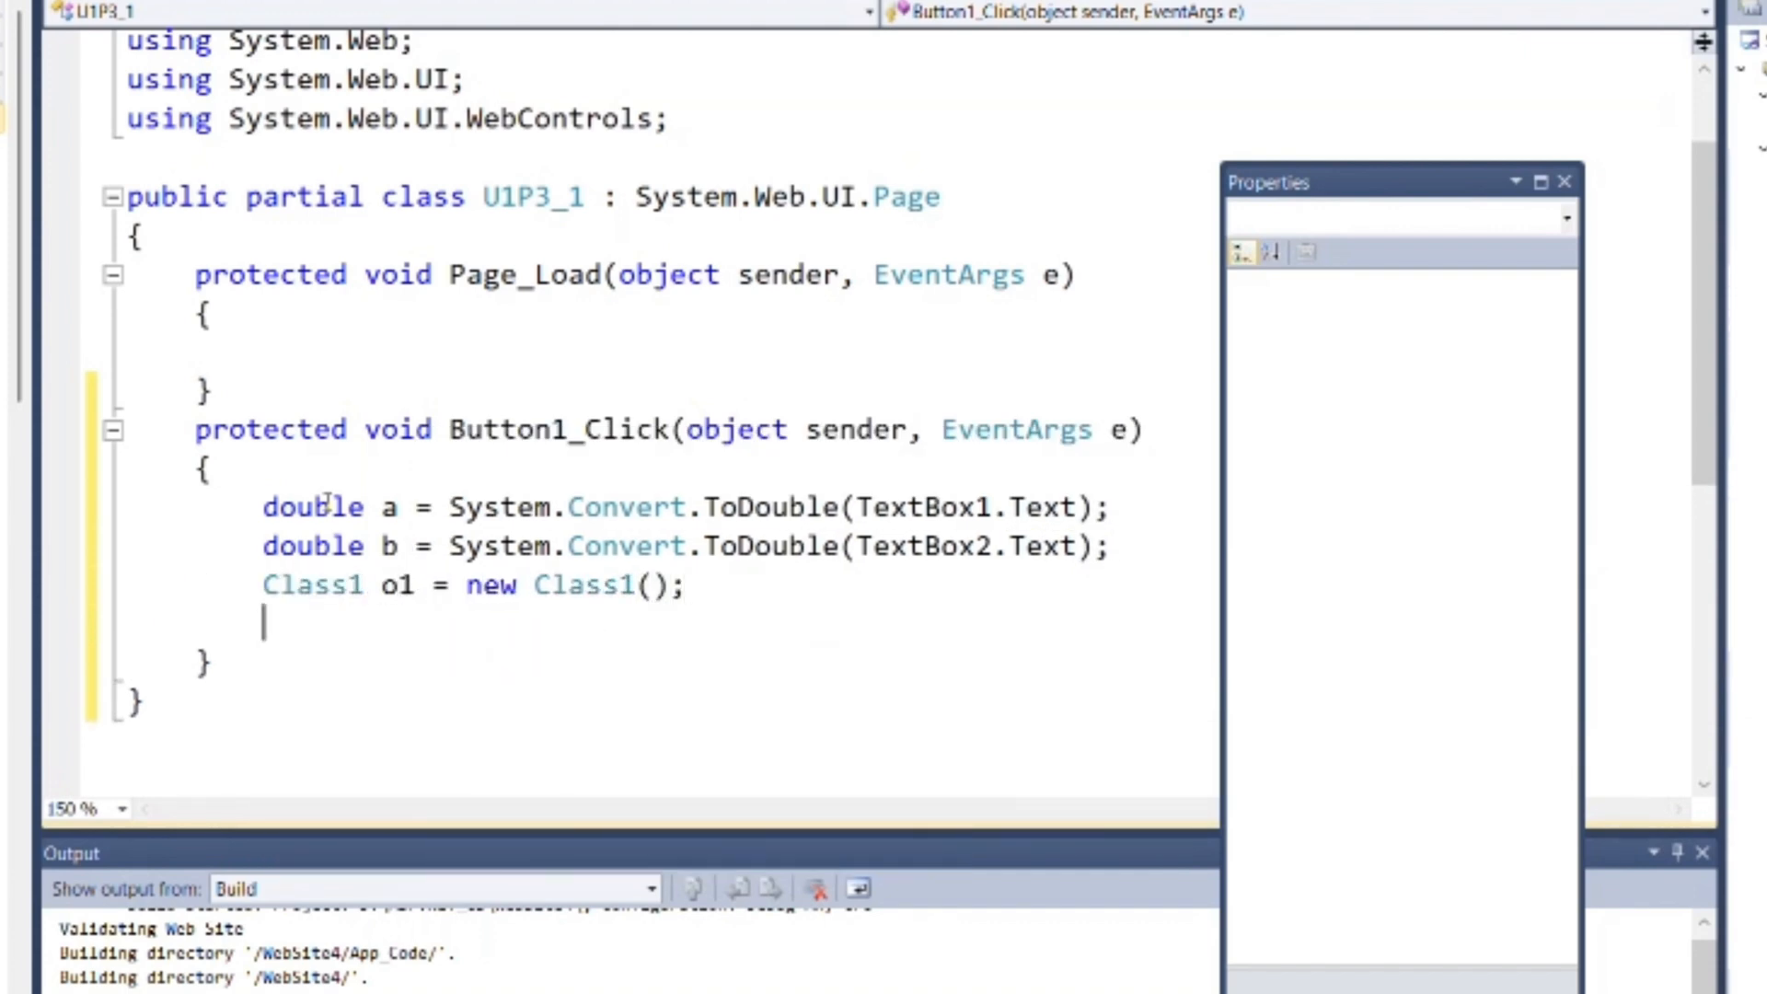
text(Label3.Text=o)
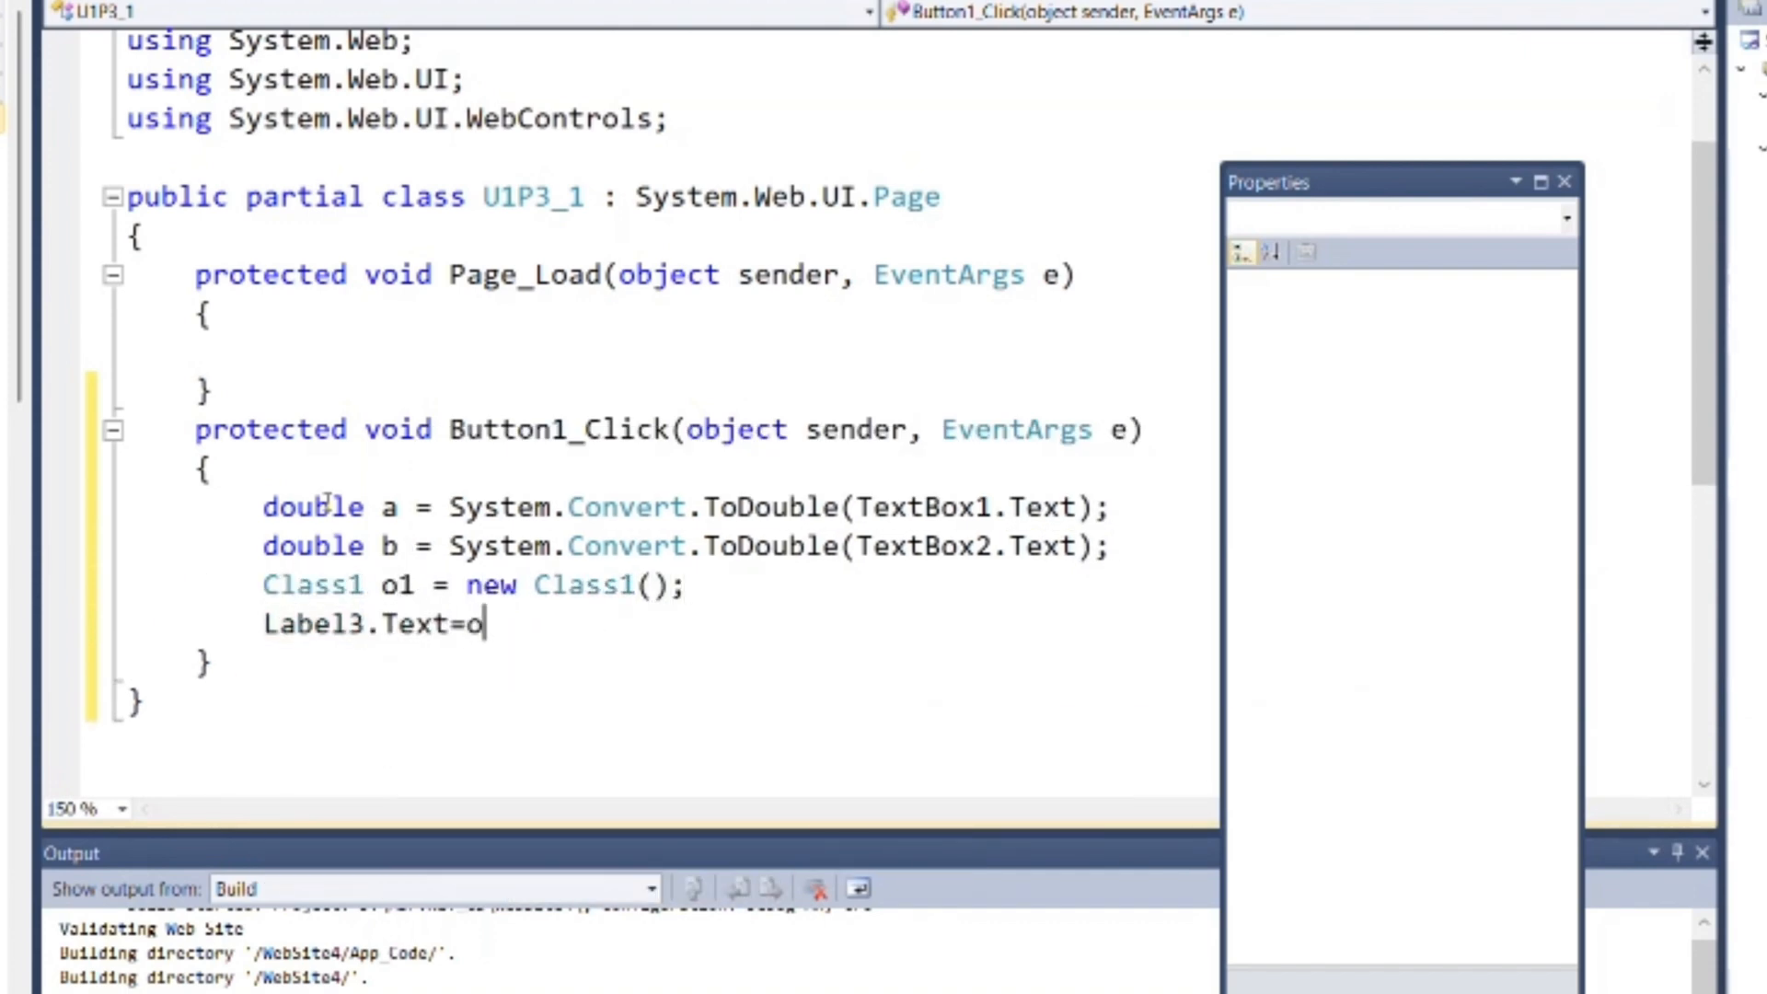
text(1.sum(a, b).ToString();)
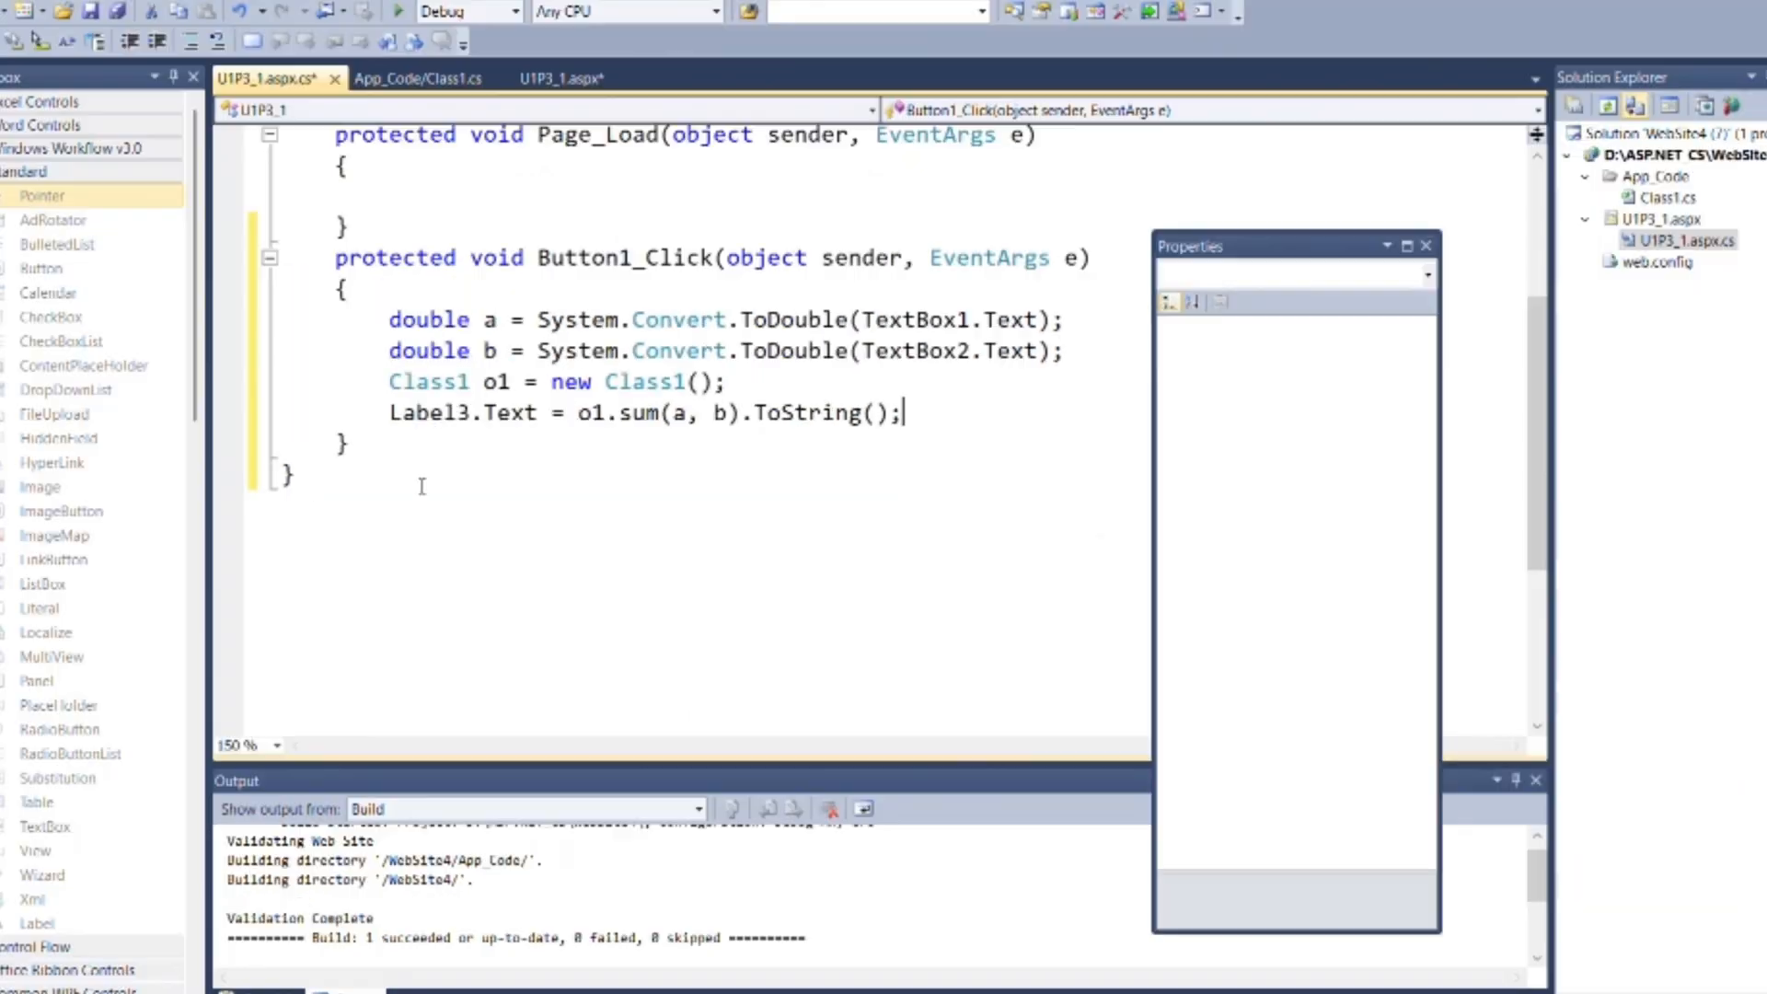
click(568, 78)
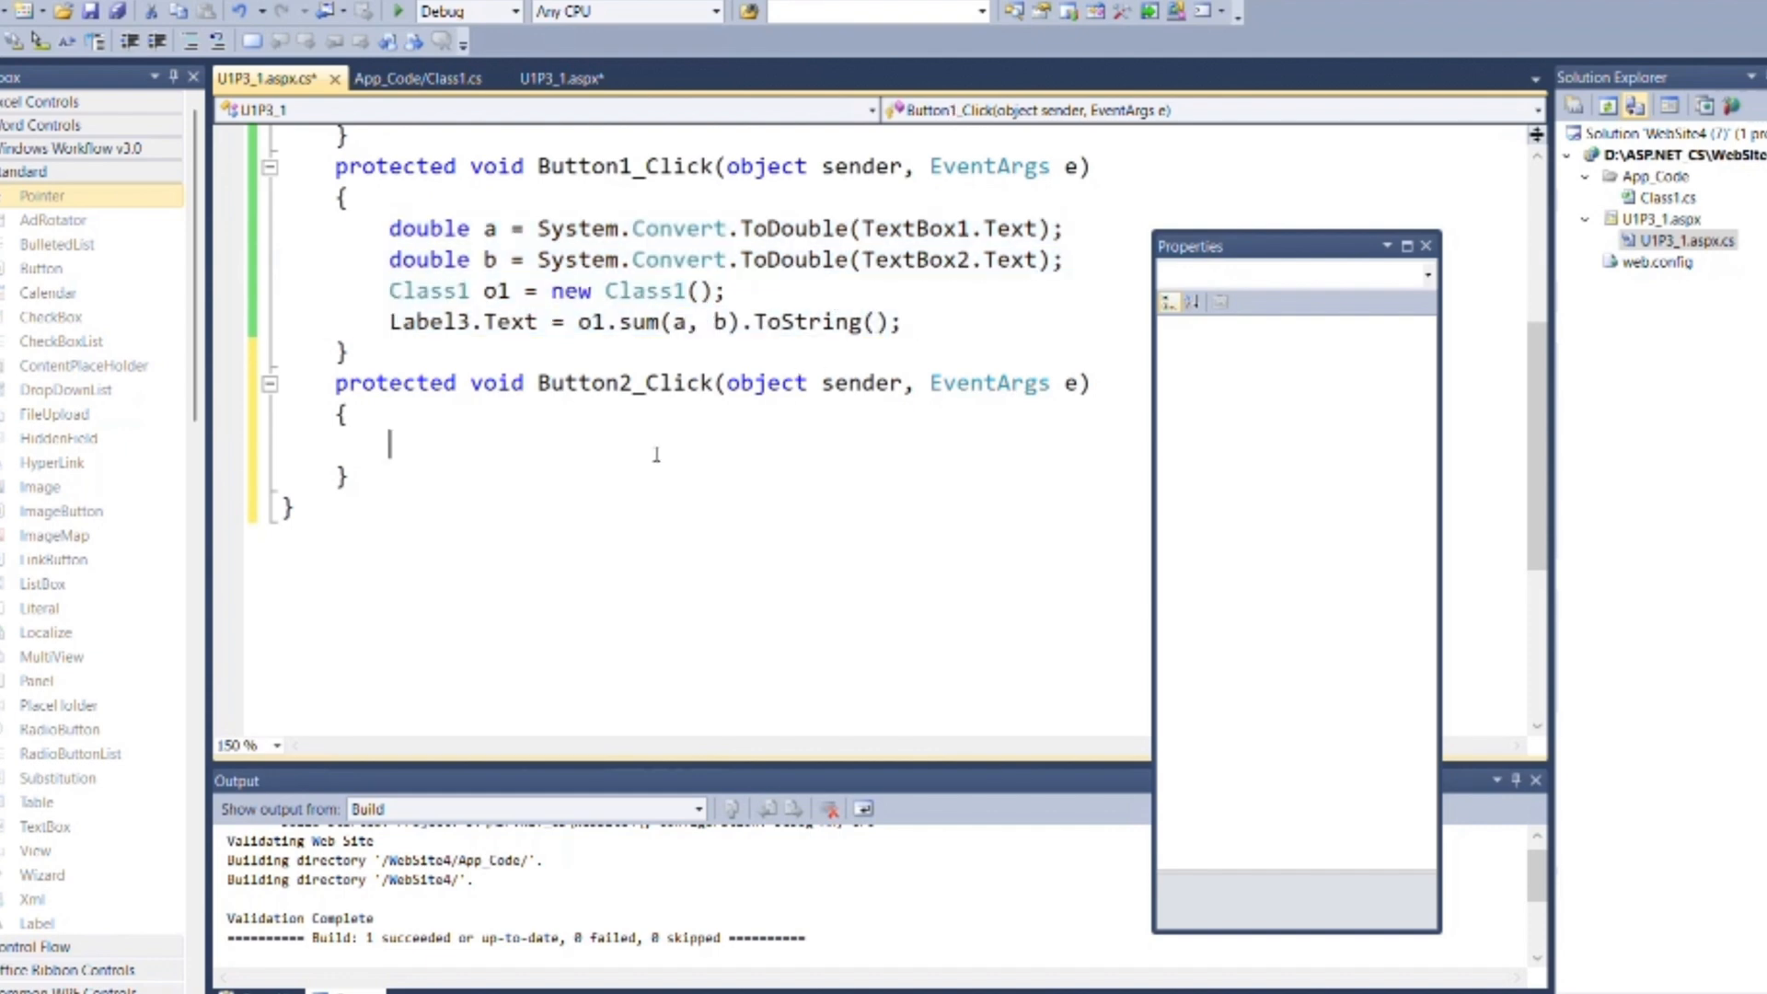
text(double a = System.Convert.ToDouble(TextBox1.Text);)
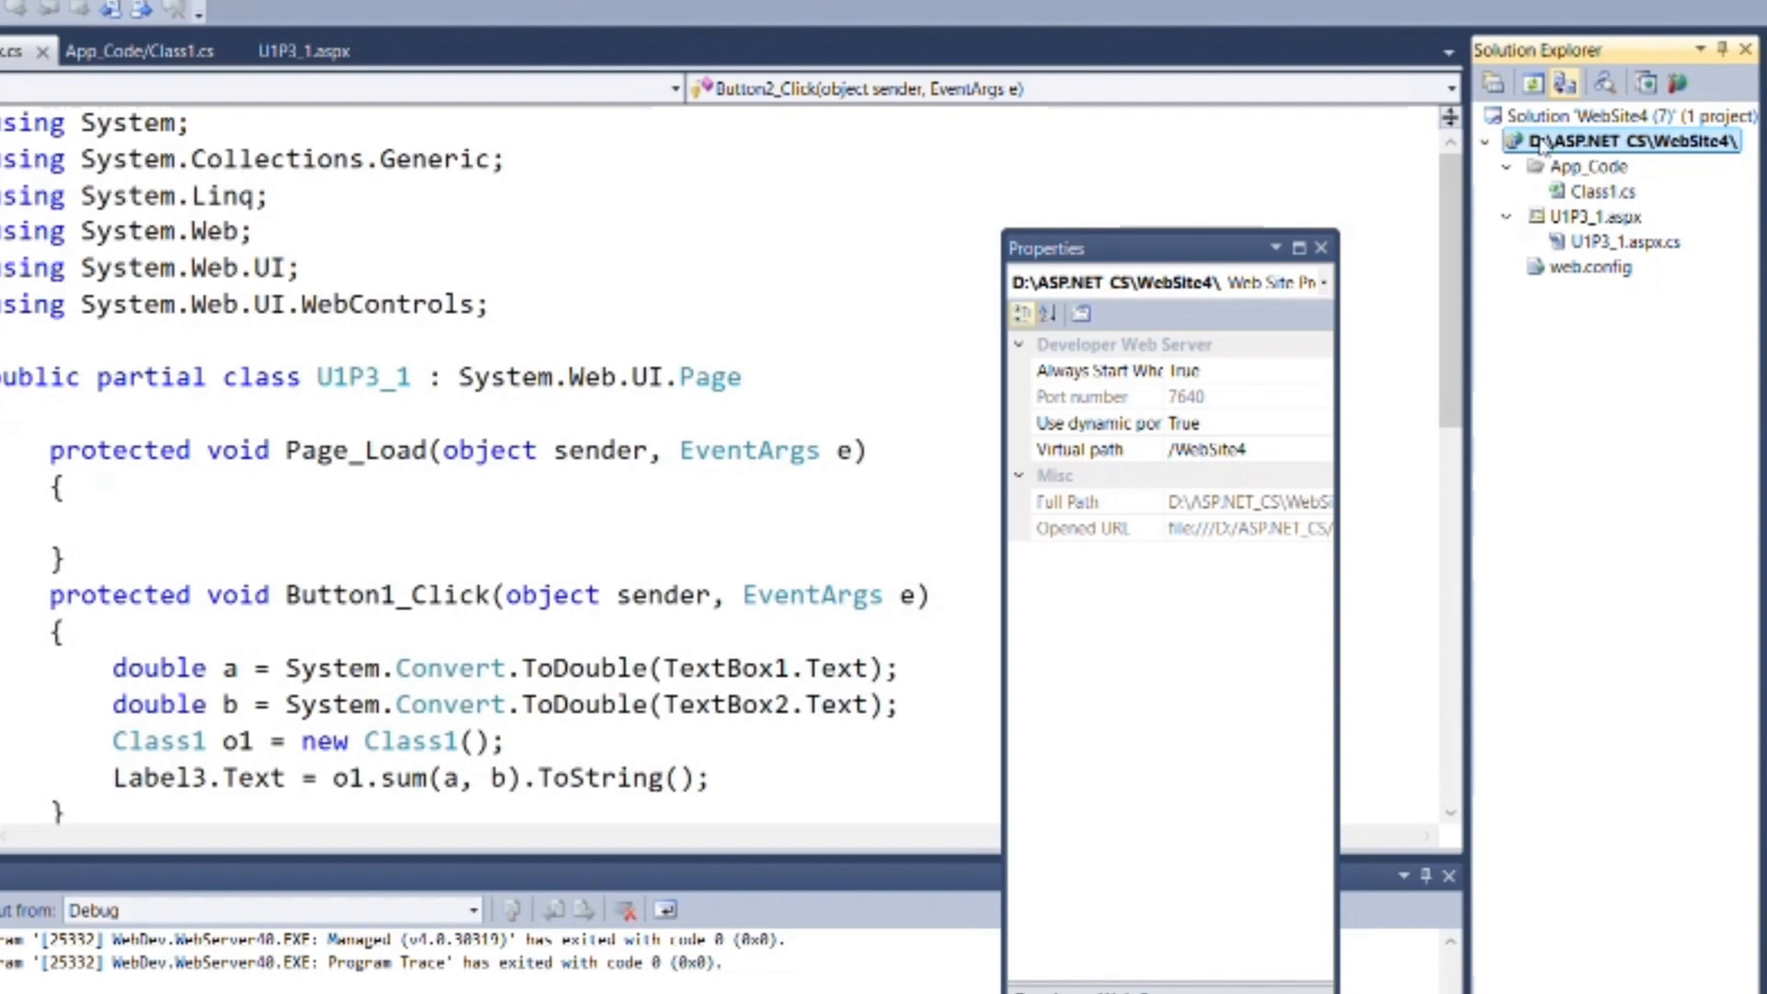
Switch to the U1P3_1.aspx design view and select the block holding the number fields.
right_click(1629, 143)
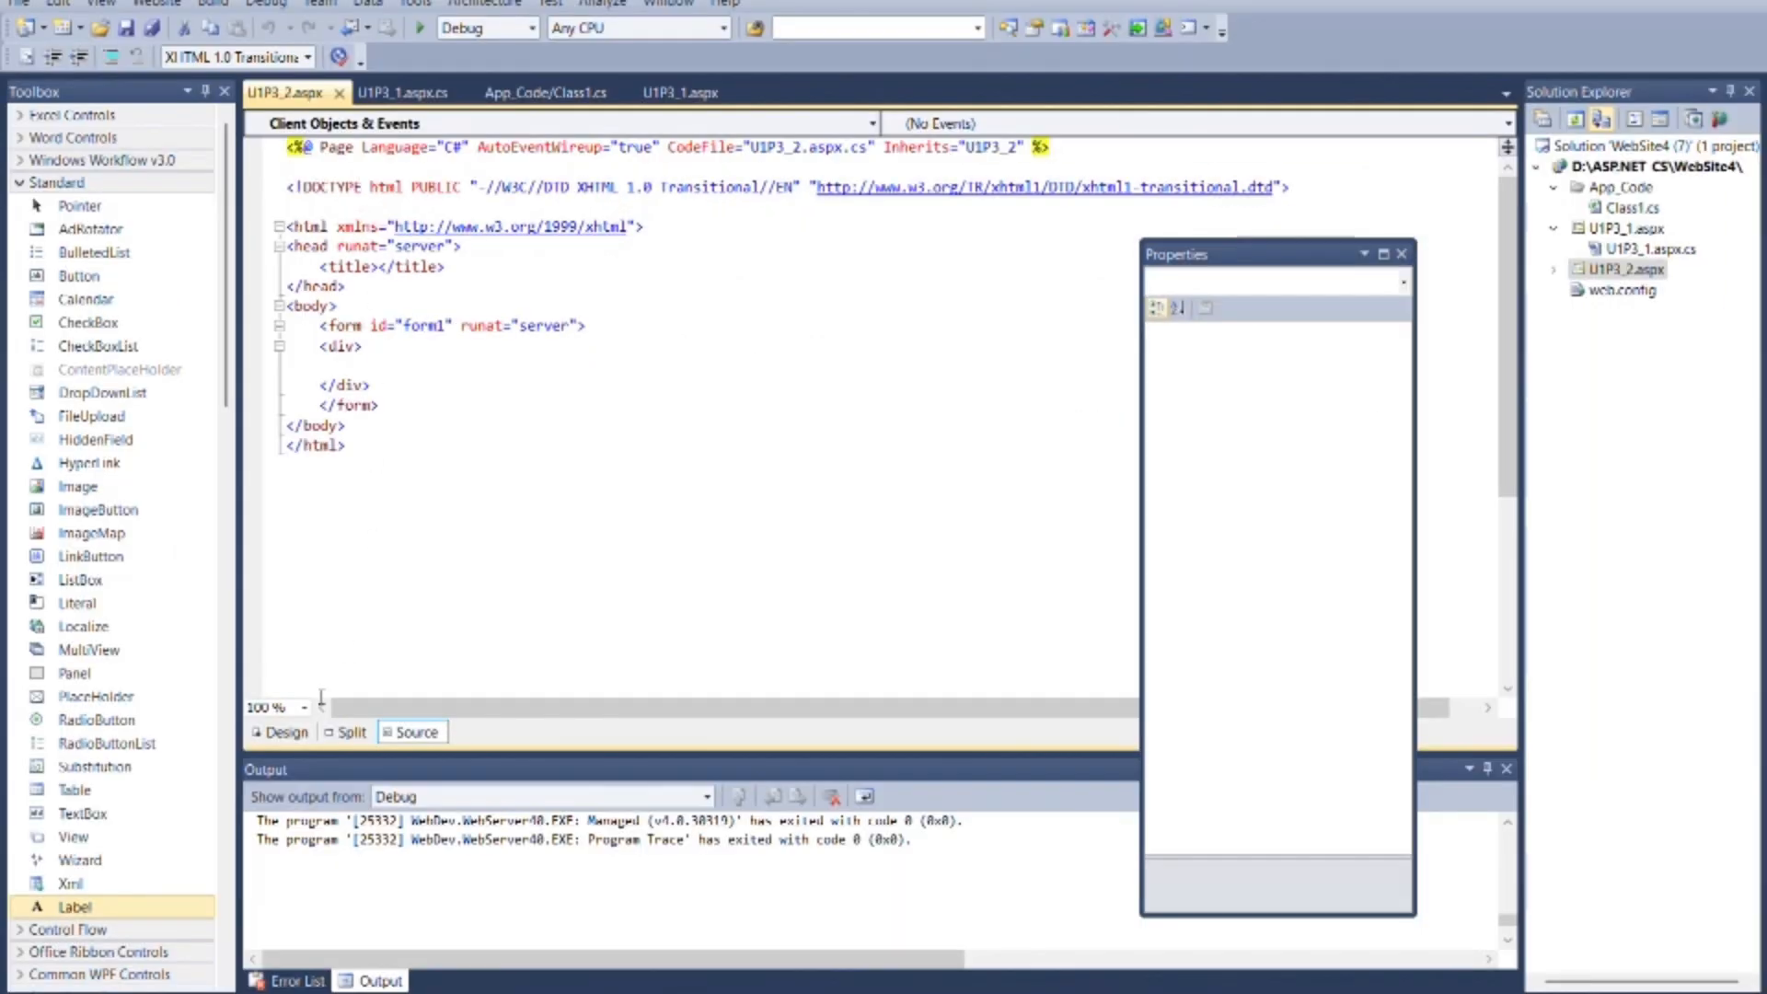
click(286, 732)
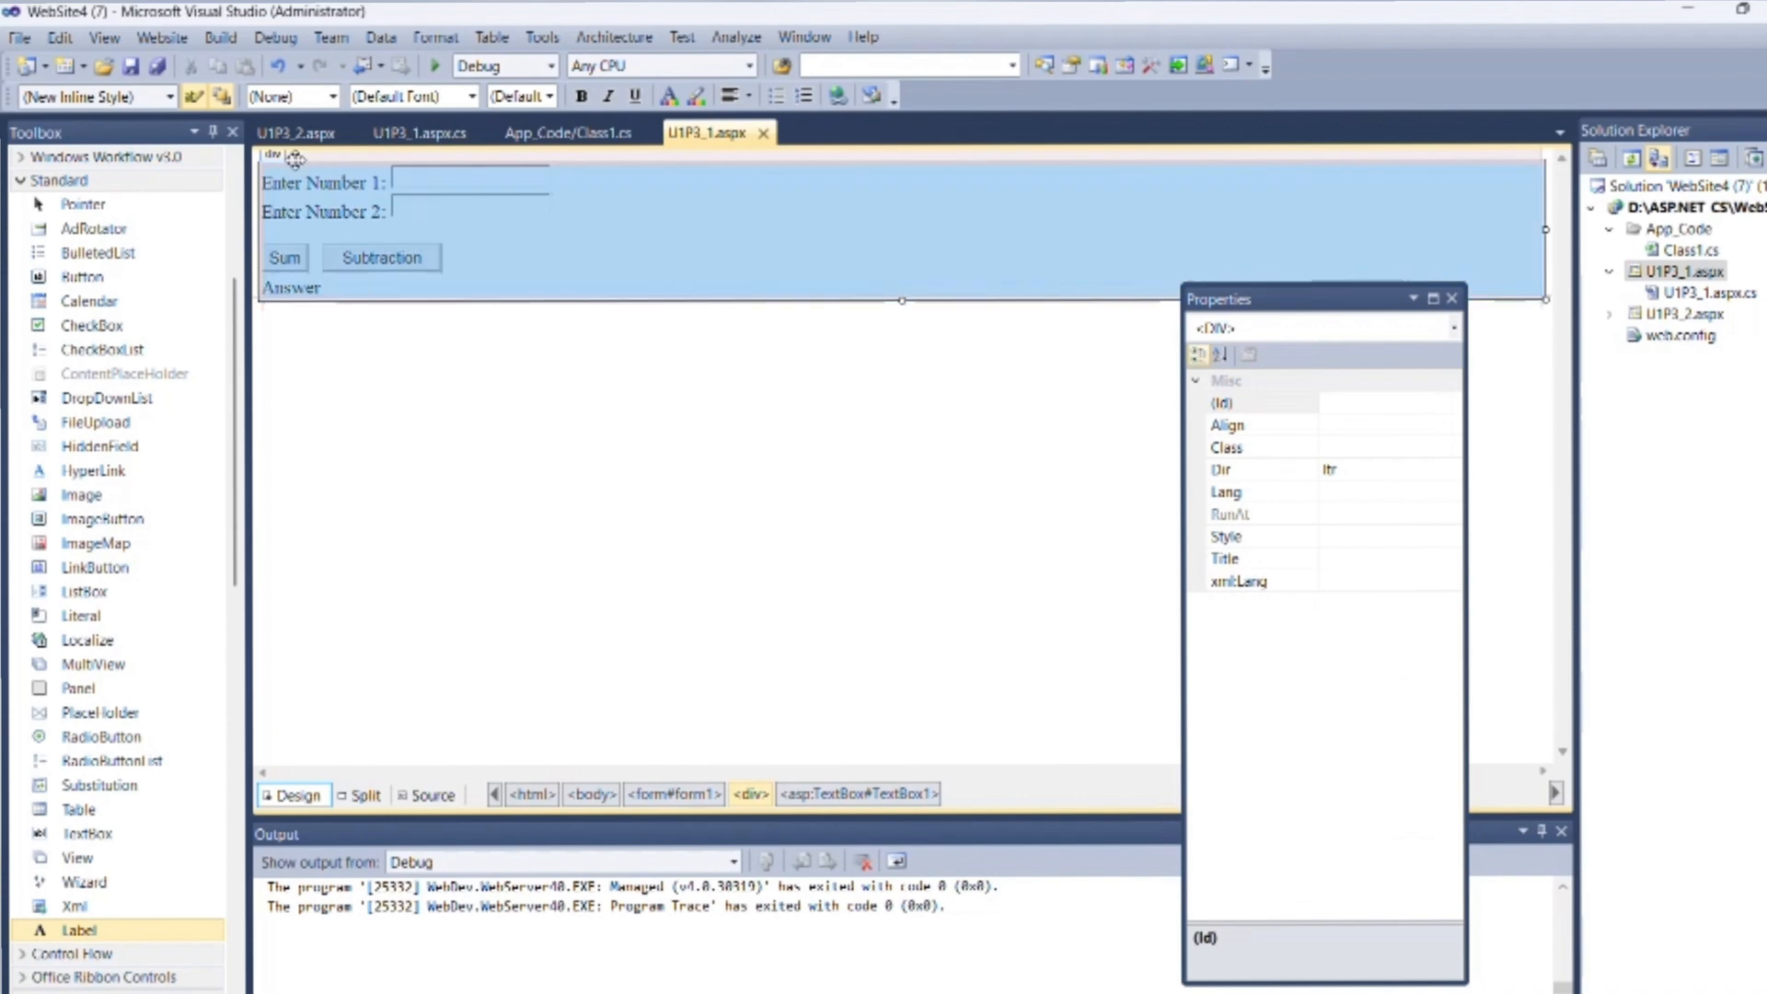
click(295, 133)
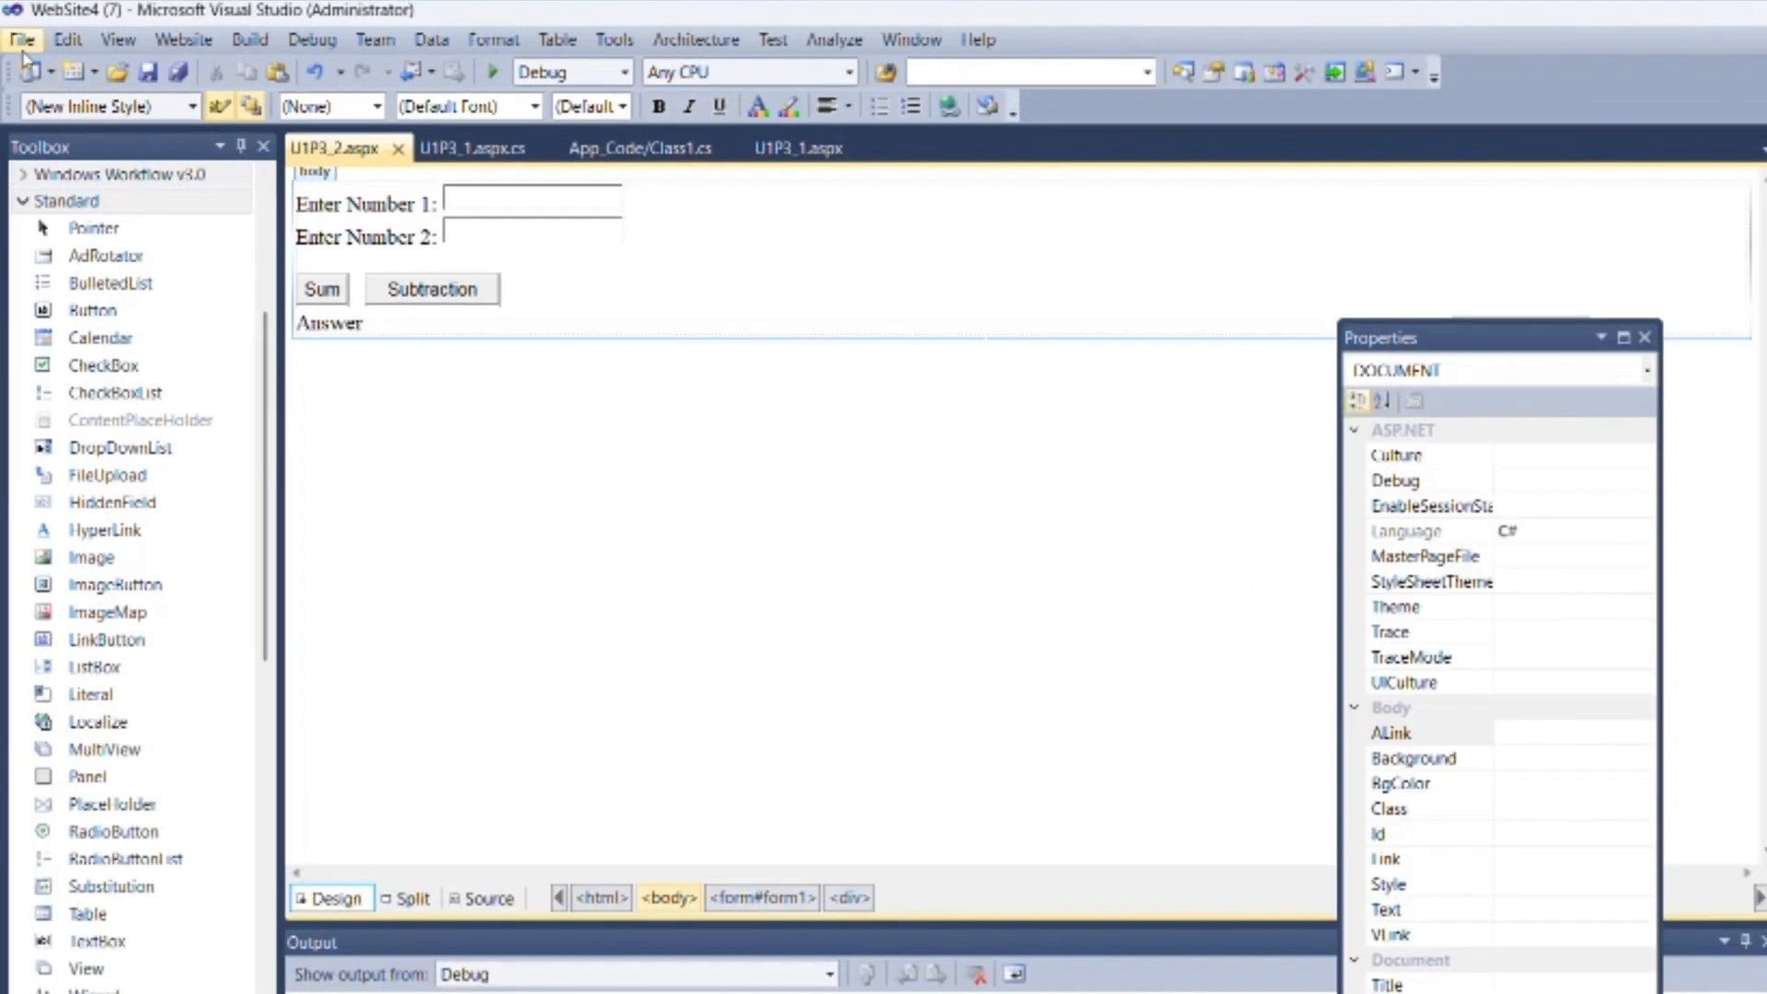
Create a new Visual C# Class Library project named Calc.
click(26, 39)
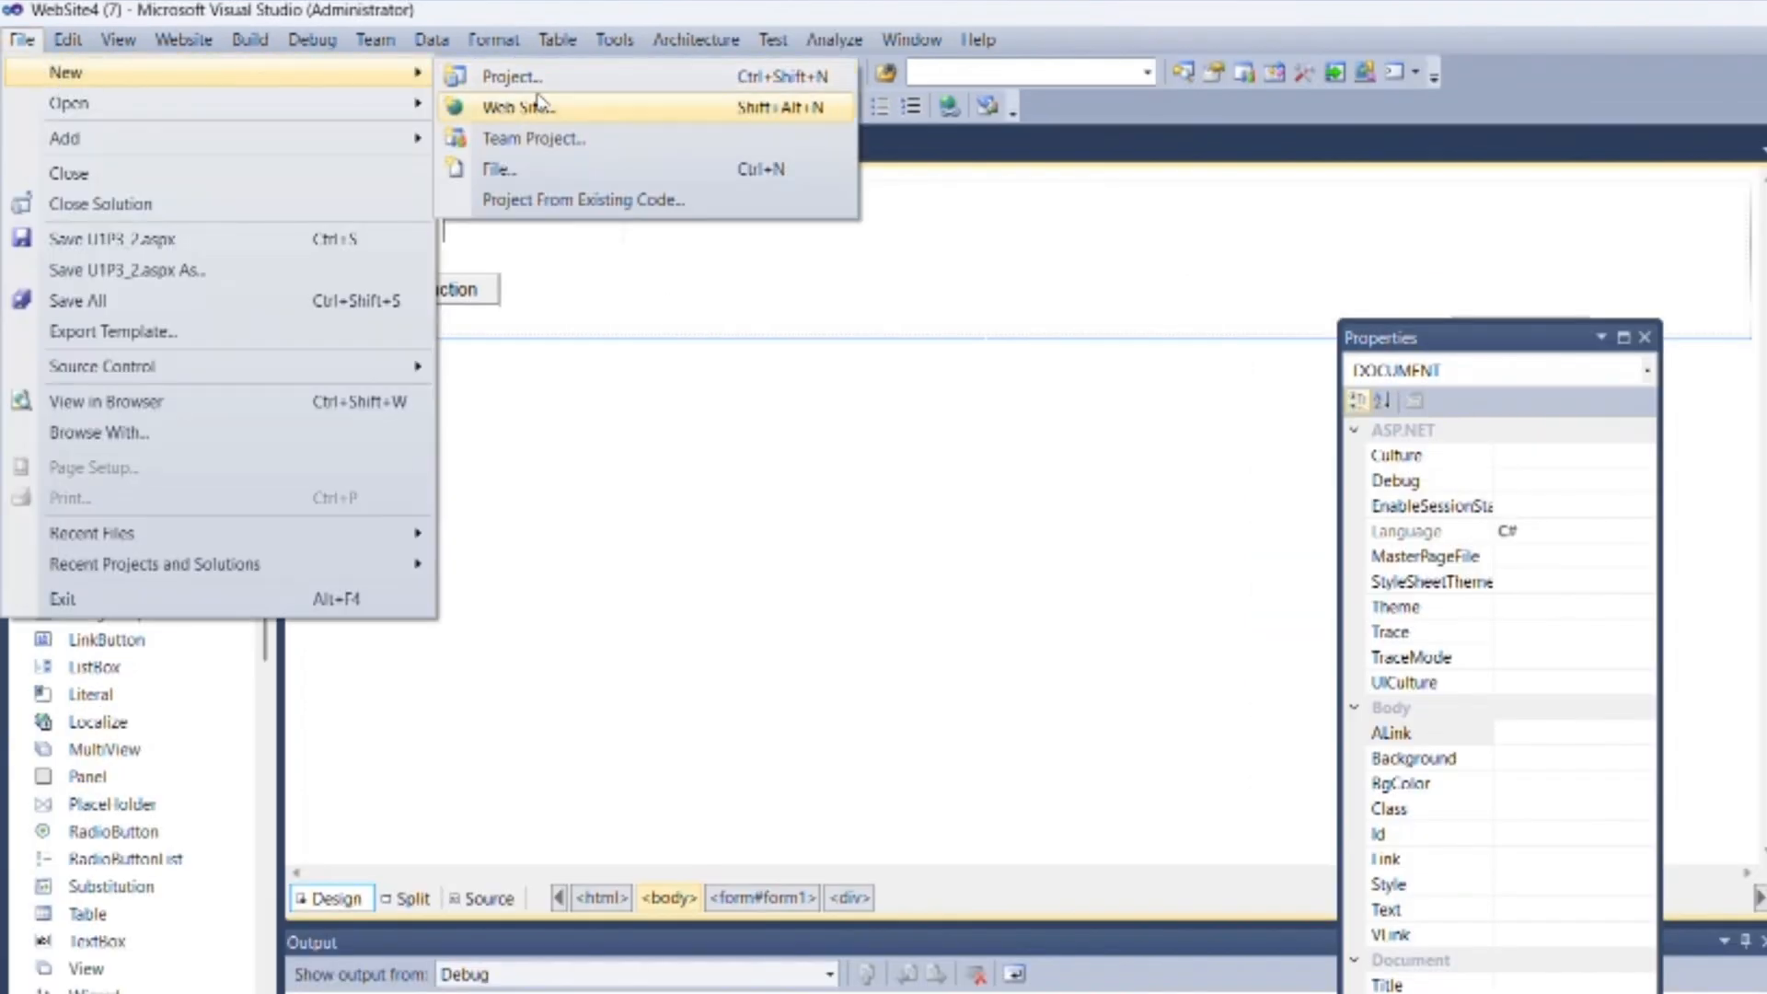
click(512, 77)
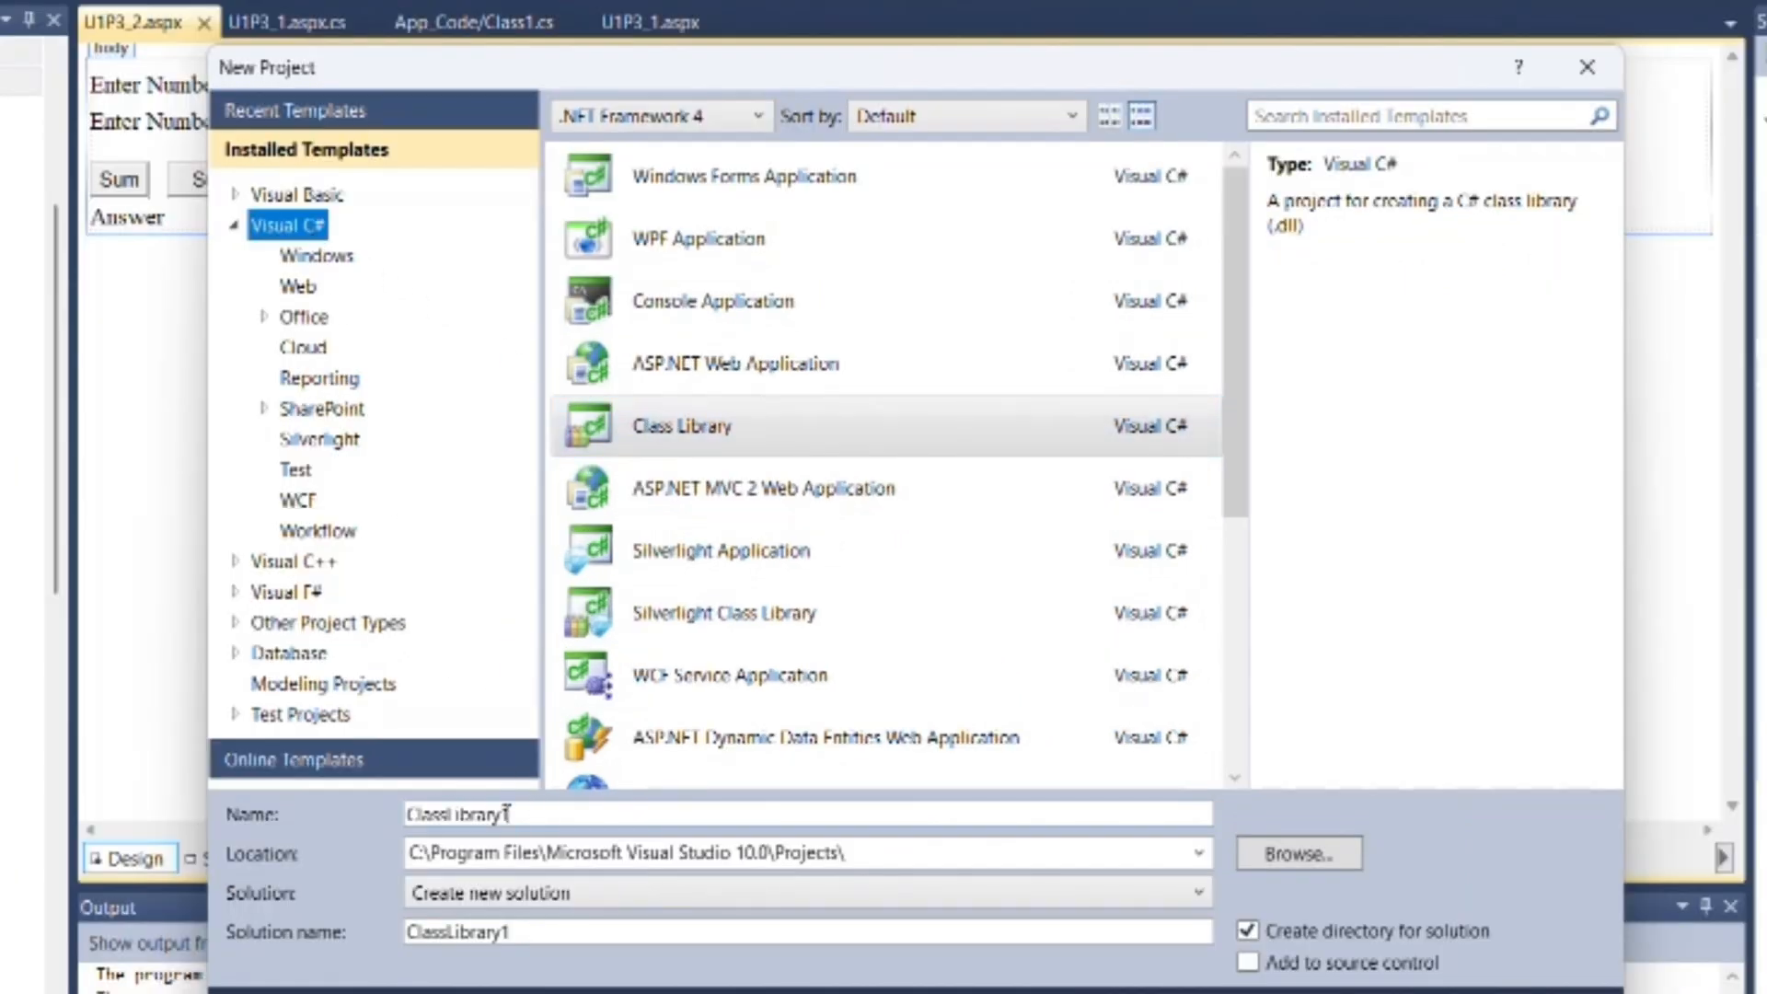
text(Ca)
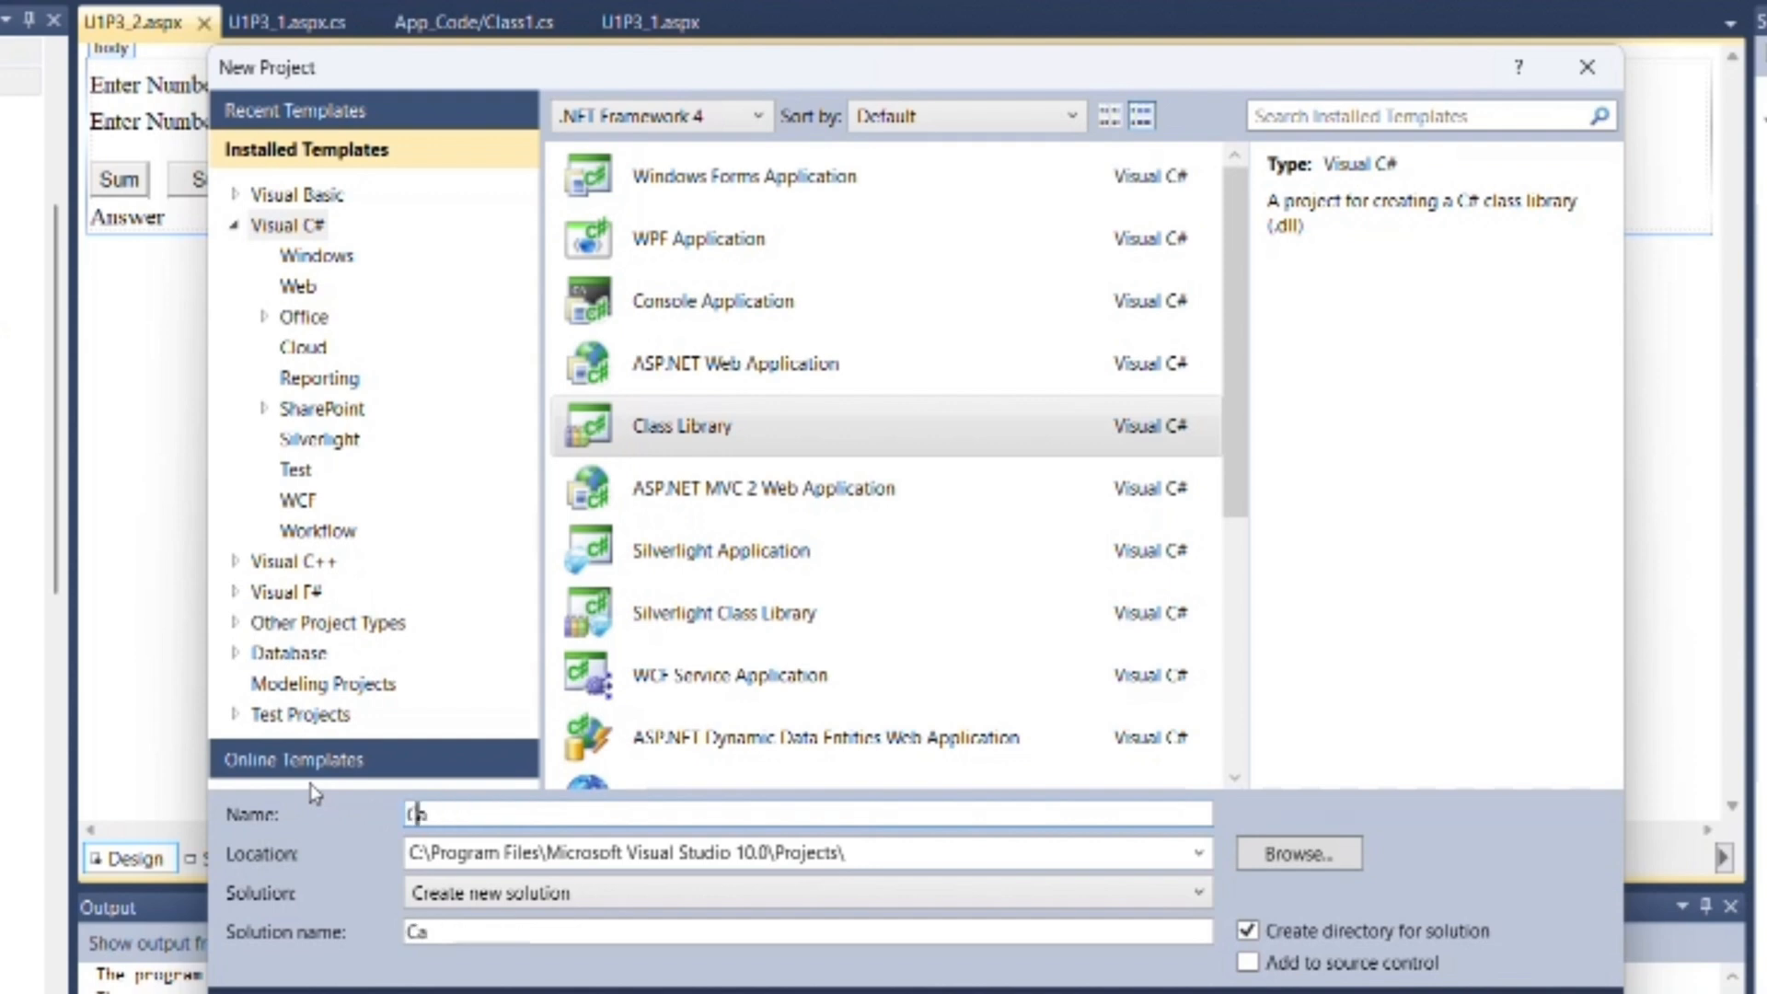
text(Calc)
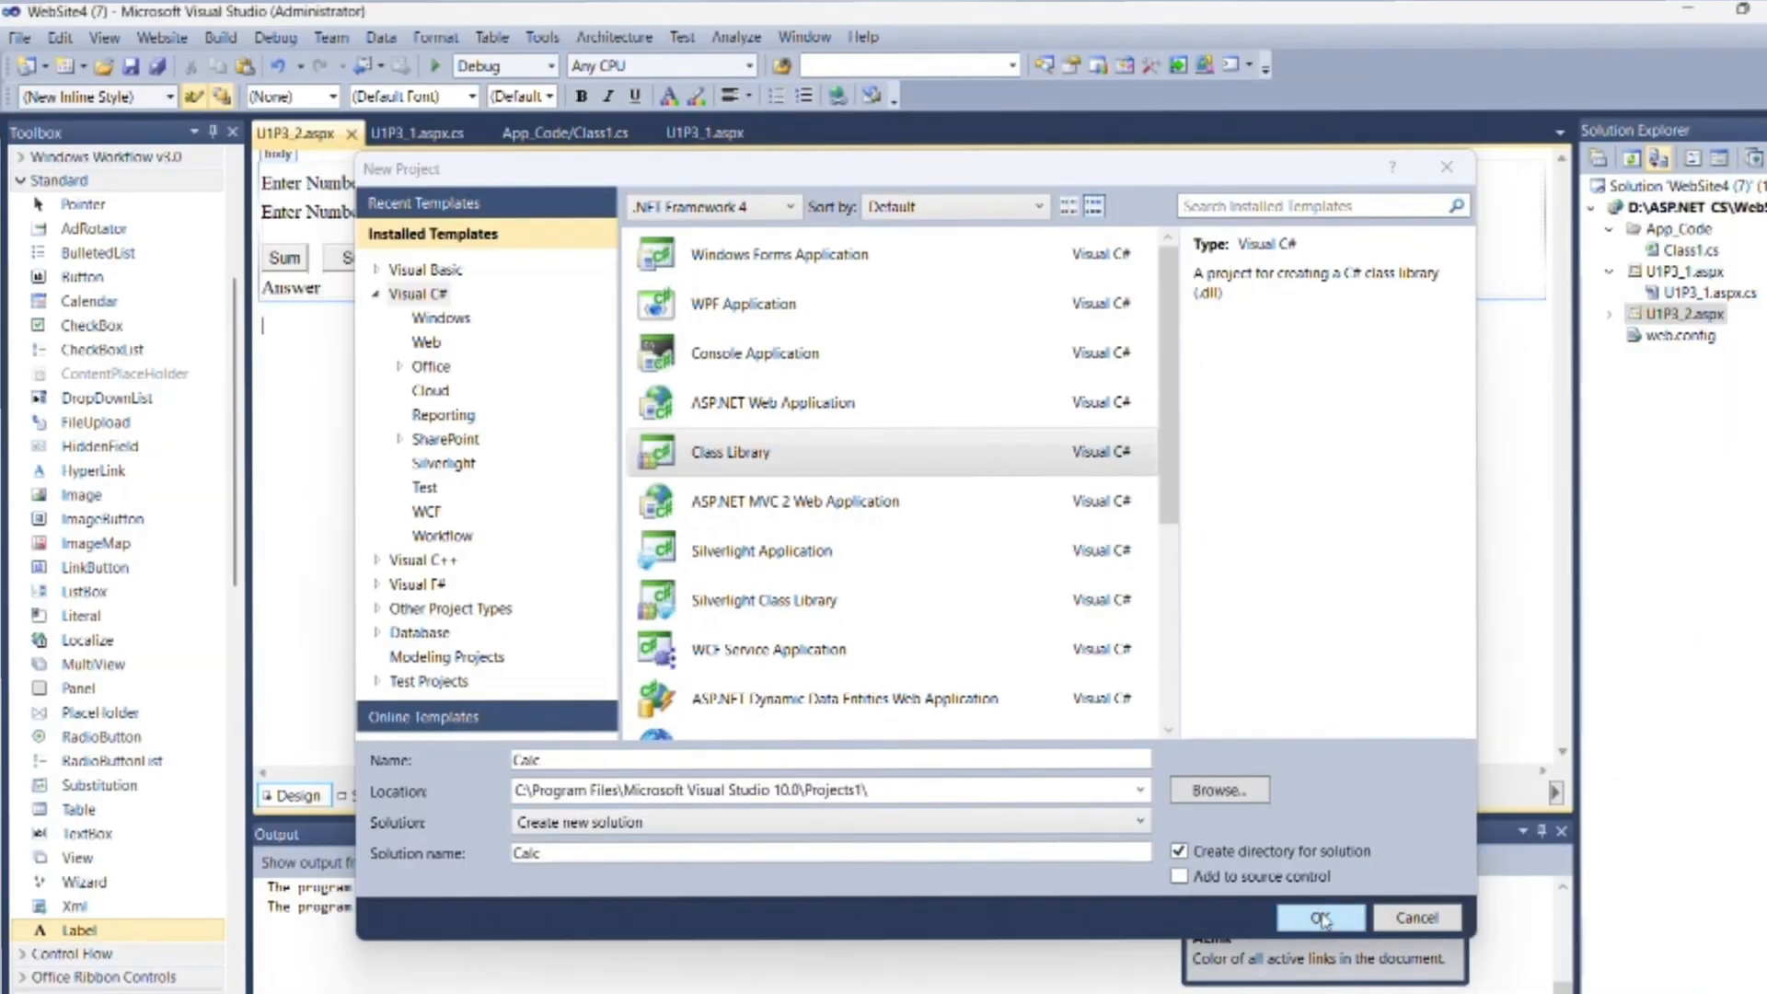
click(1319, 918)
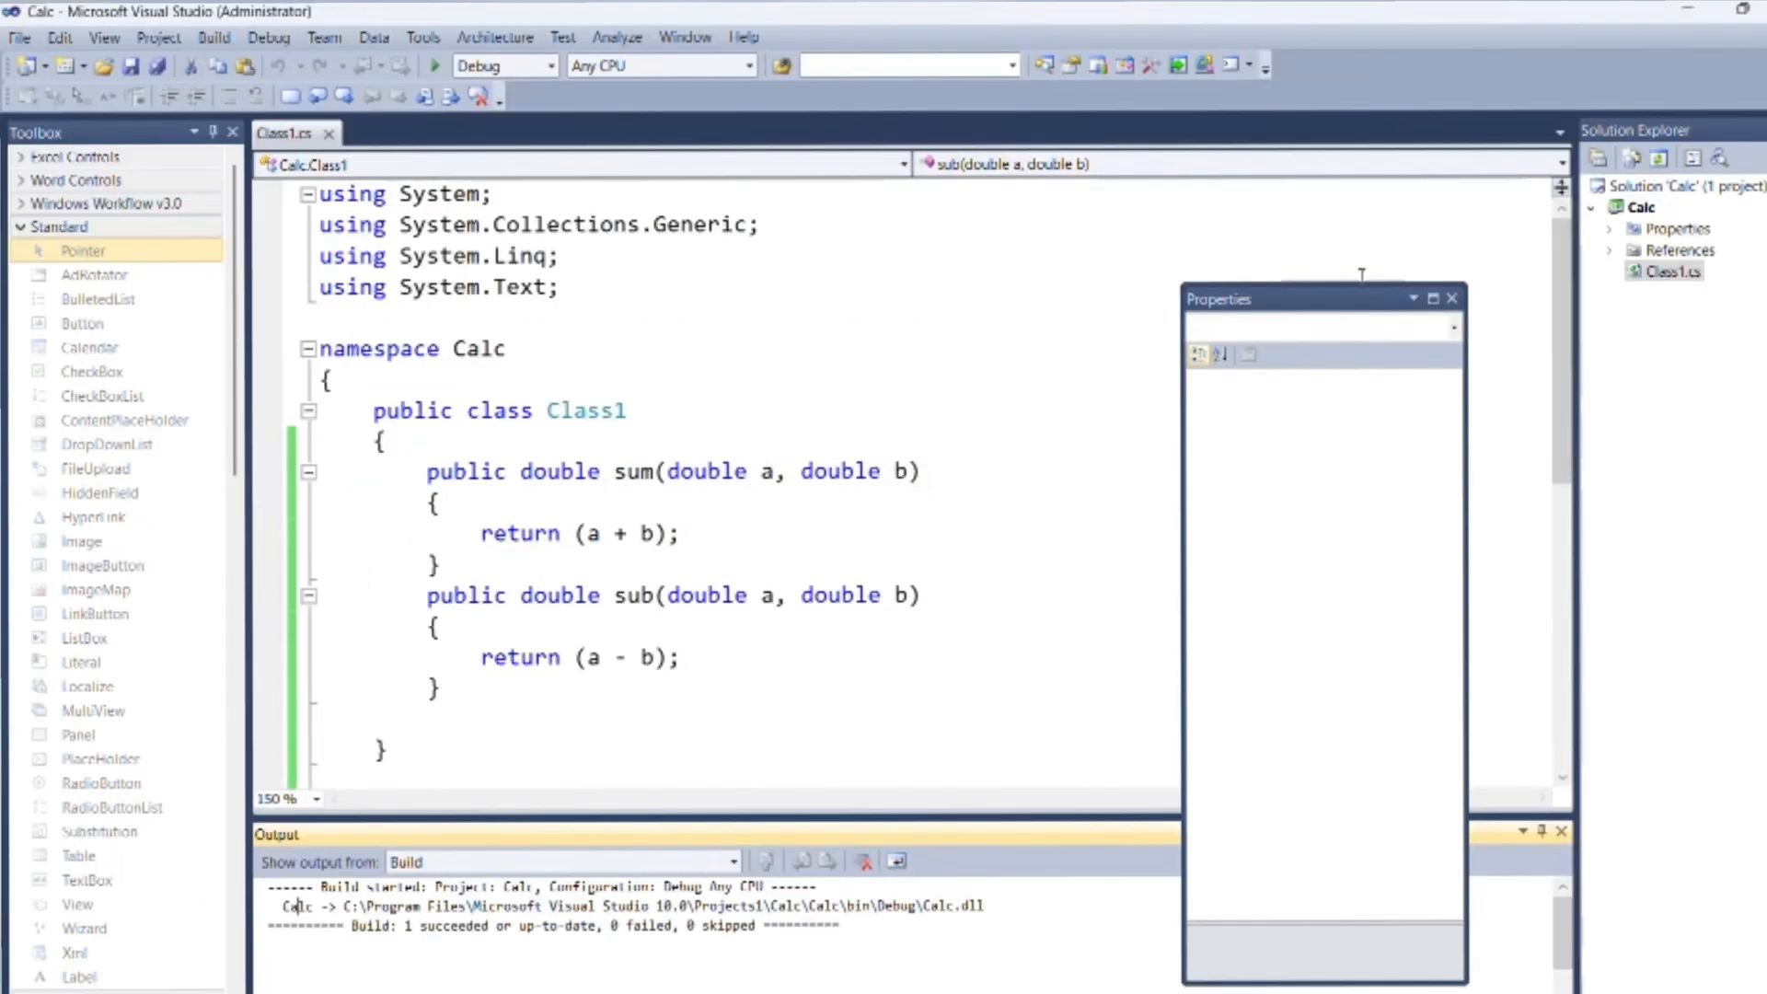
Switch windows away from the built Calc library.
key(alt+tab)
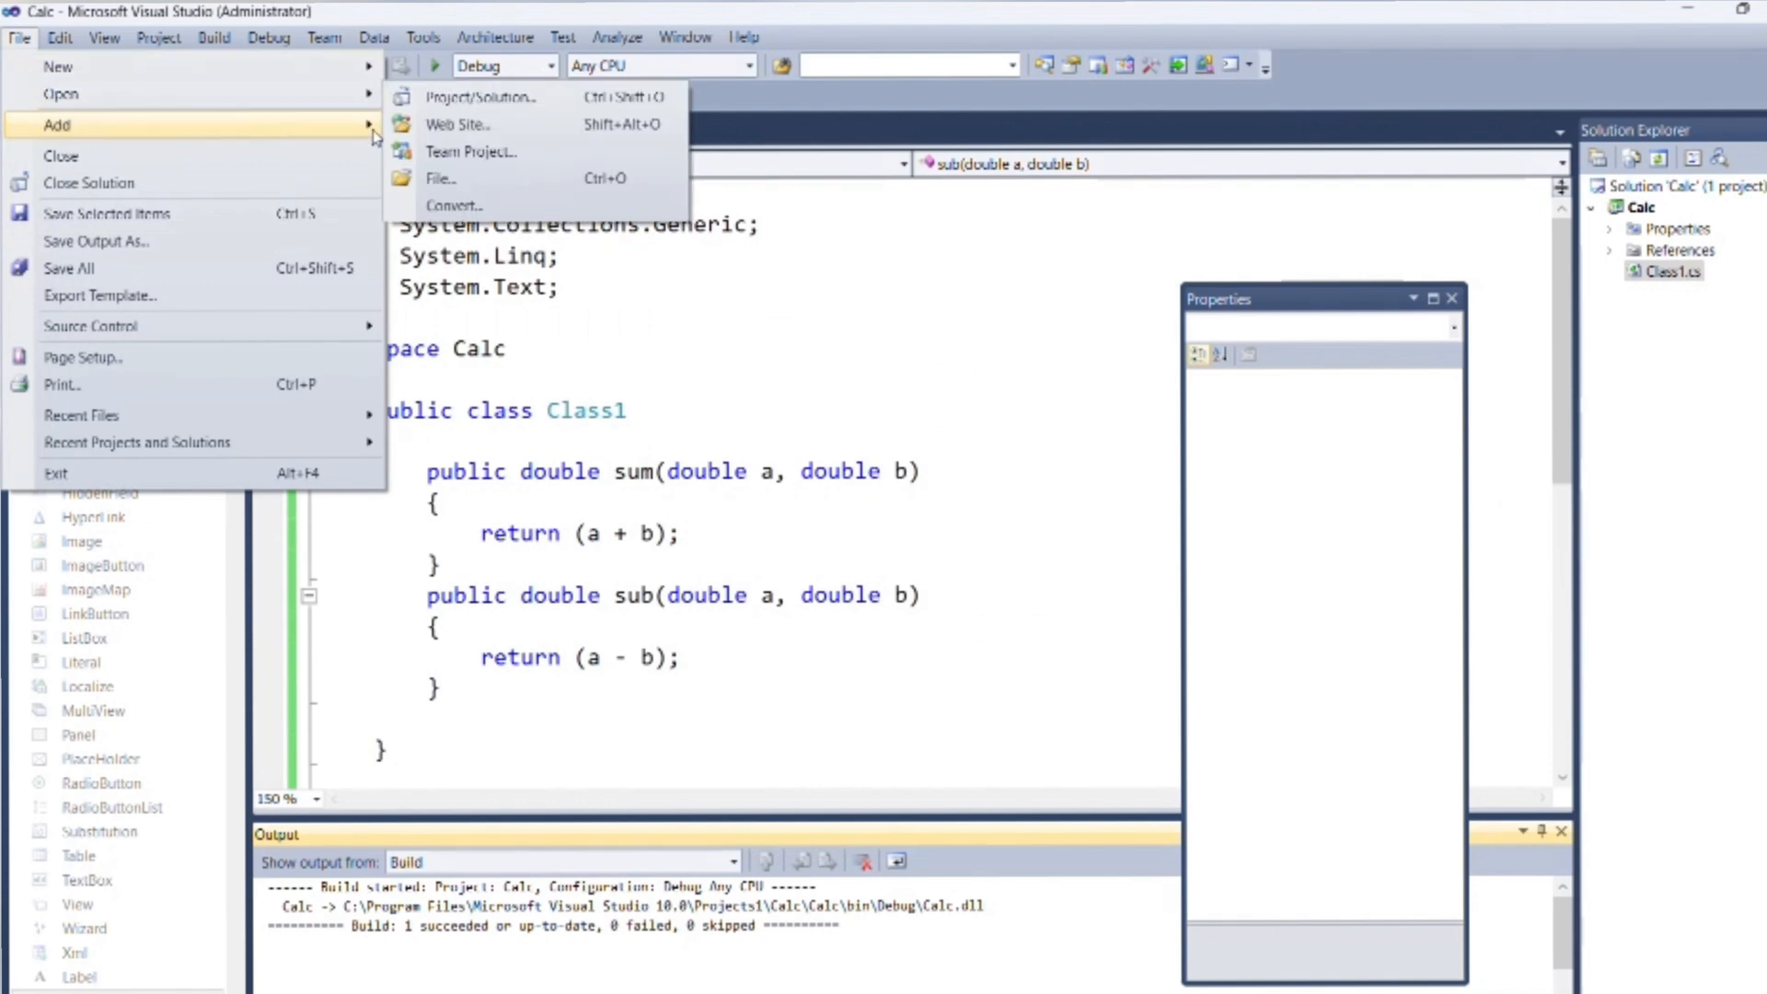
Reopen WebSite4, open U1P3_2.aspx, and add a Bin ASP.NET folder.
click(458, 125)
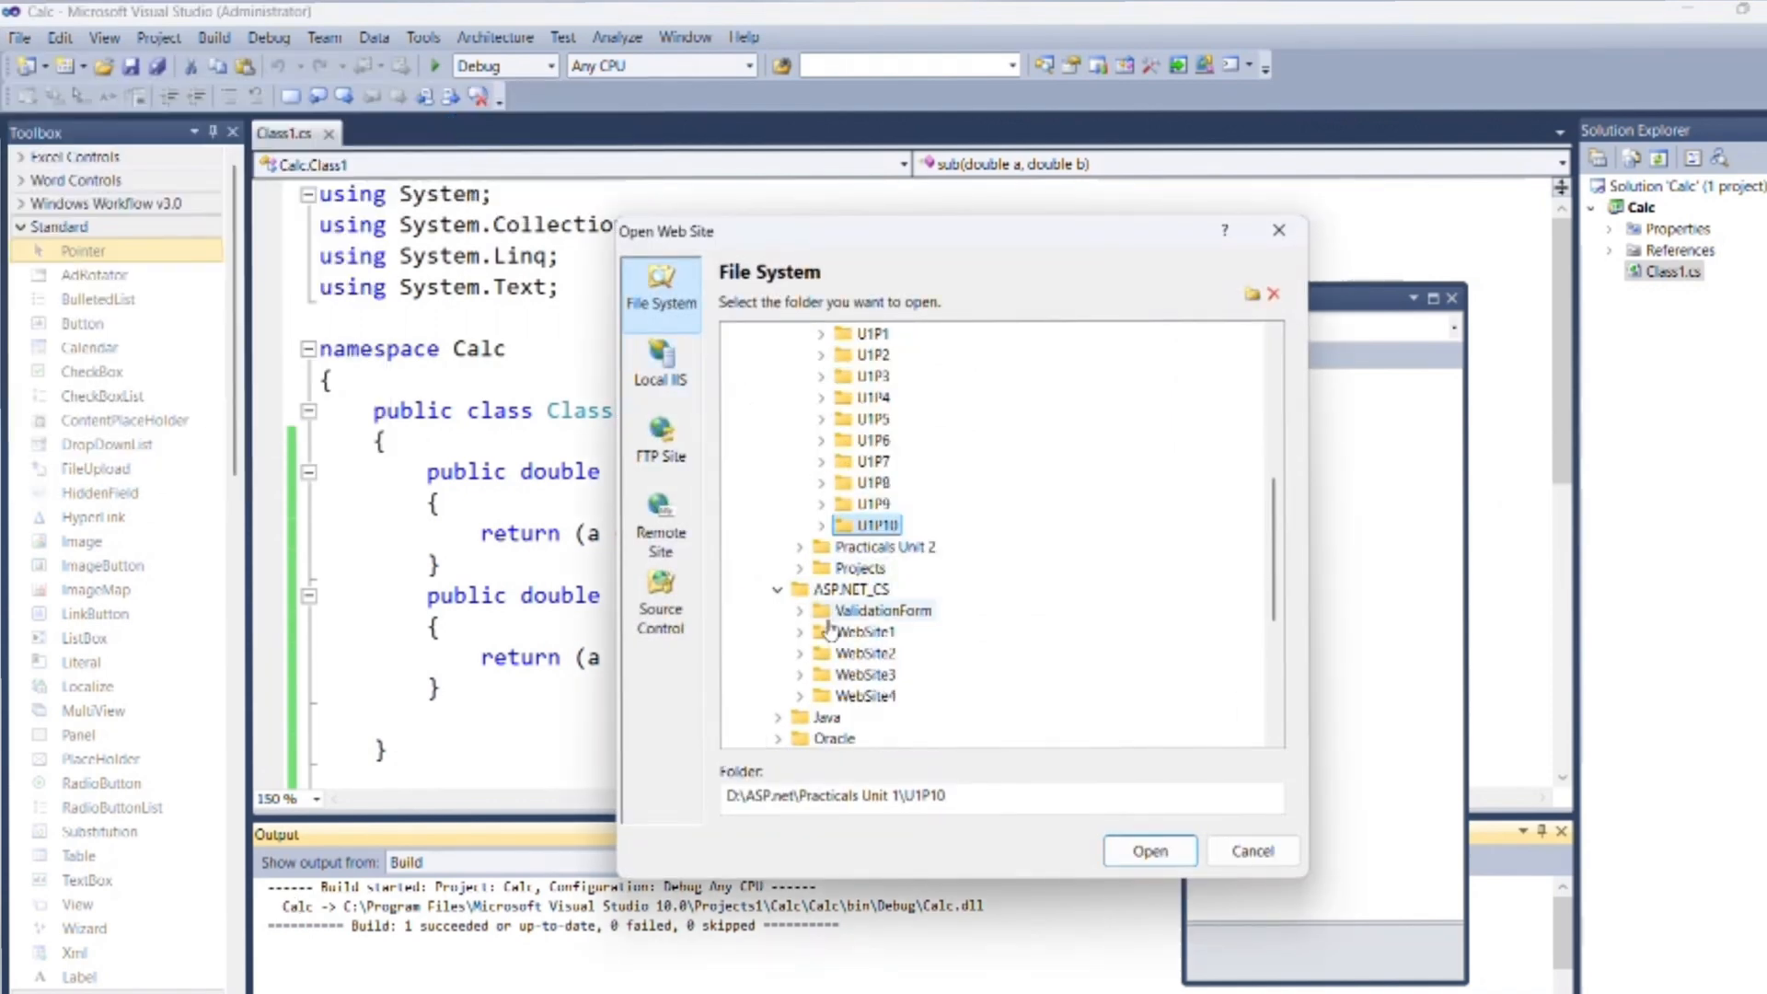
click(1149, 851)
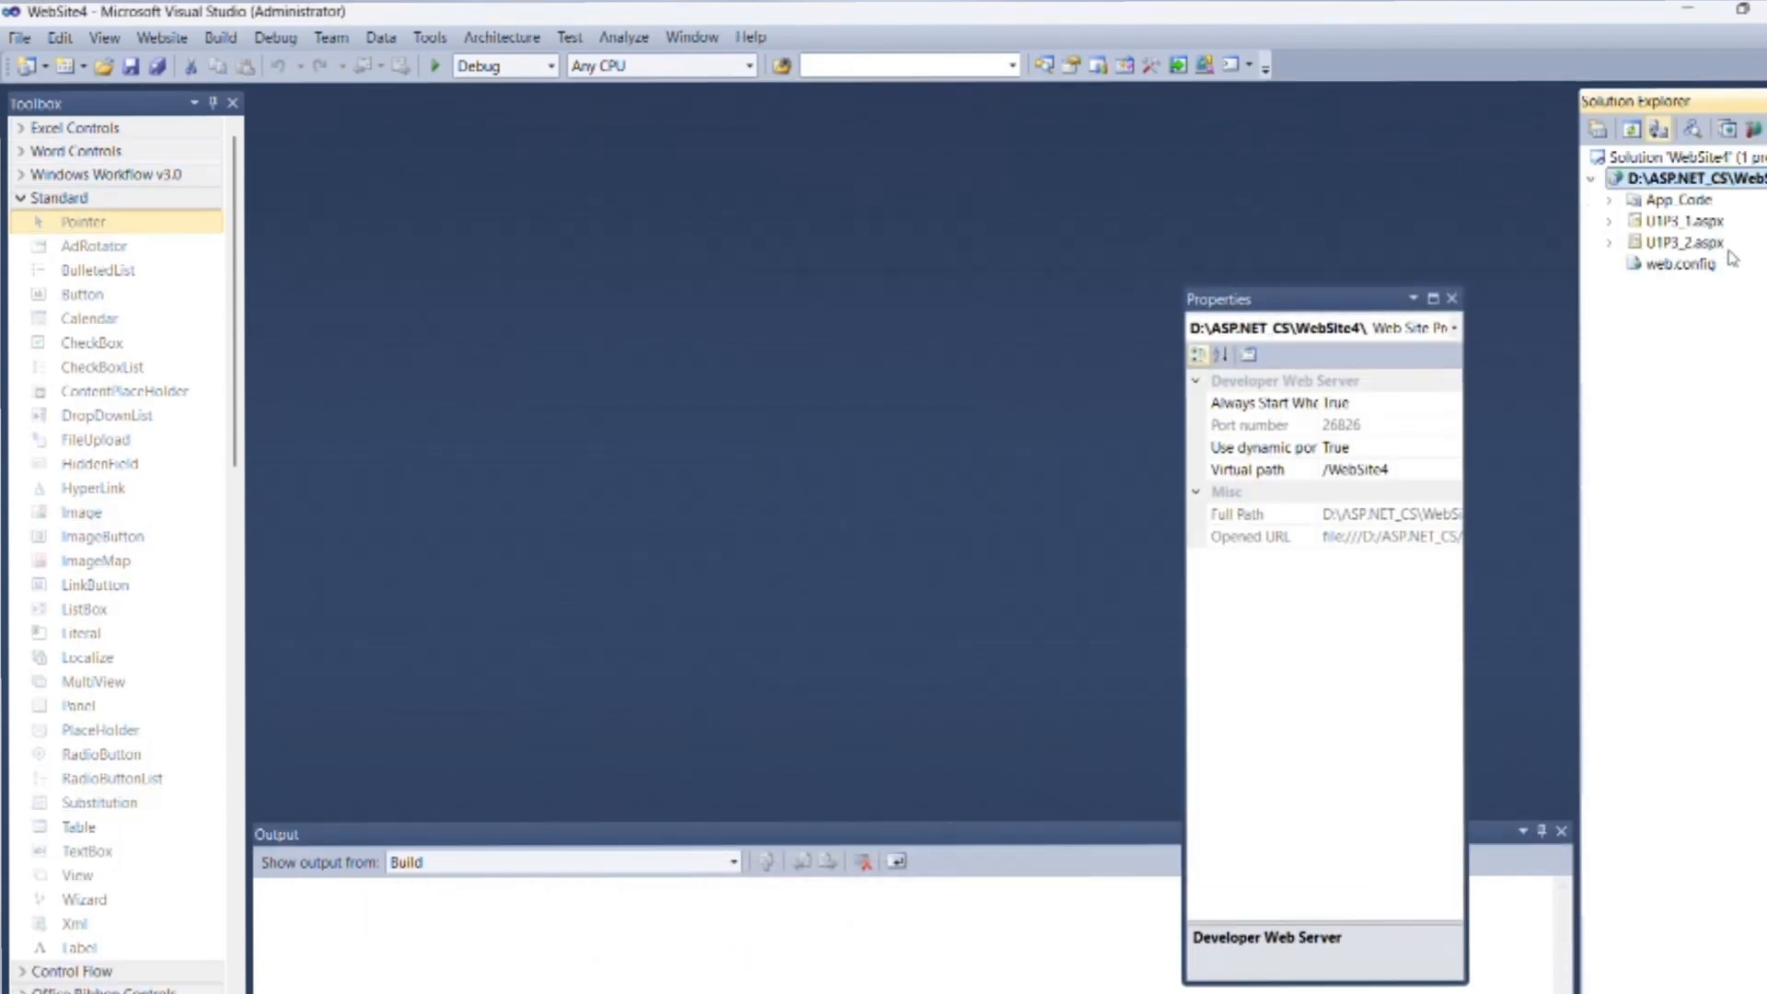
double_click(1670, 242)
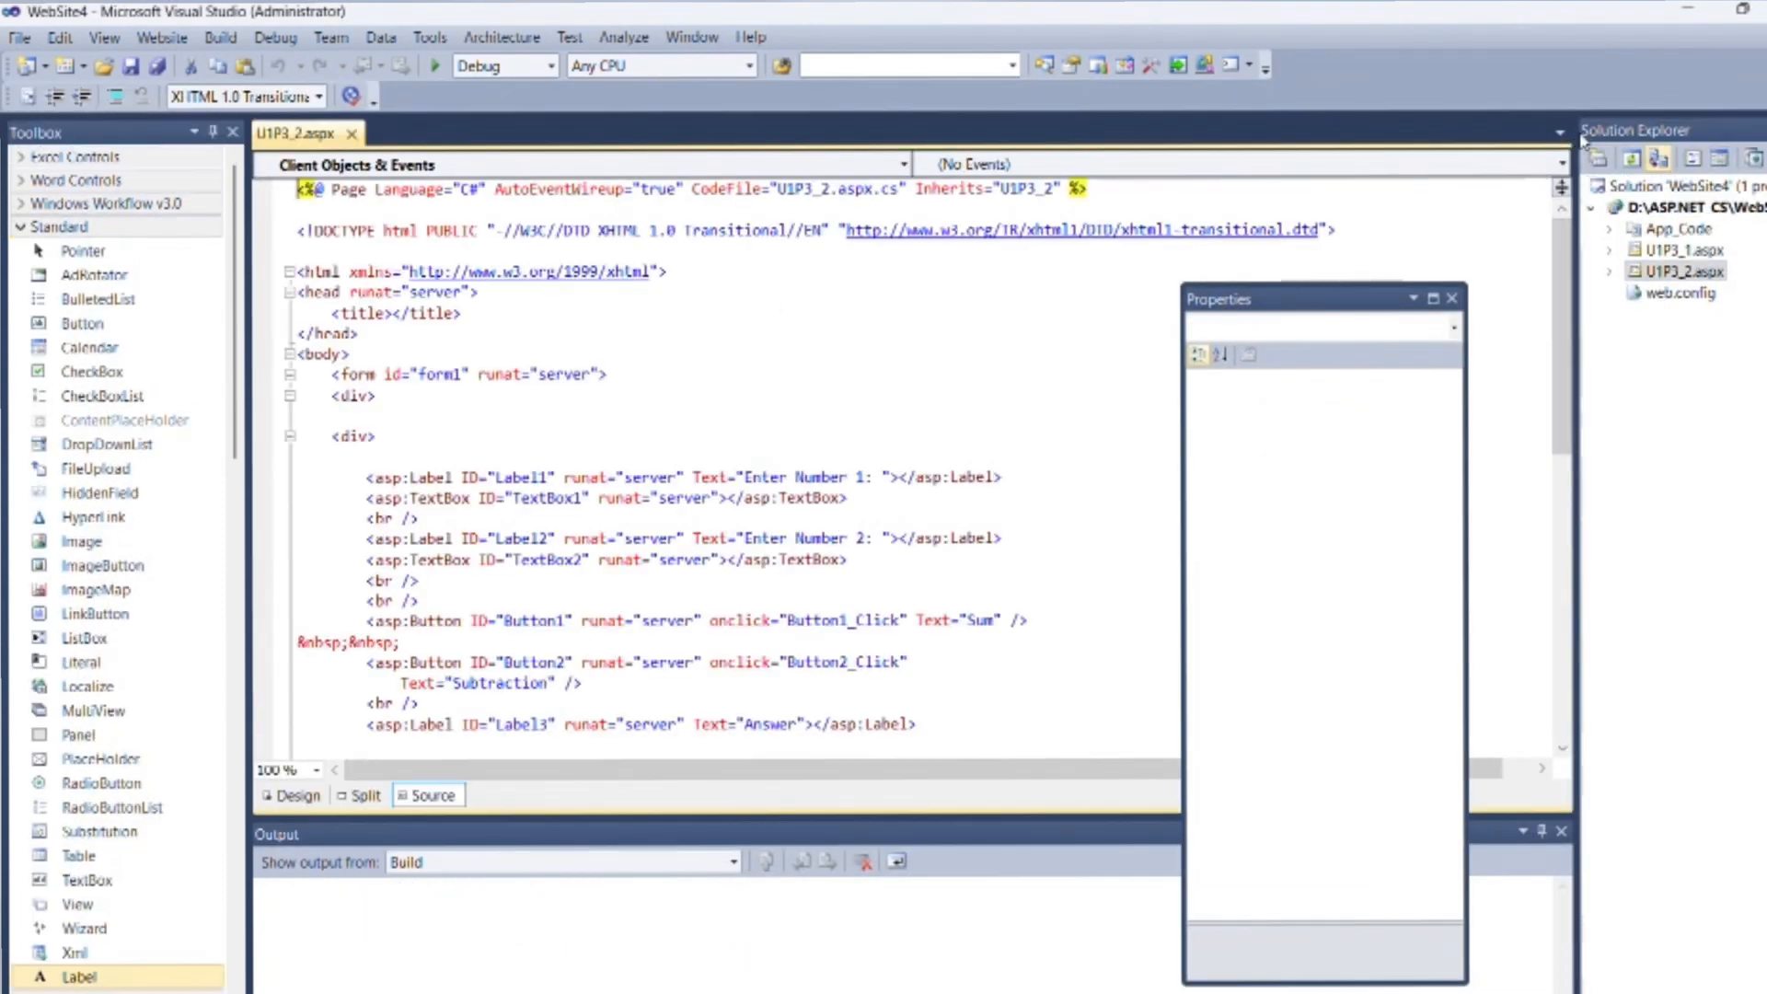
right_click(1706, 202)
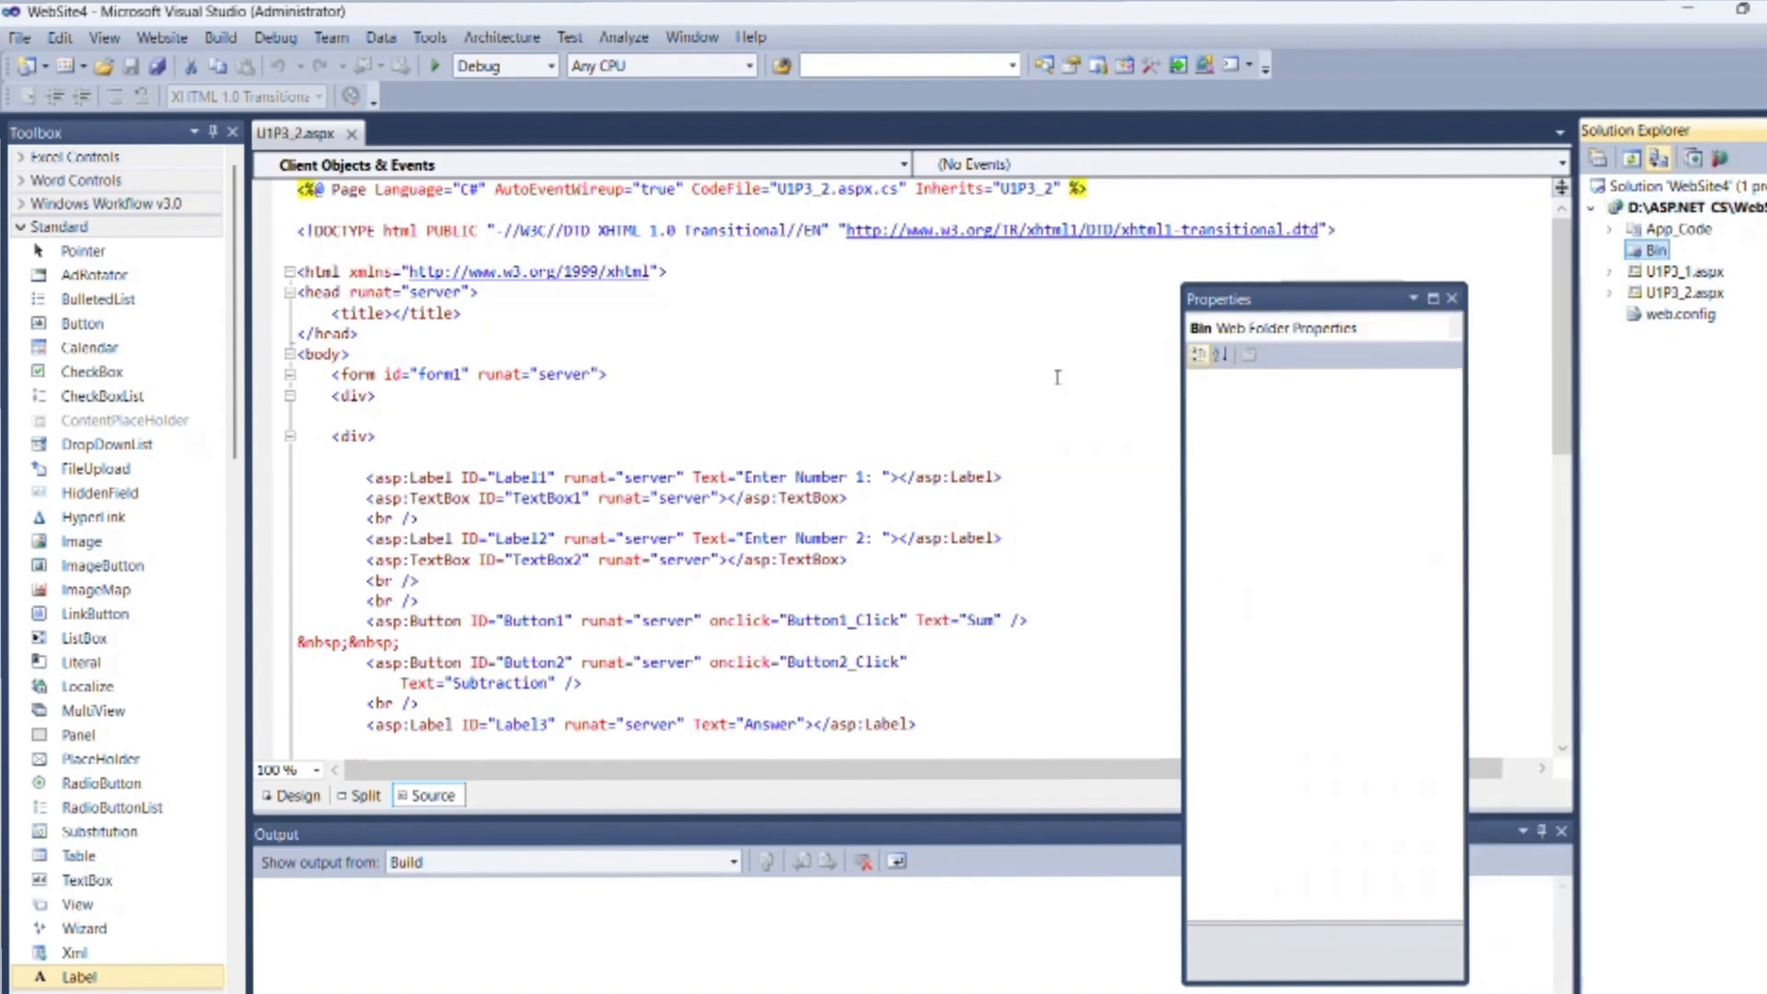
Add a reference to Calc.dll from Projects1\Calc\Calc\bin\Debug into the Bin folder.
right_click(1651, 250)
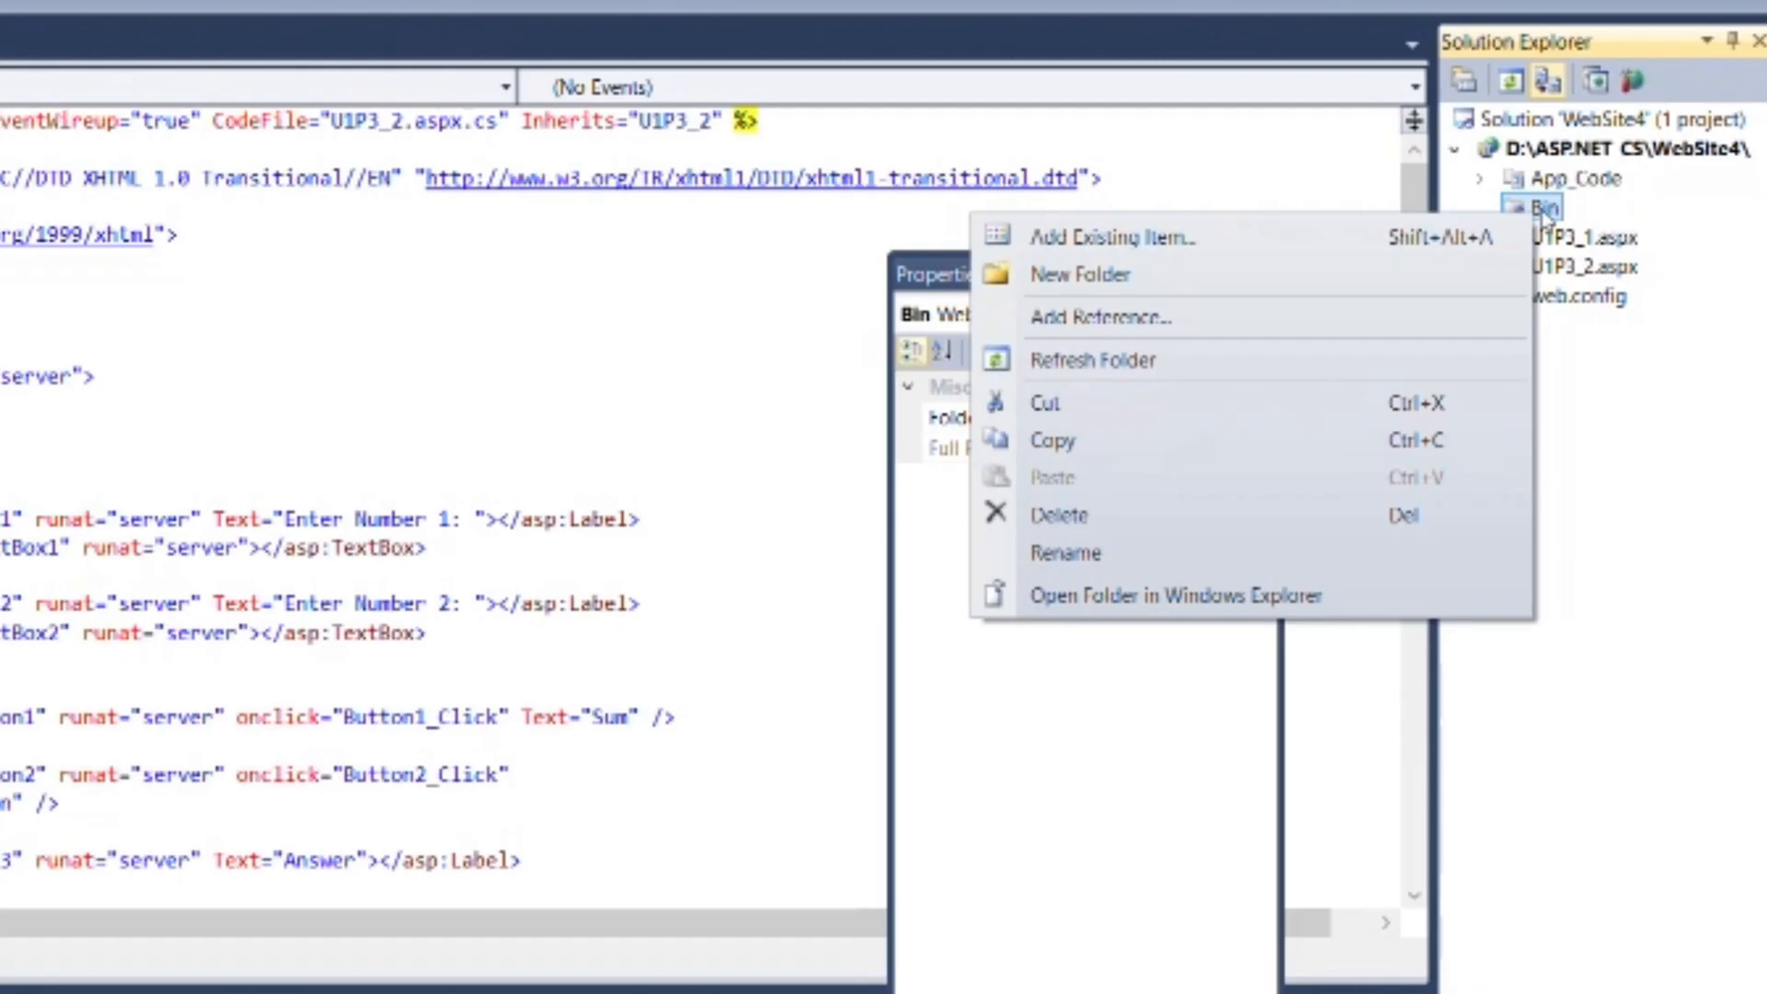
click(1104, 317)
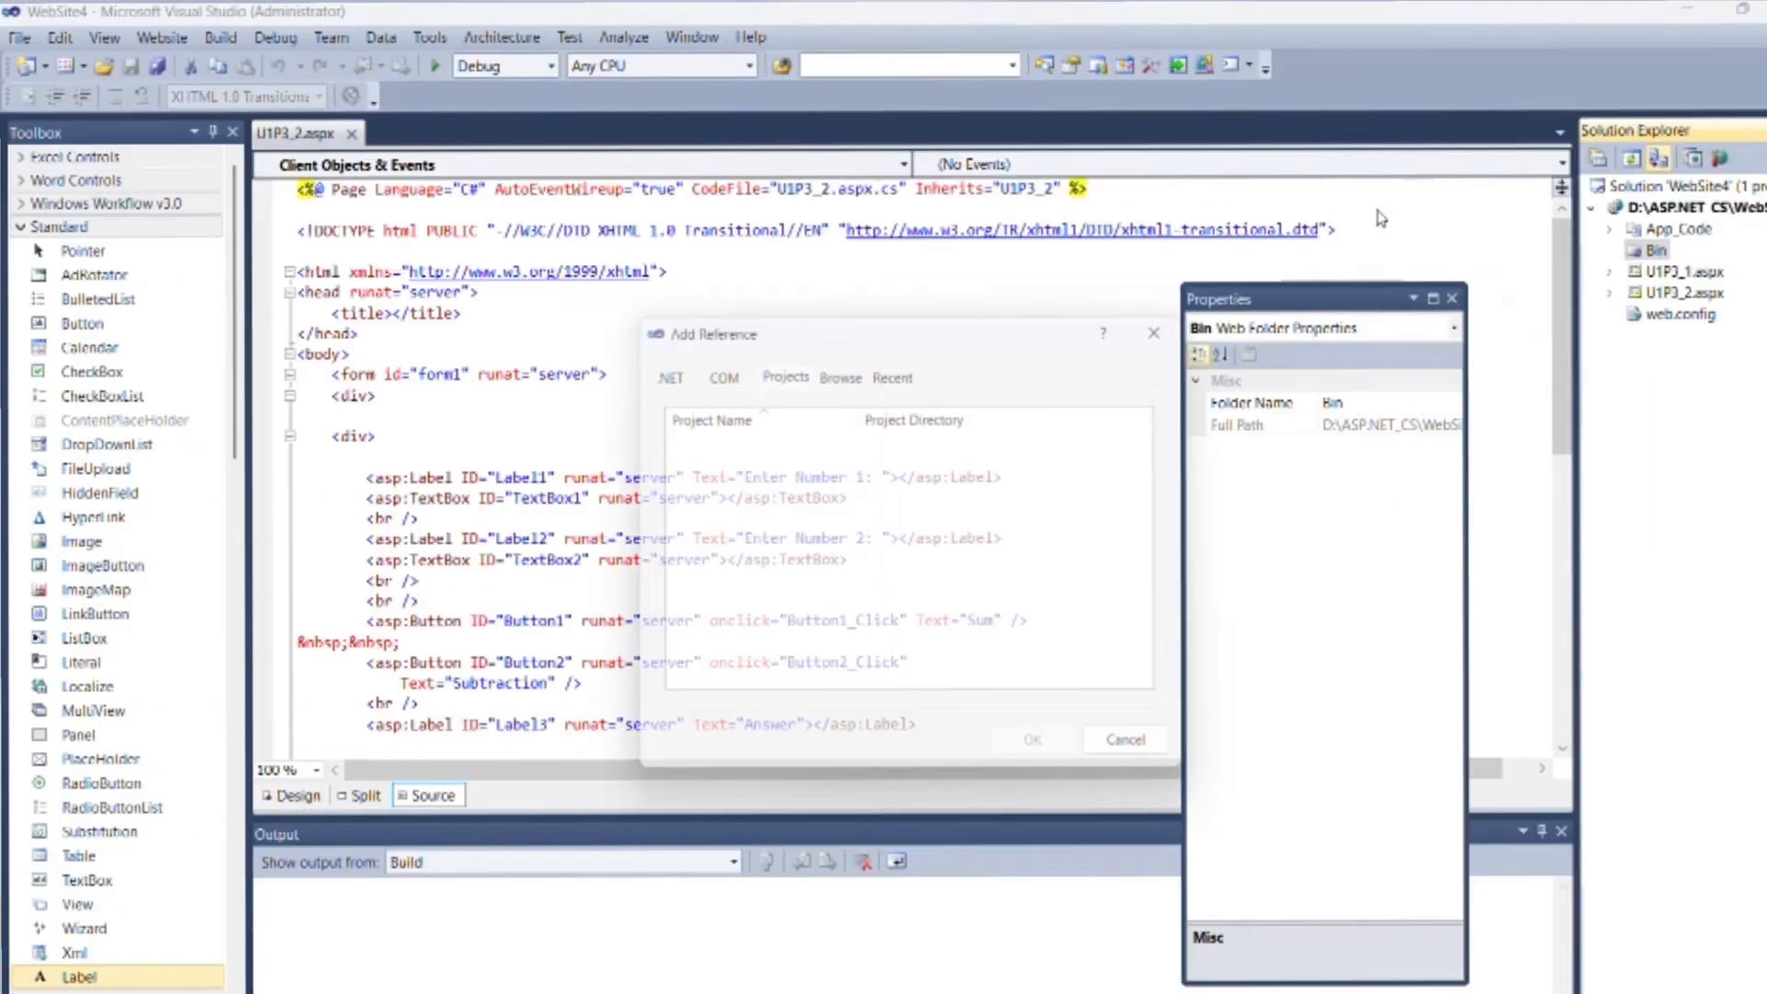
click(840, 379)
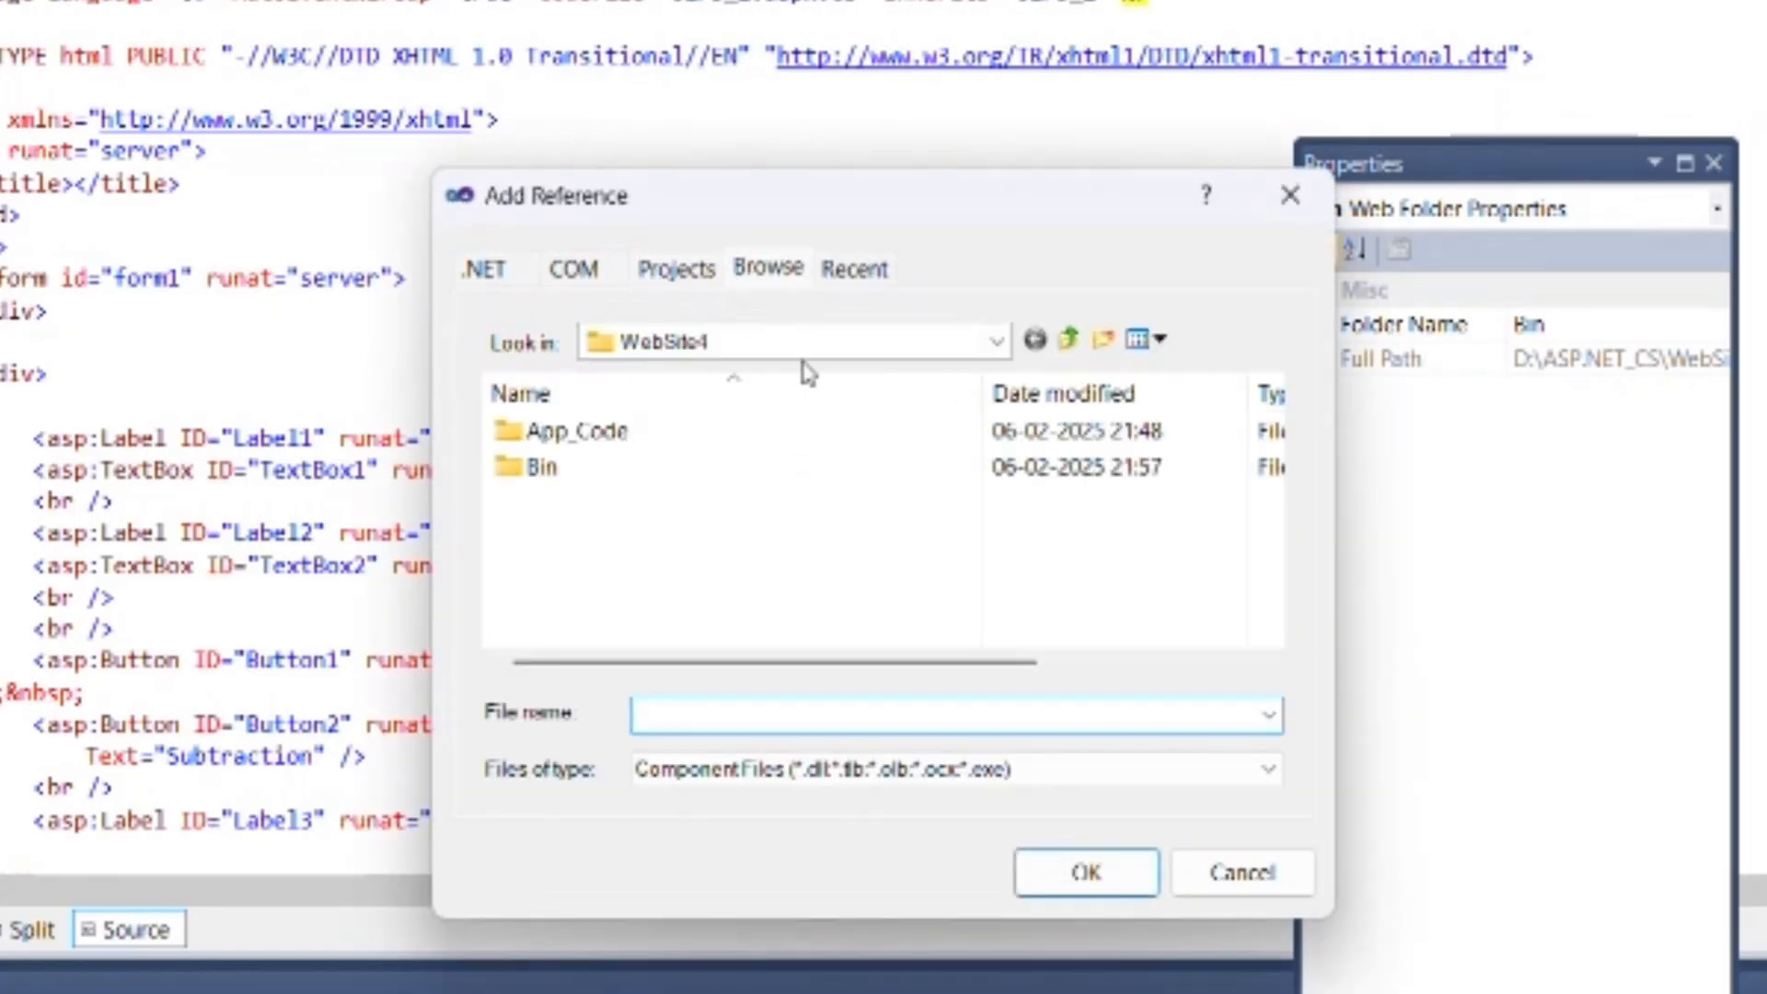
click(994, 340)
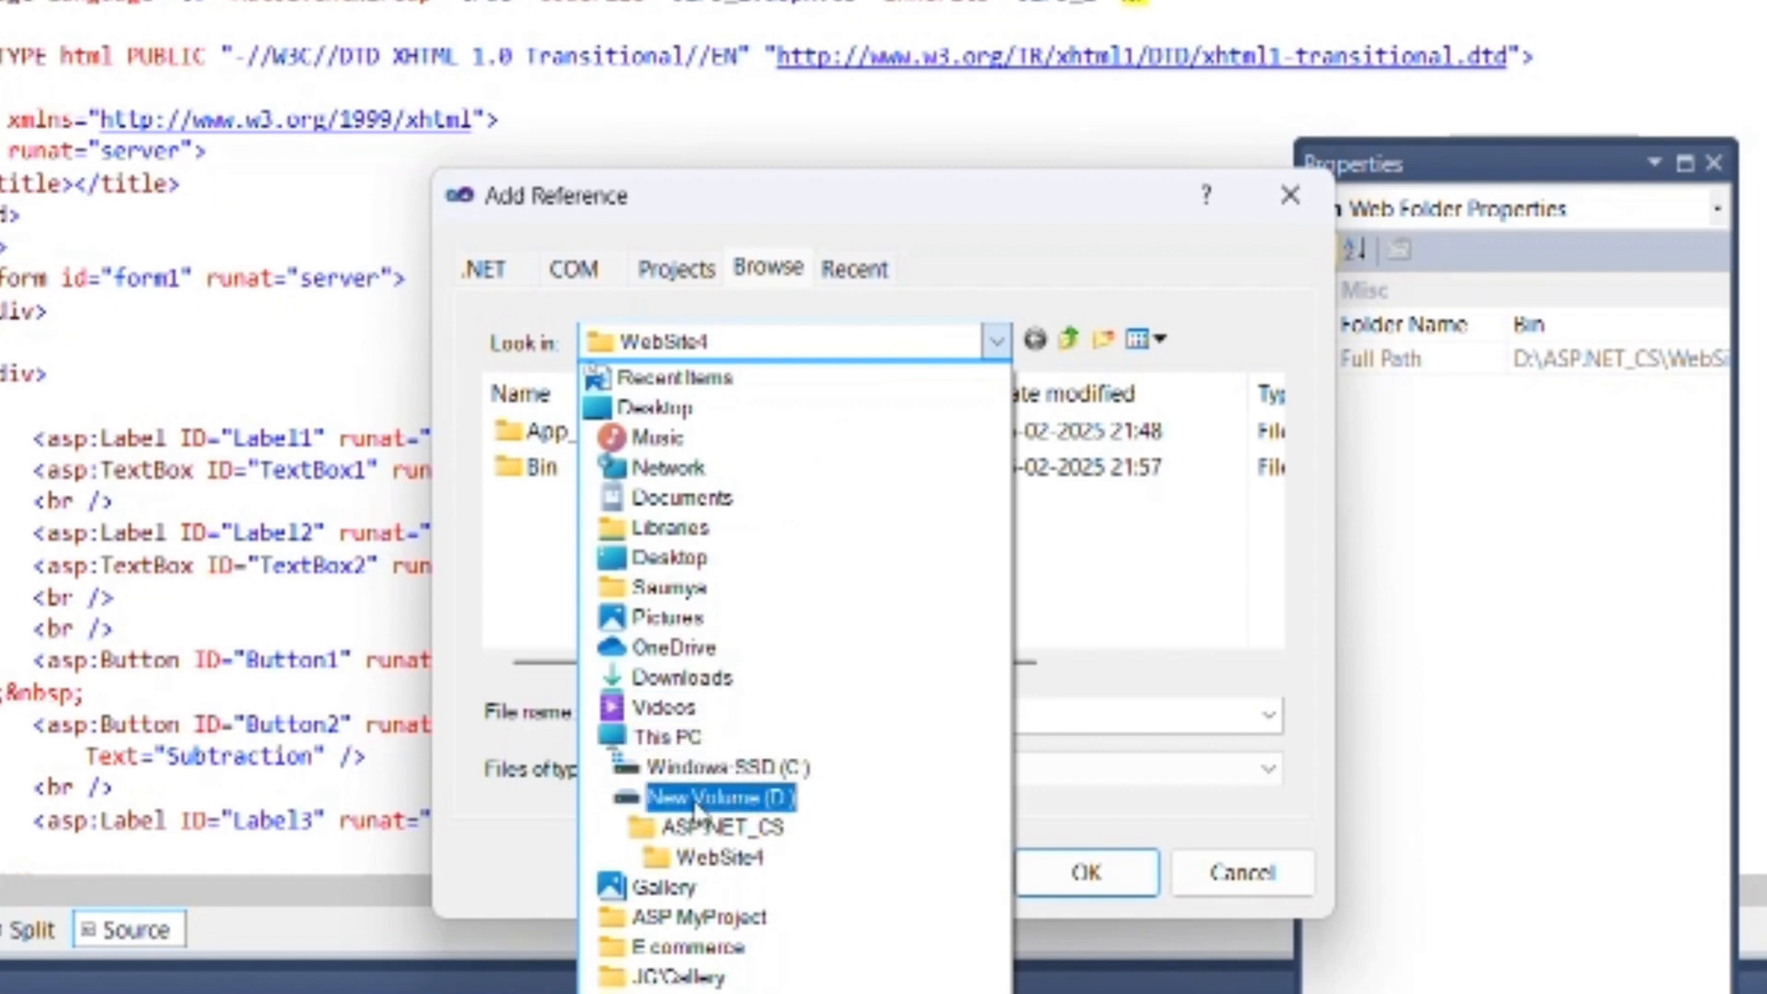
click(722, 828)
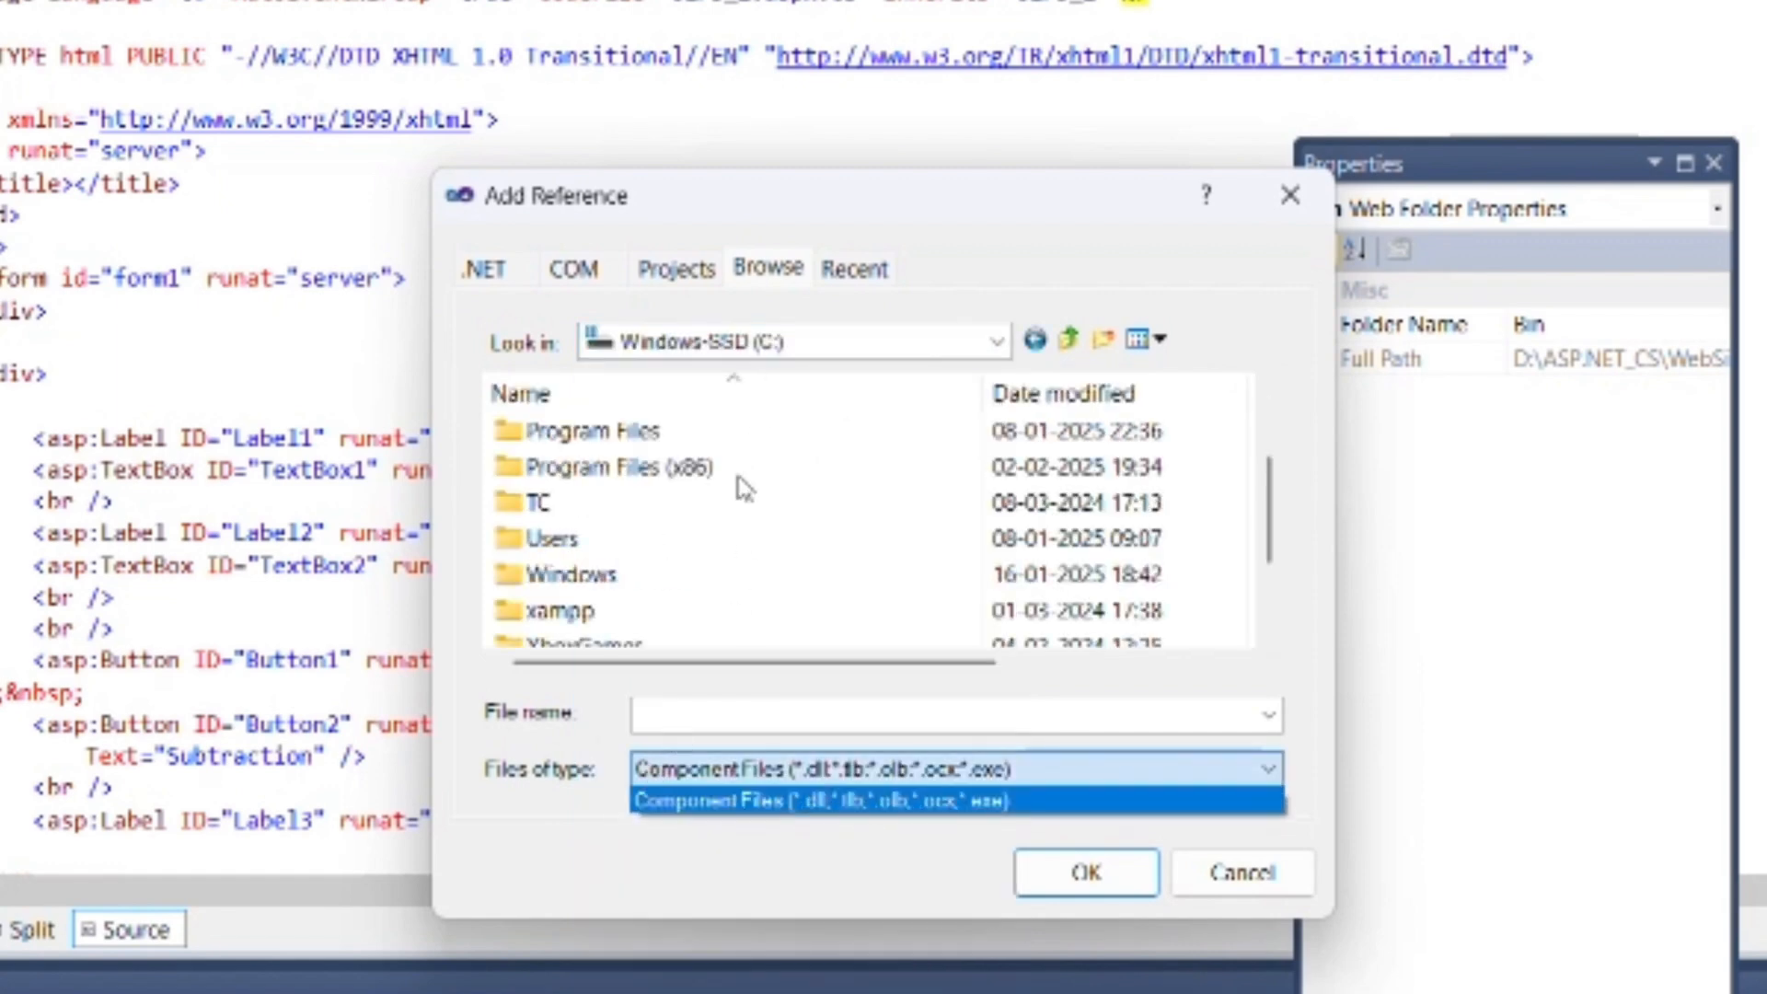
click(591, 431)
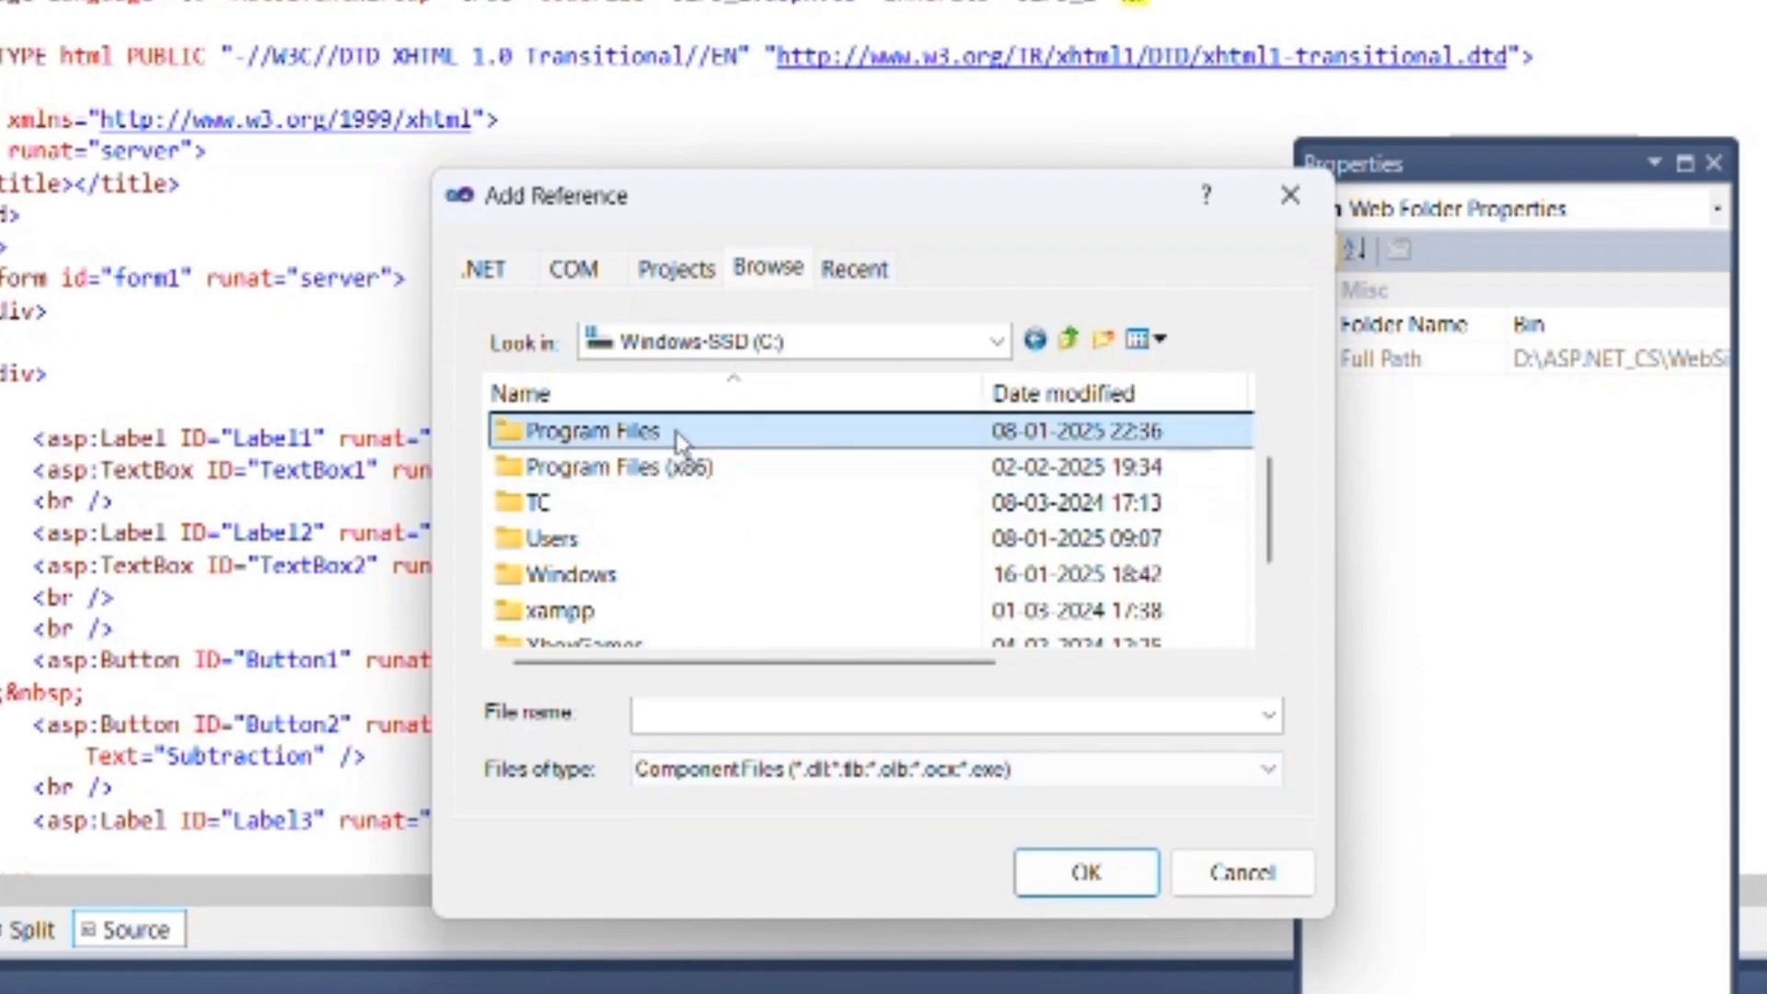
double_click(591, 432)
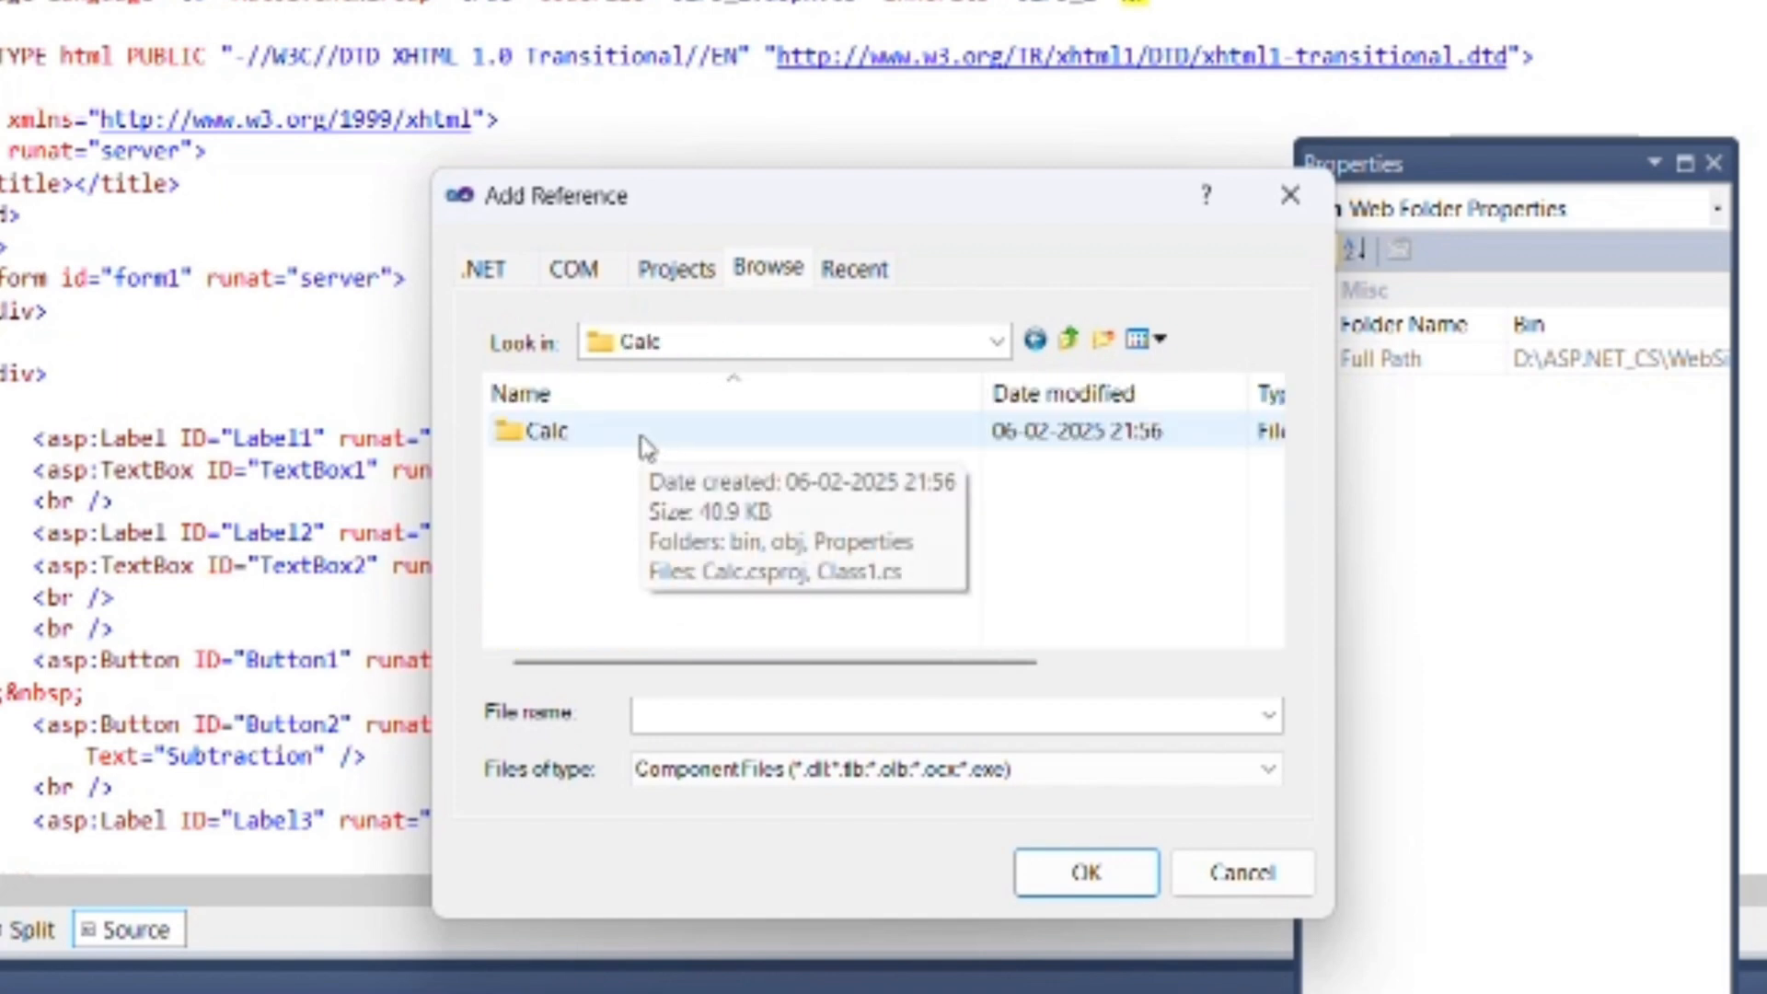
double_click(546, 431)
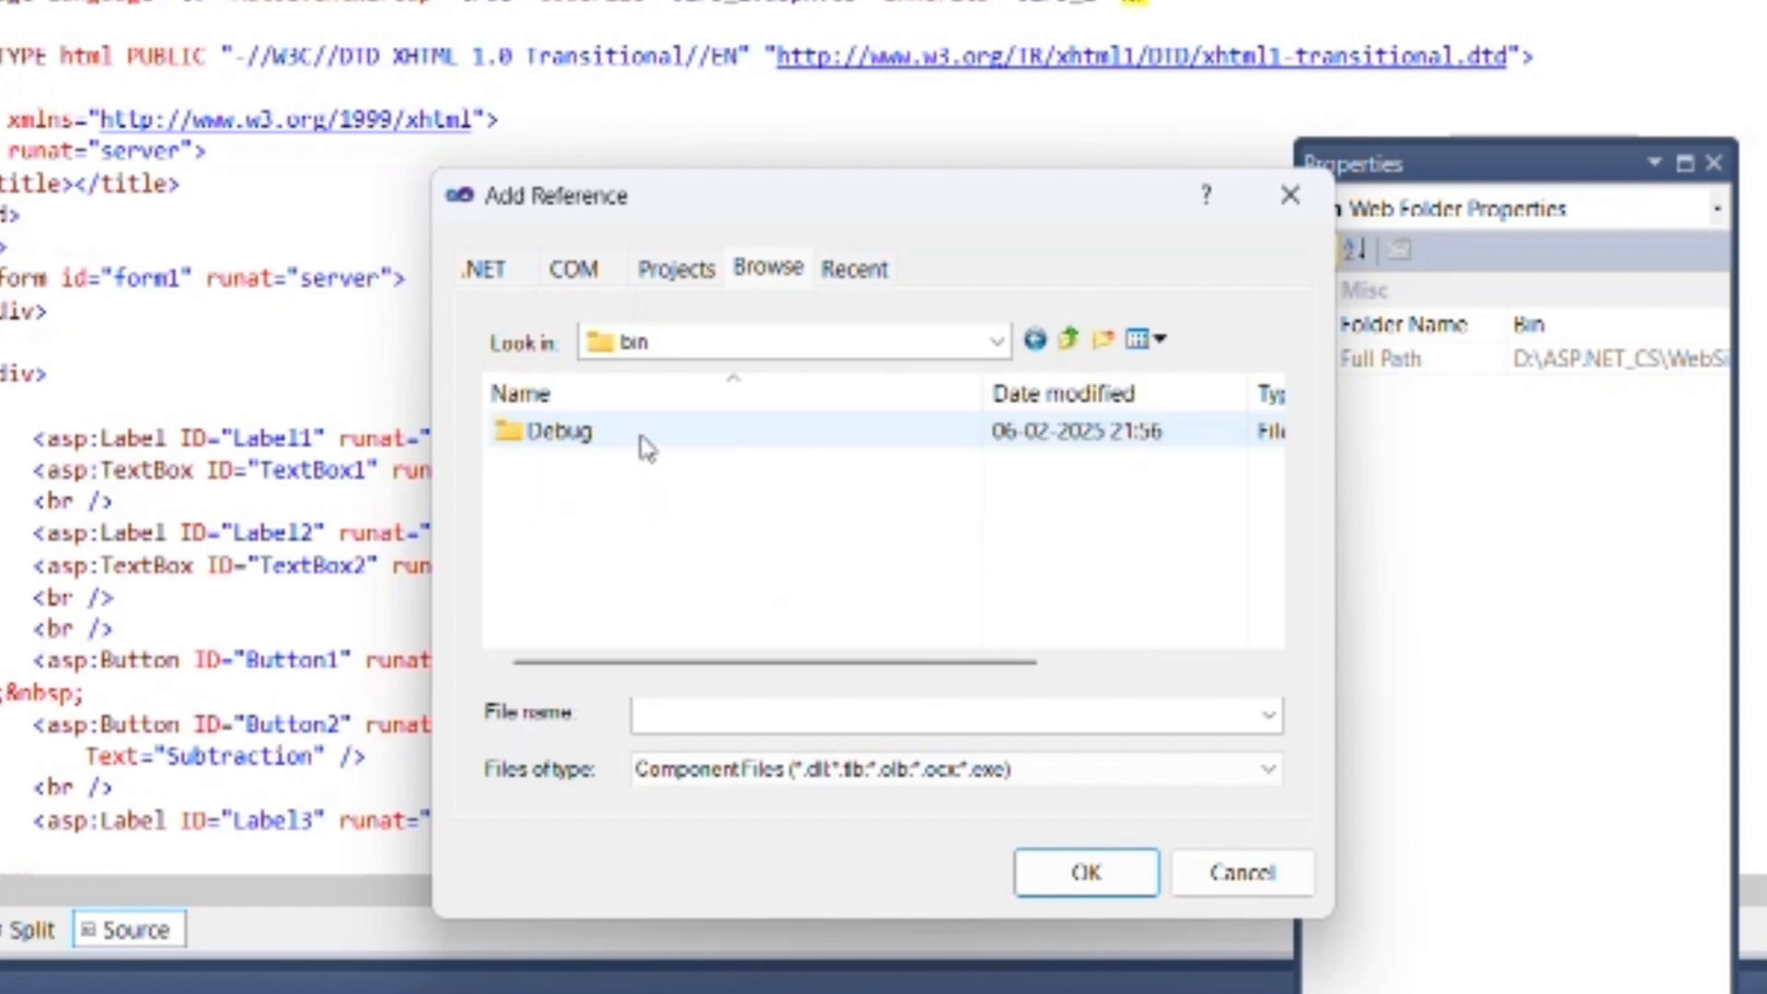
double_click(555, 431)
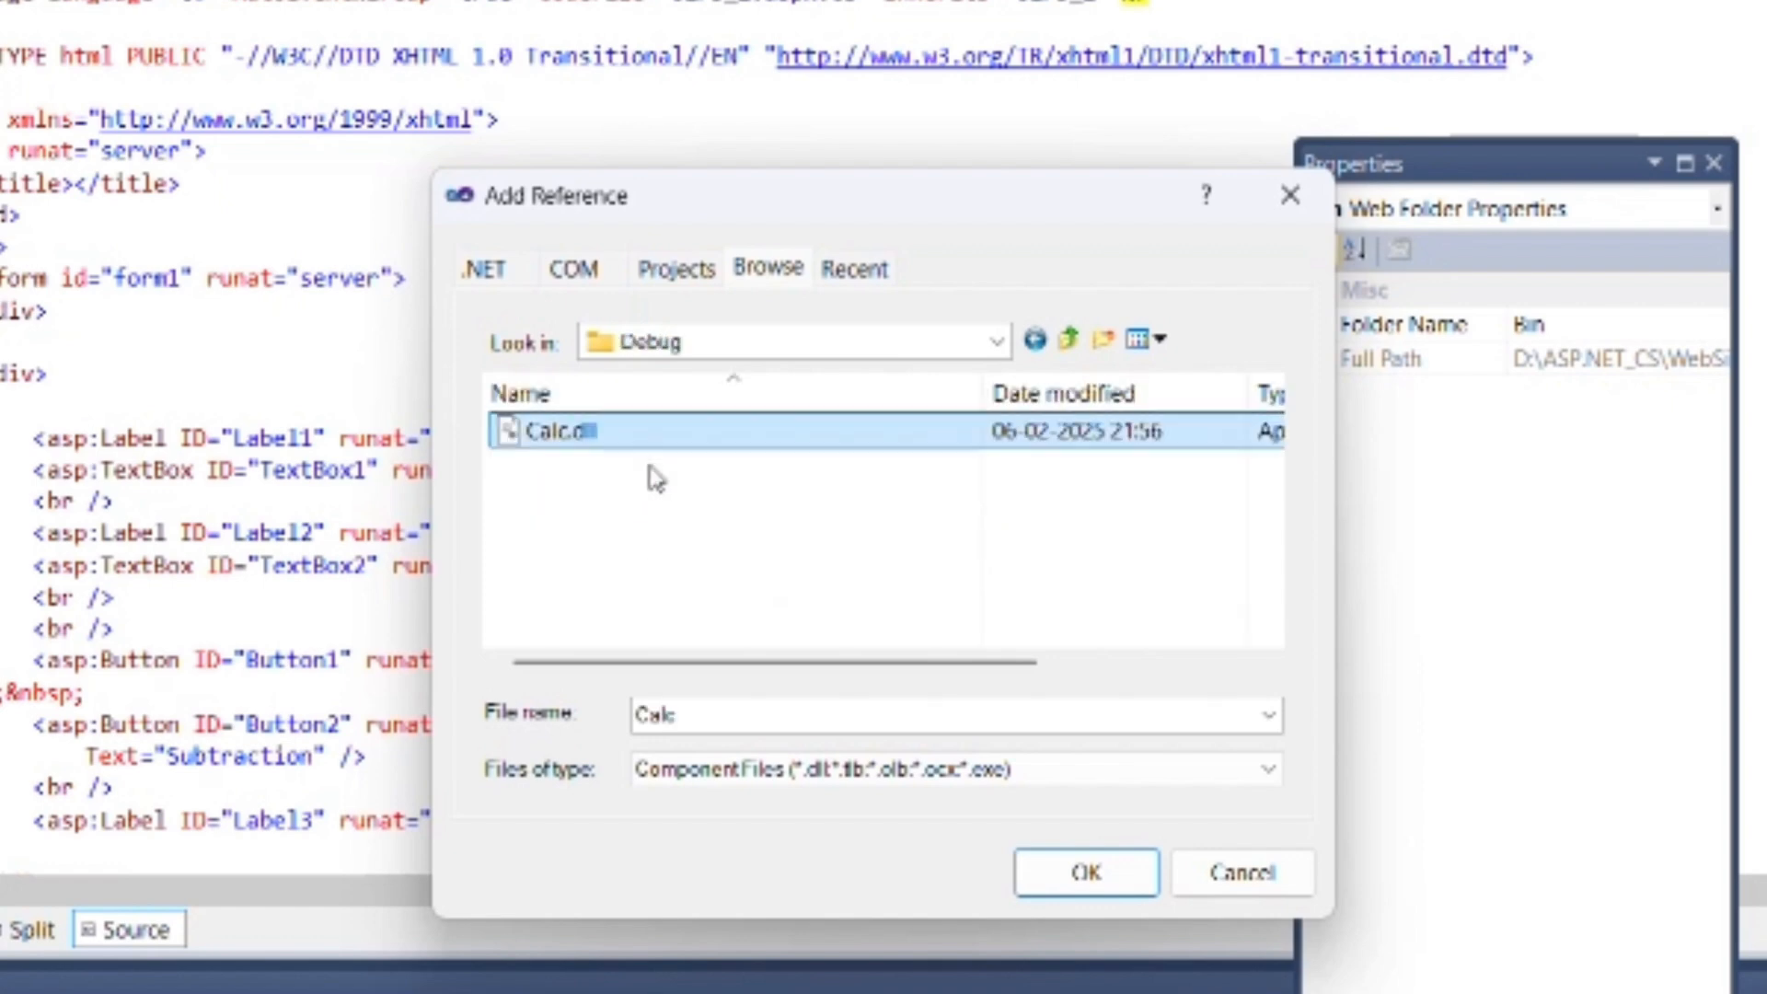
click(1089, 872)
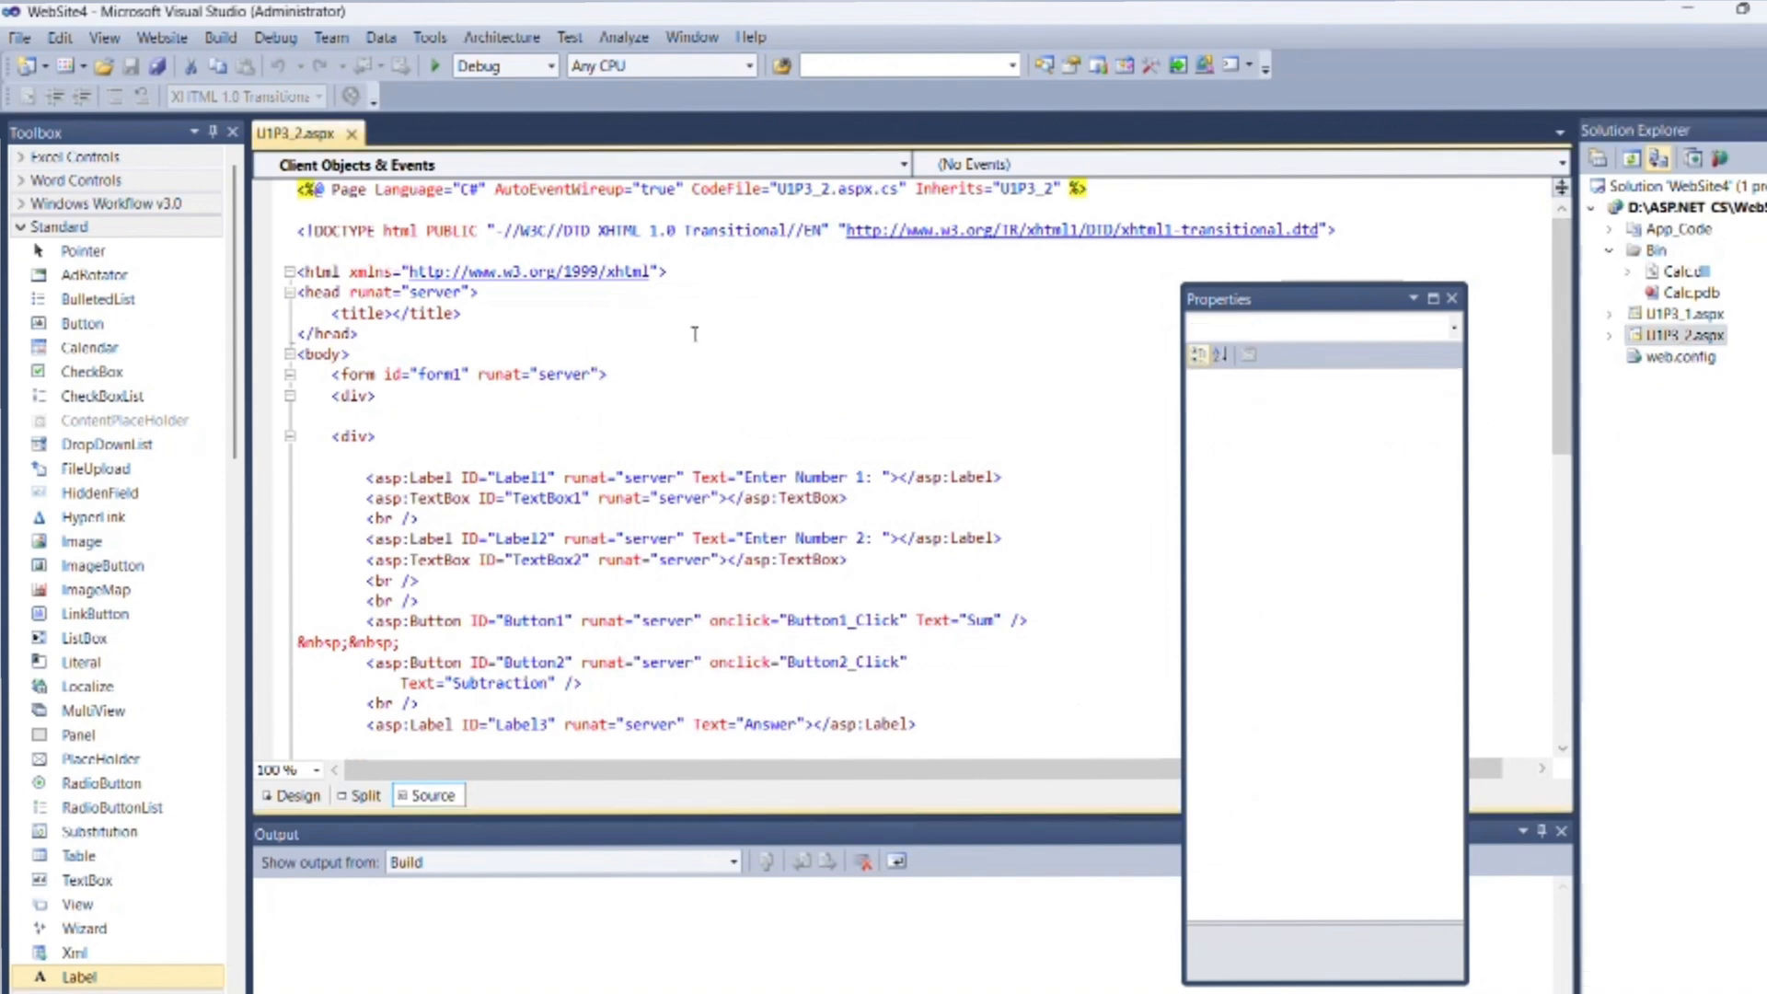
Code Button1_Click to show o1.sum(a,b) in Label3, then test the page in the browser with 7 and 8.
click(293, 795)
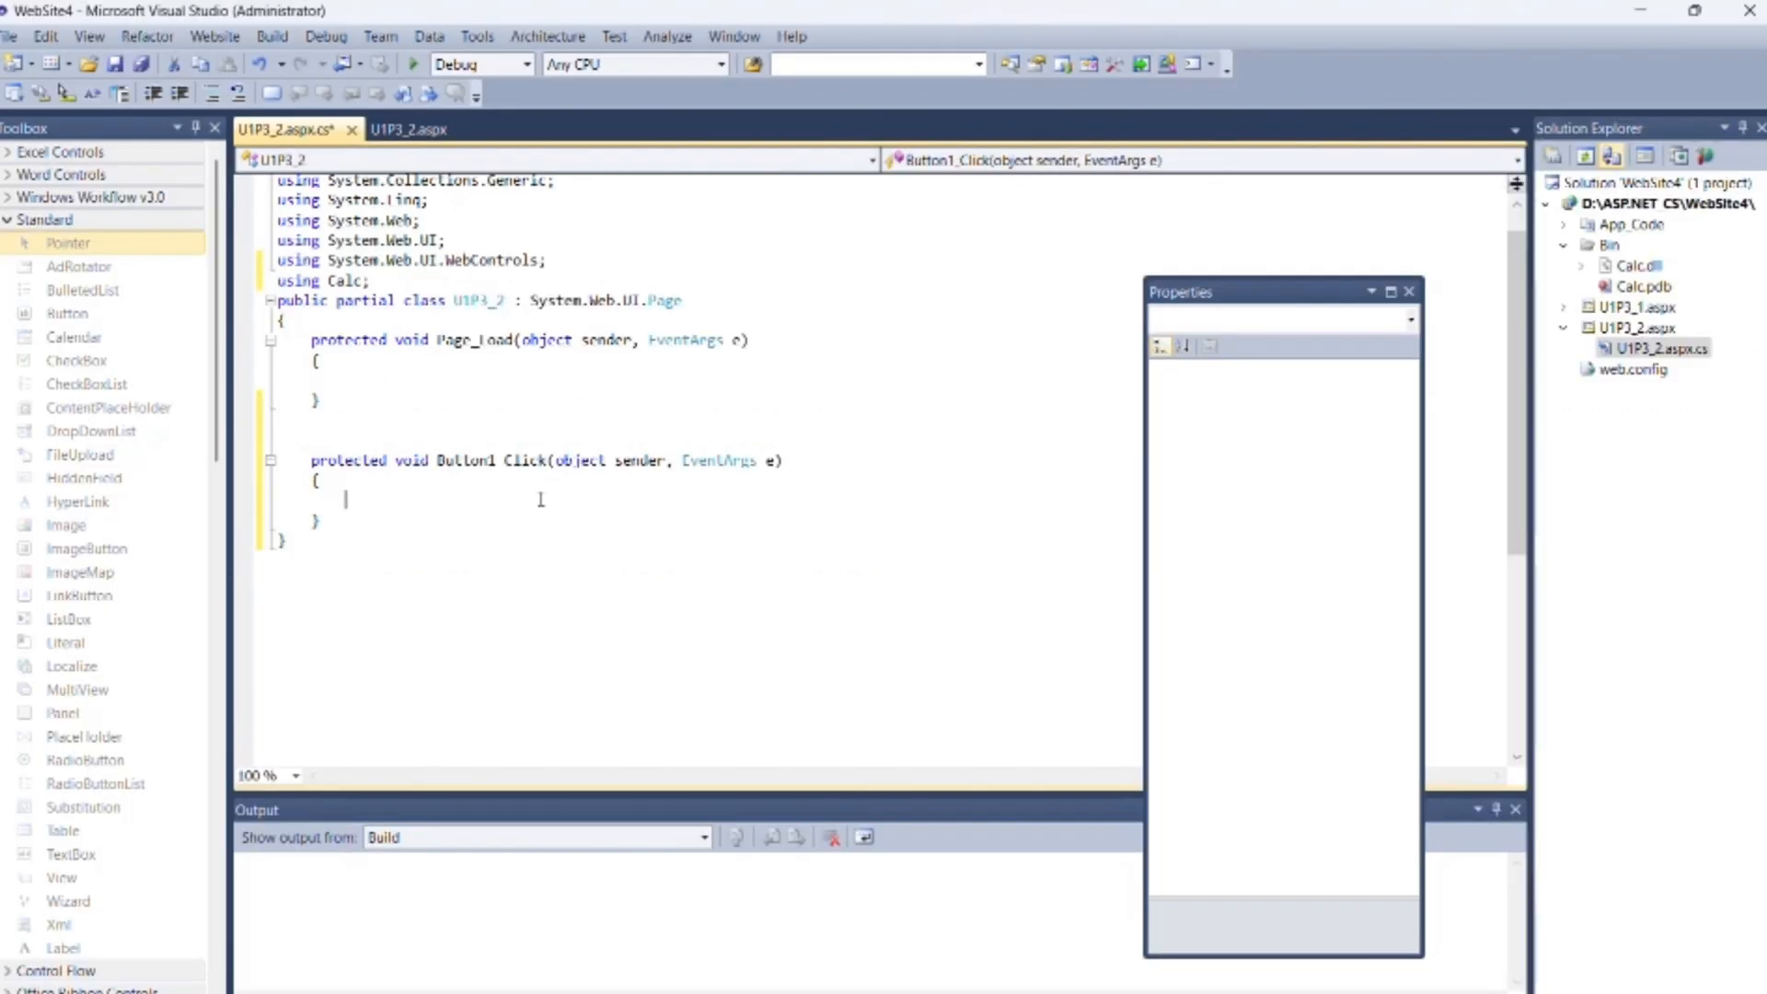
text(do)
text(Label3.Text)
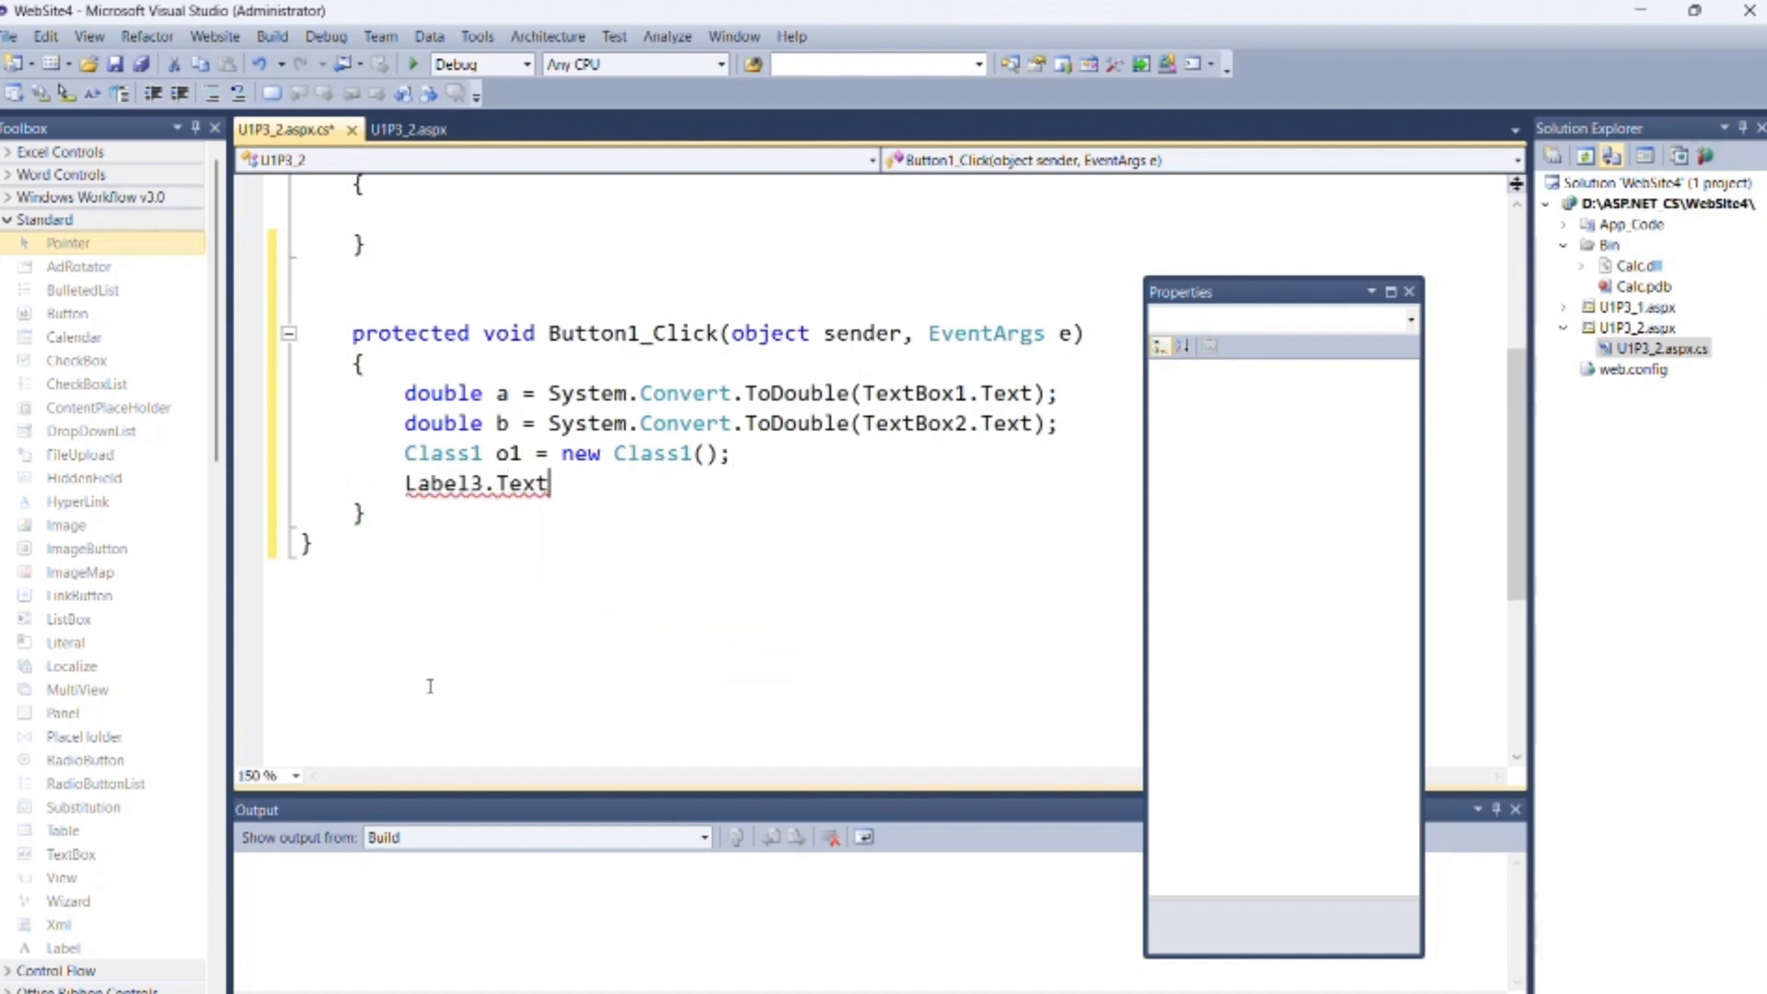
text(=o1.sum(a,b).ToString)
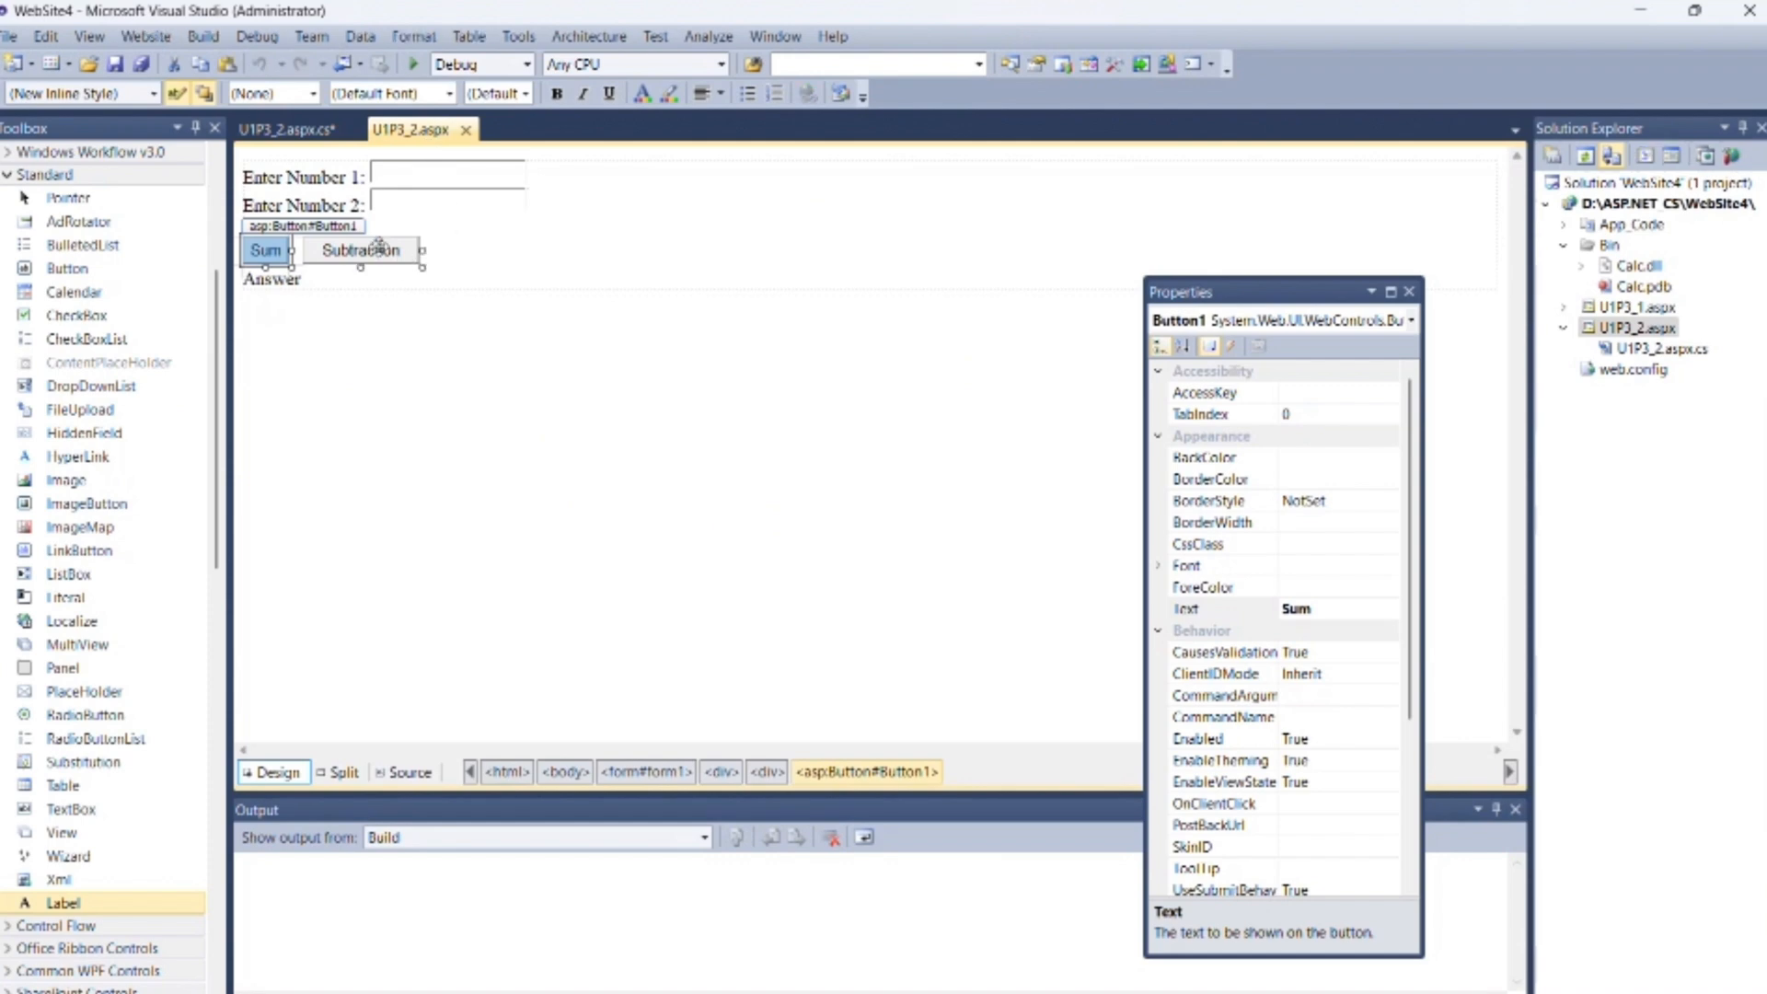
click(280, 129)
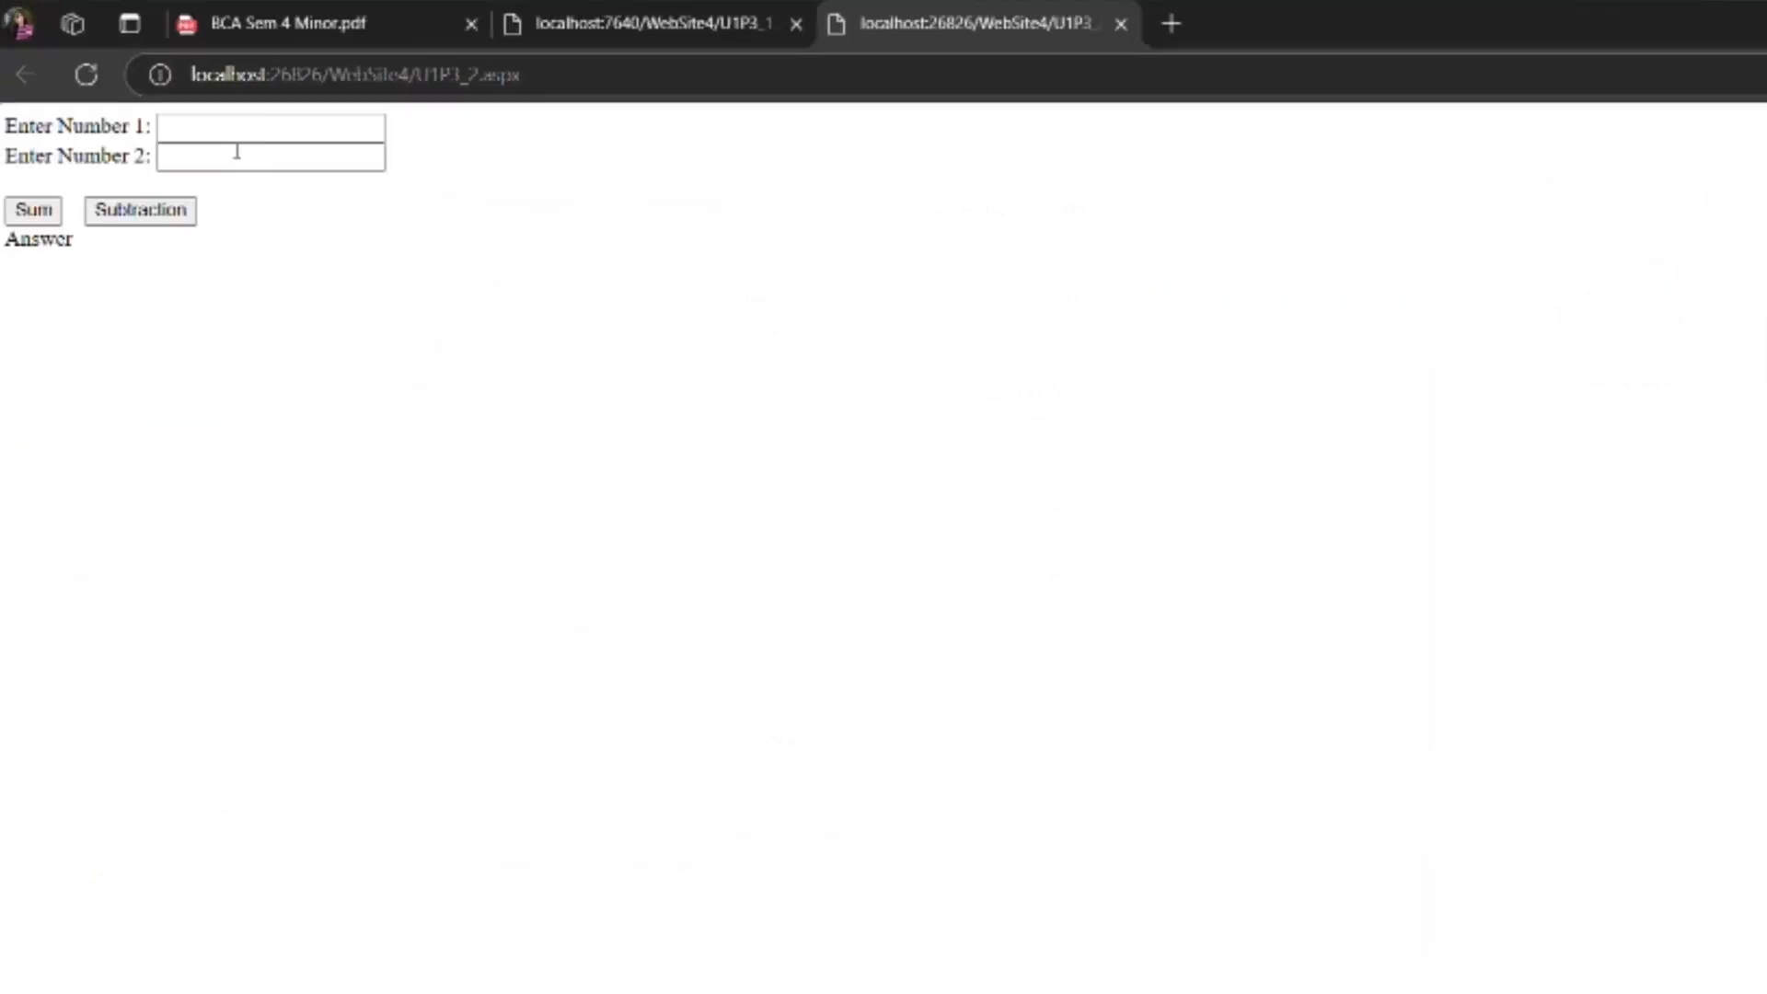
text(8)
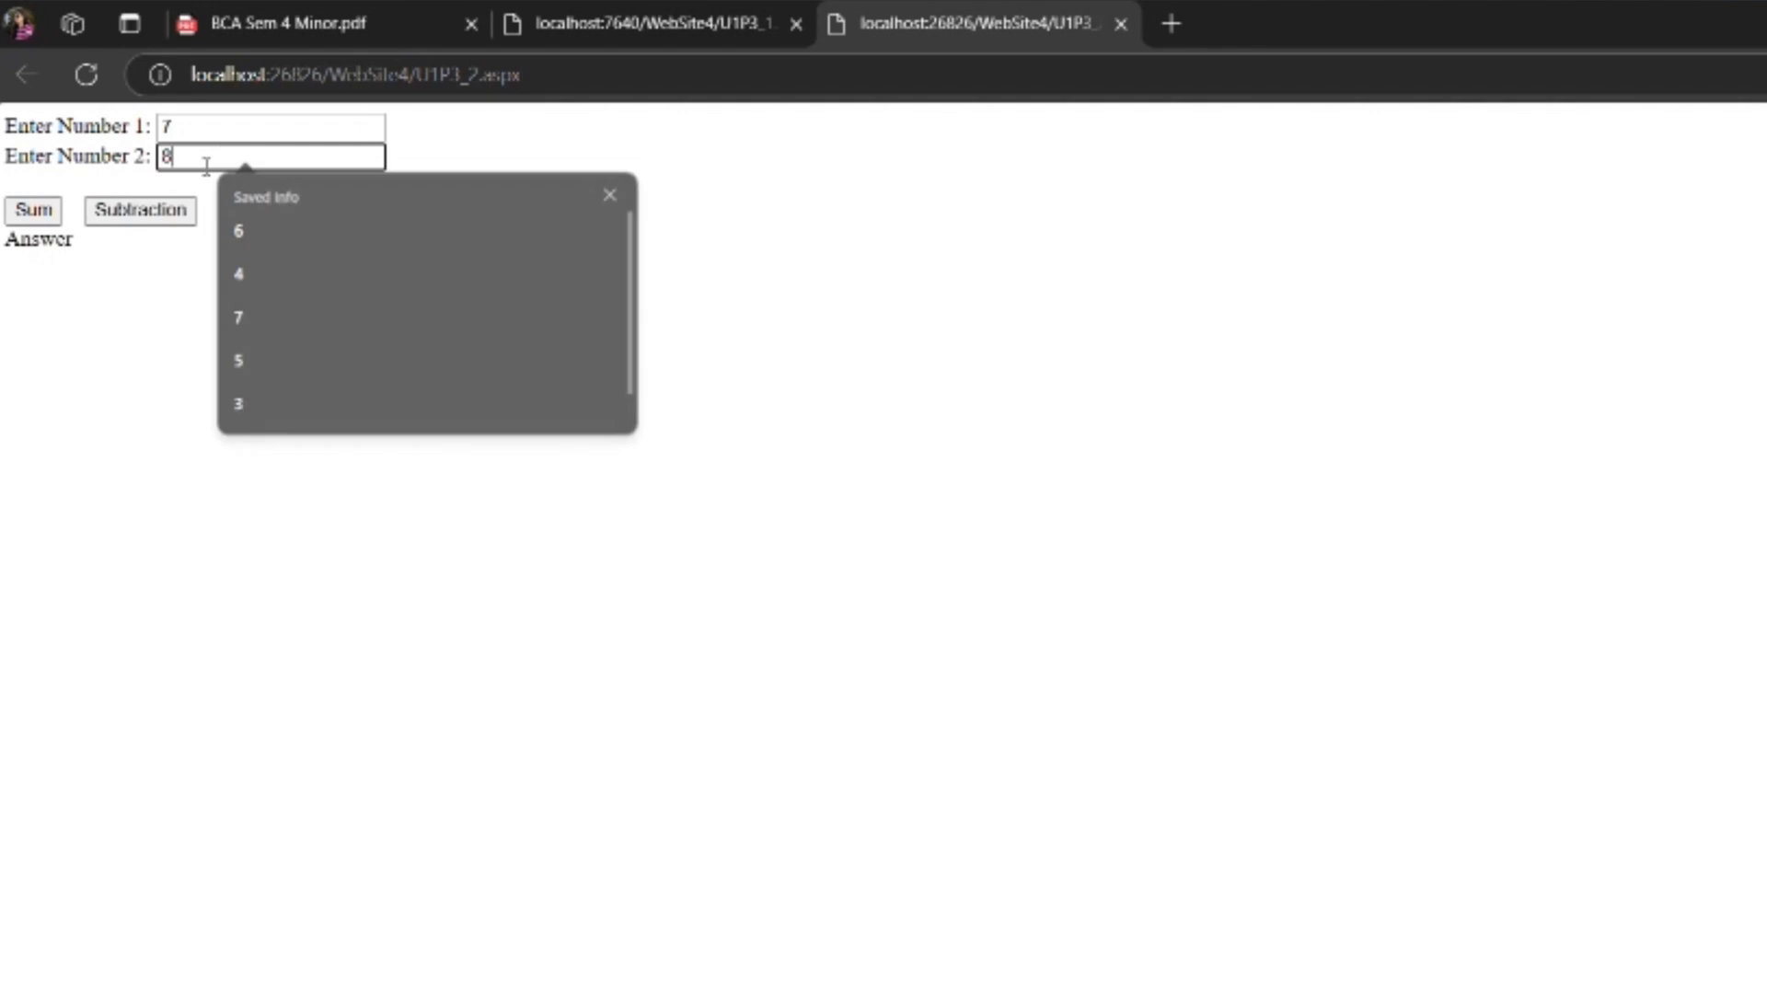